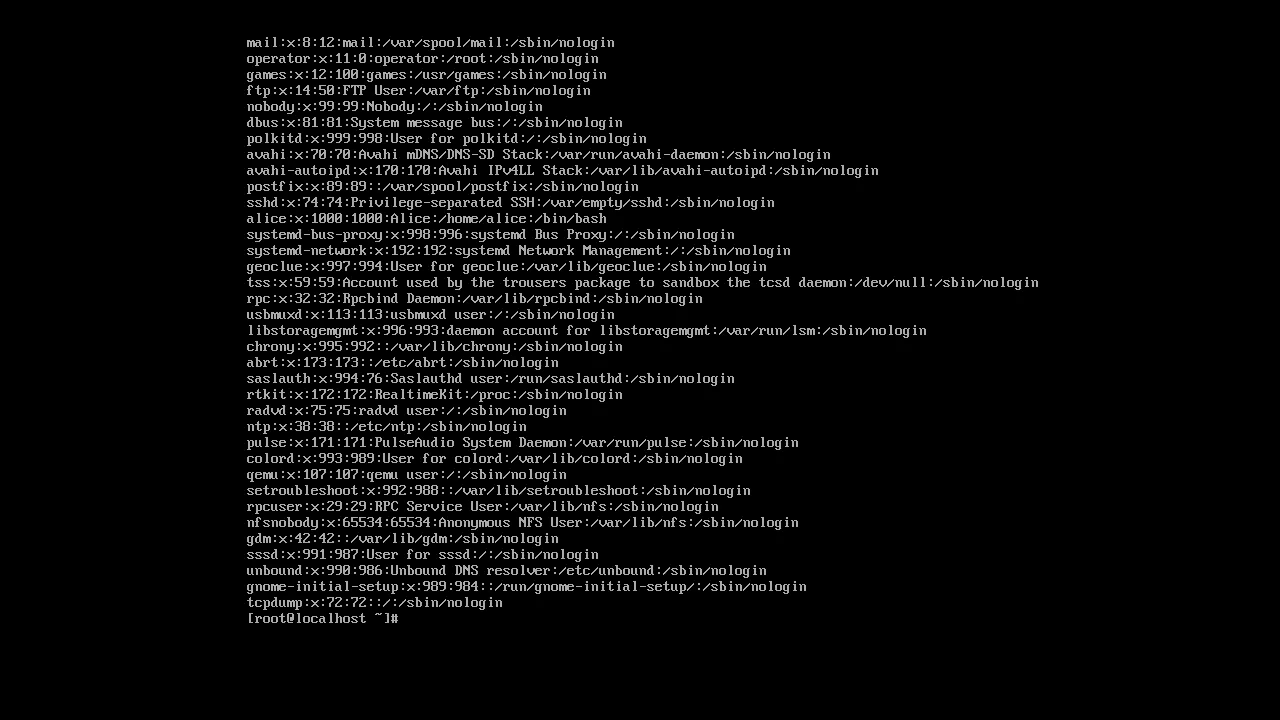
Read the useradd manual's options for comments, home directories and groups, then quit it
text(man useradd)
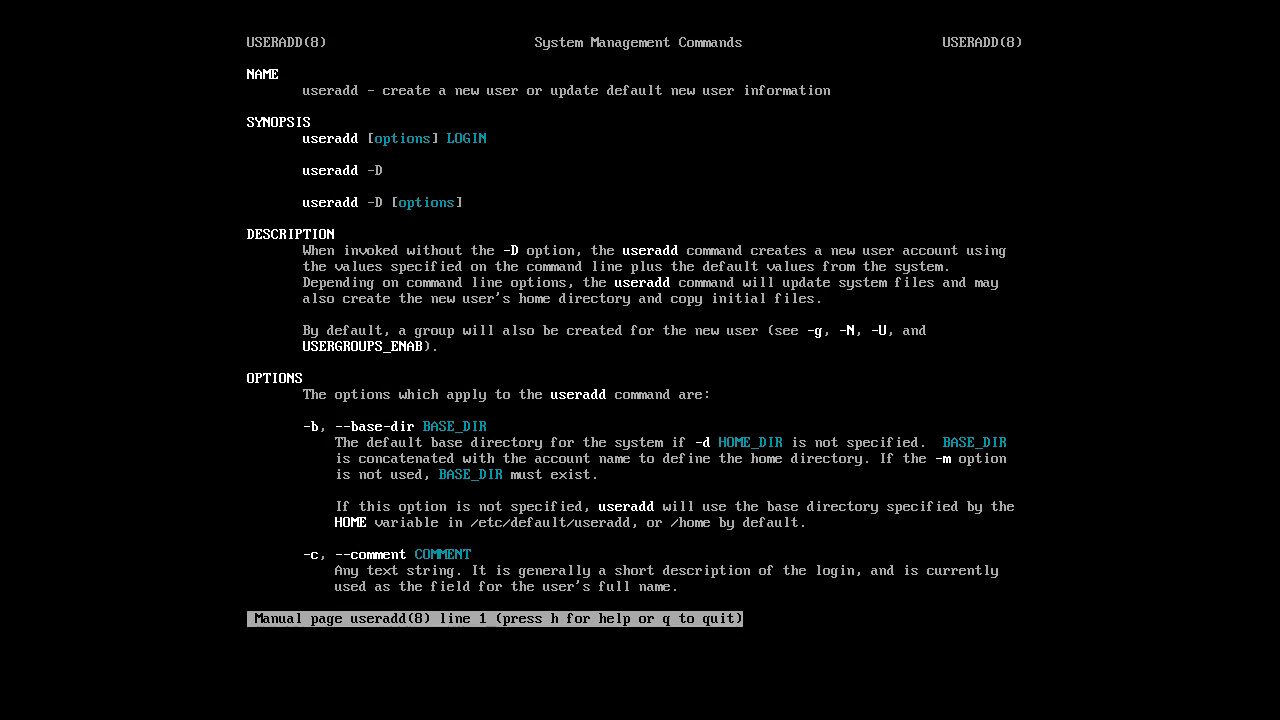
scroll(down, 3)
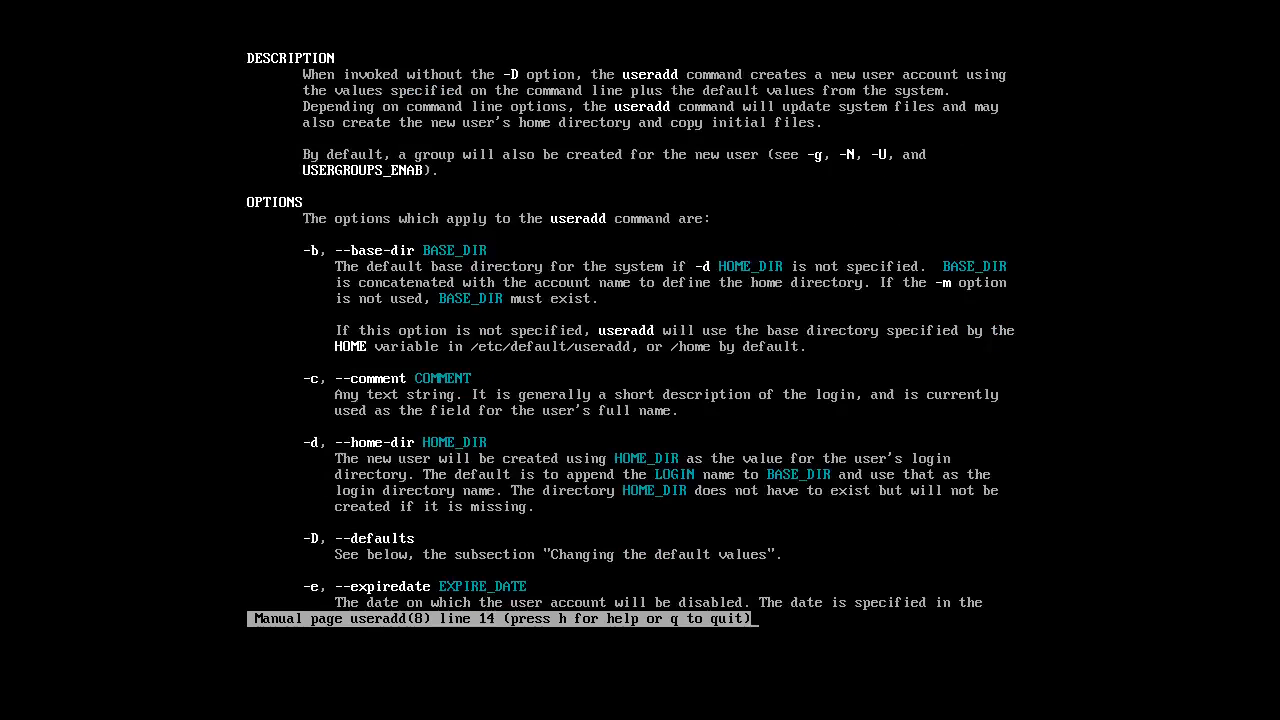
scroll(down, 3)
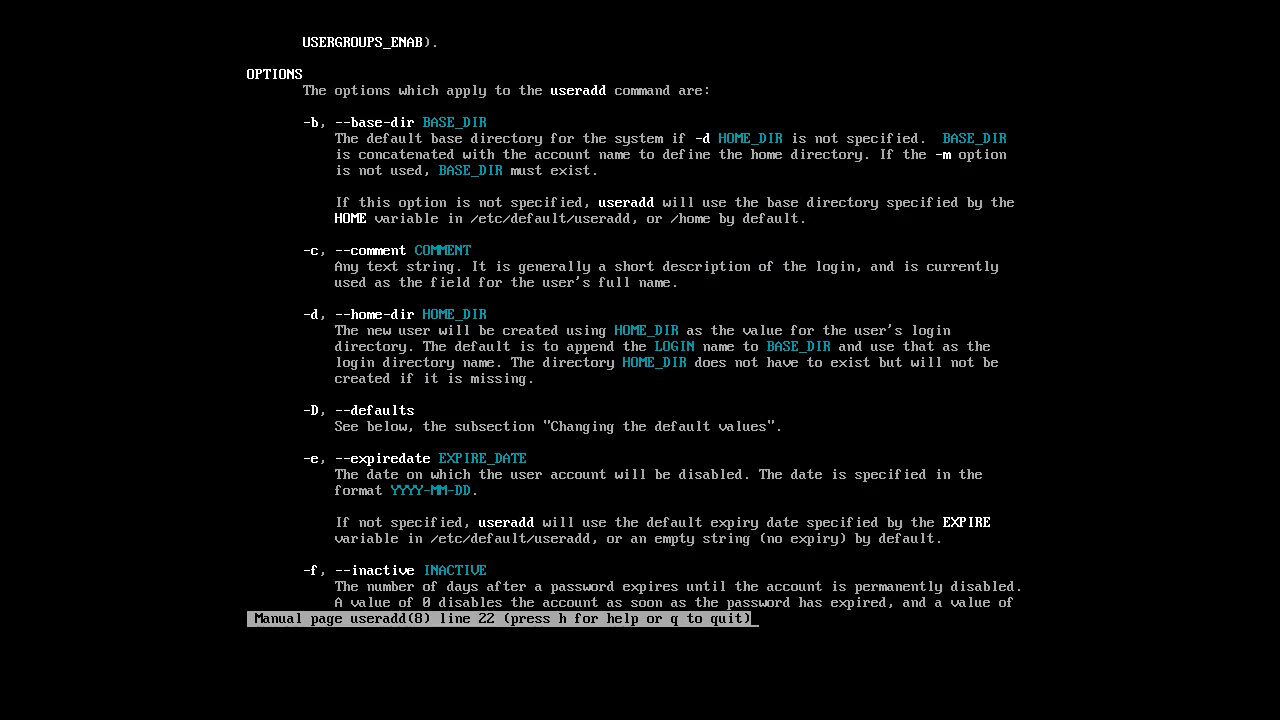
scroll(down, 3)
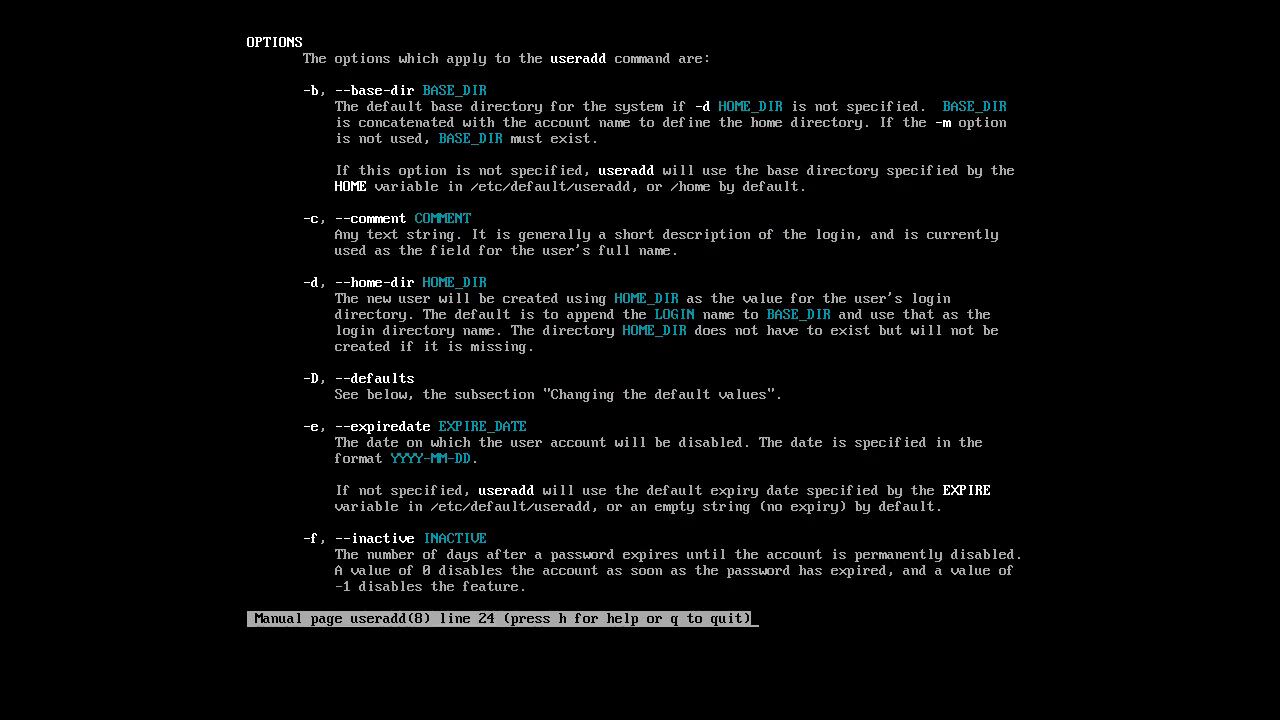
scroll(down, 3)
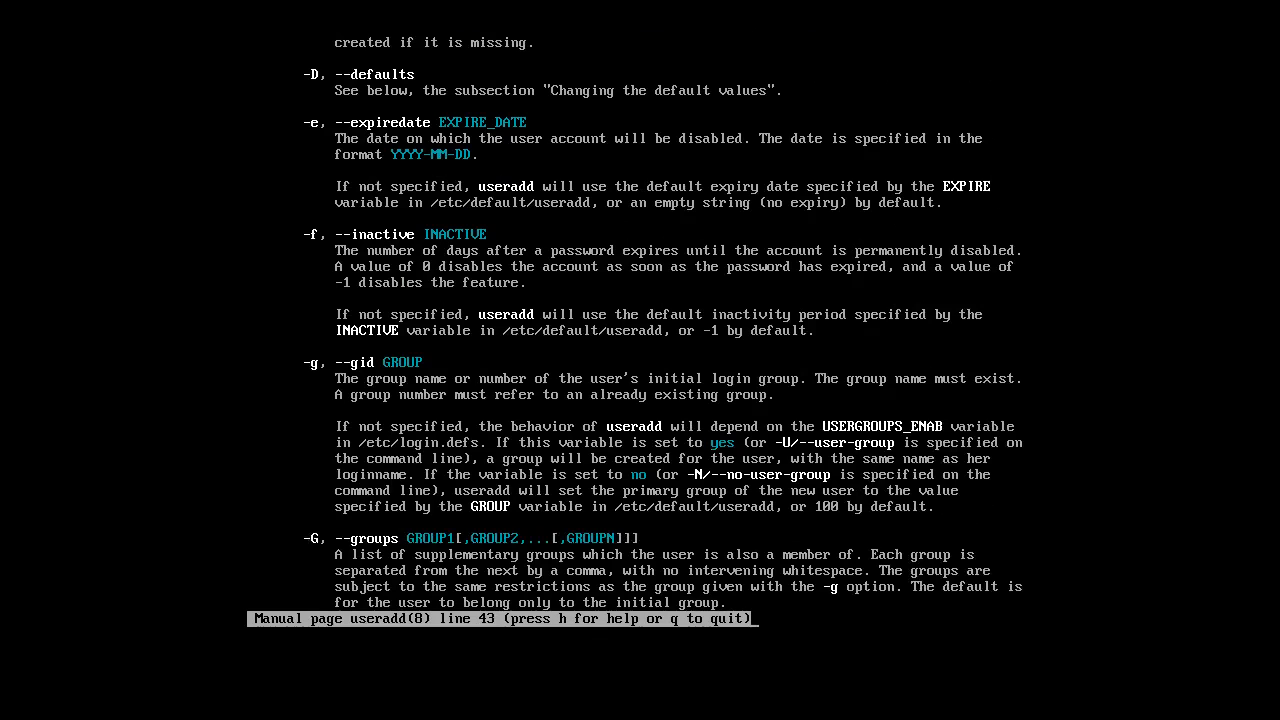
key(q)
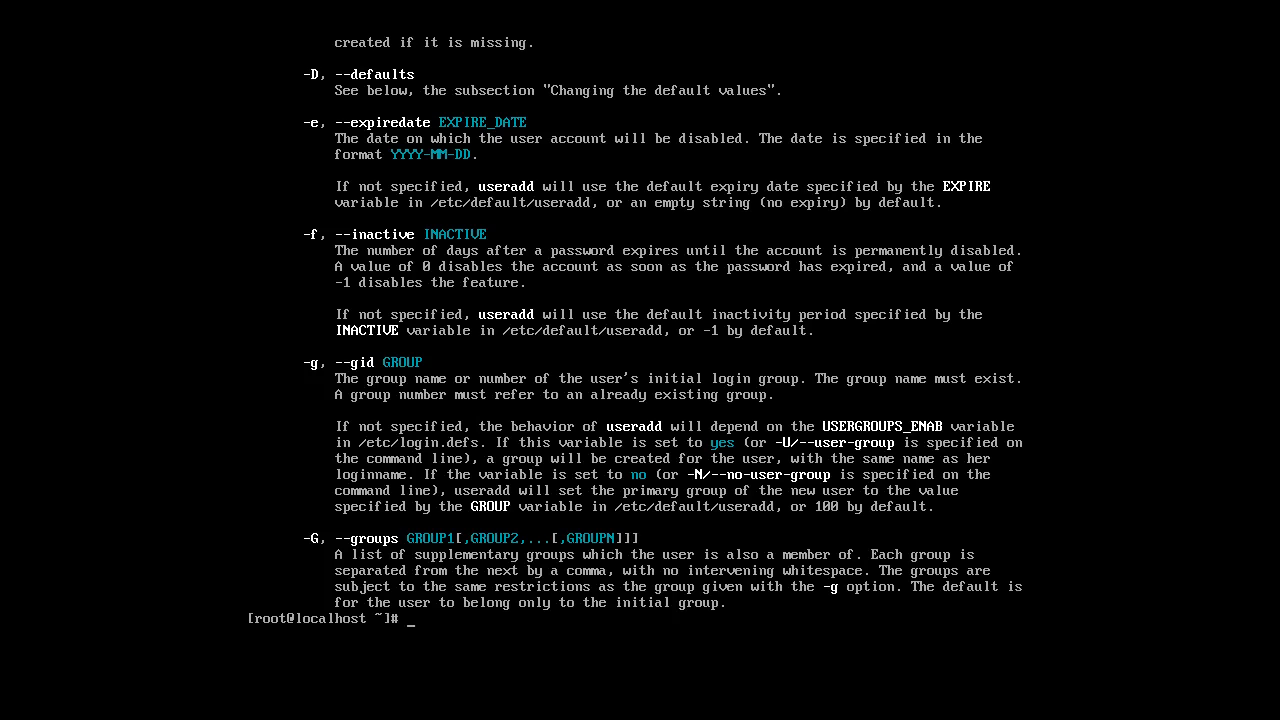
Create user bob with the full-name comment 'Robert'
text(useradd)
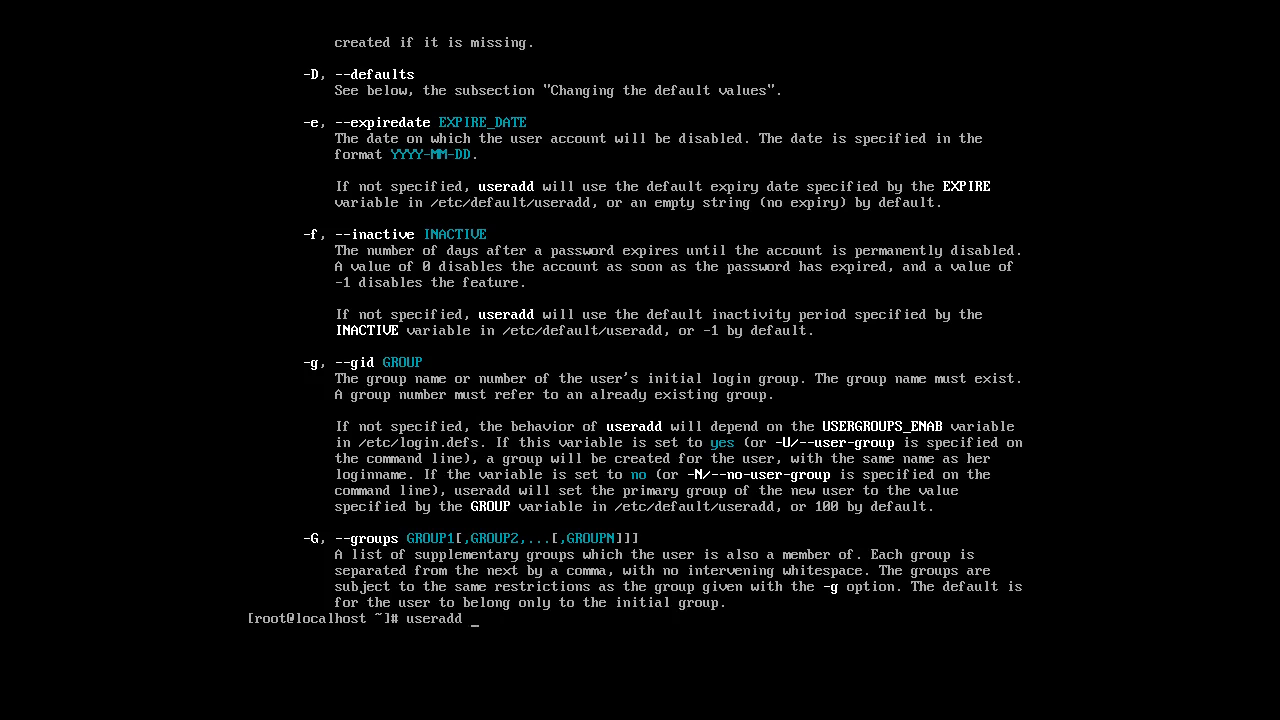
text(-c)
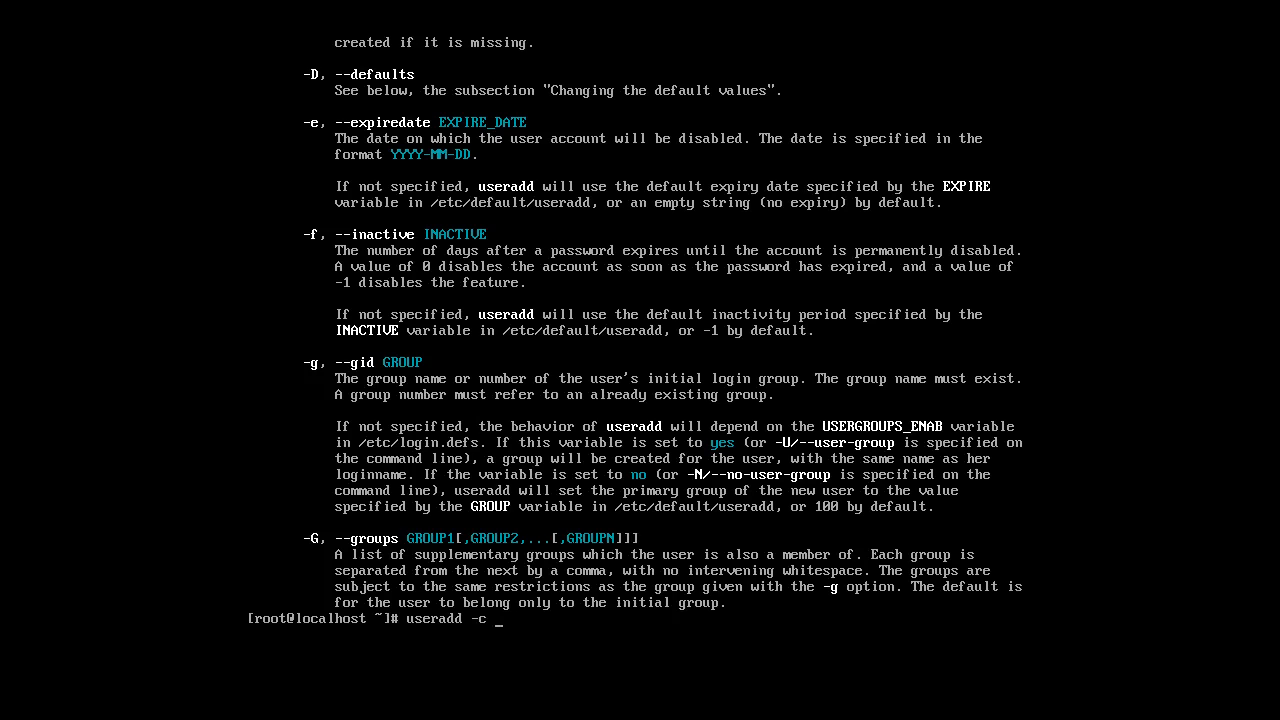
text(")
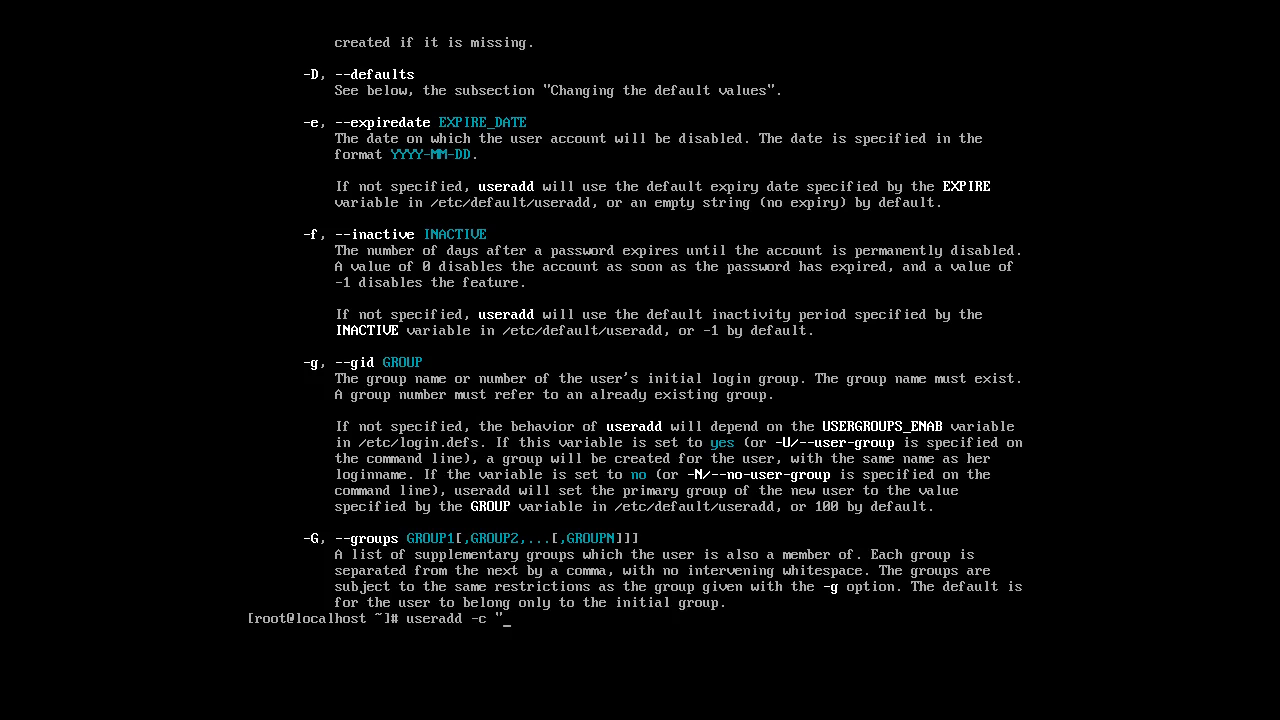
text(Robert)
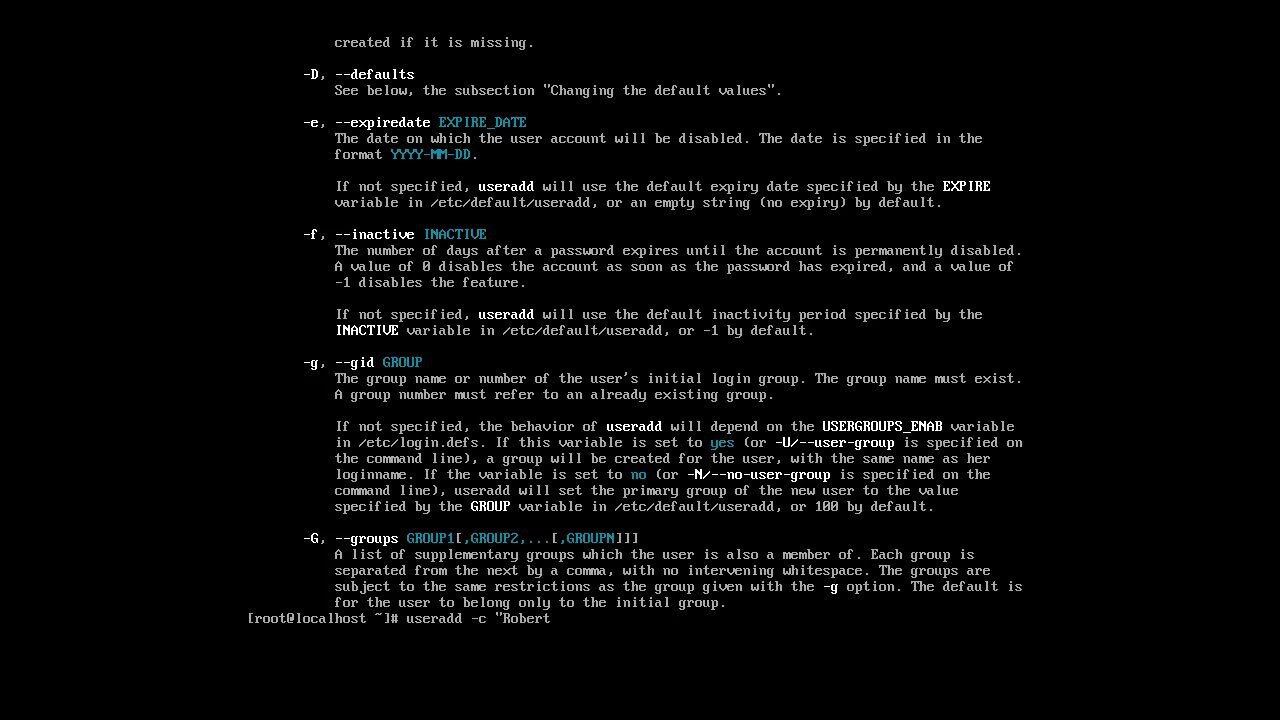
text(" b)
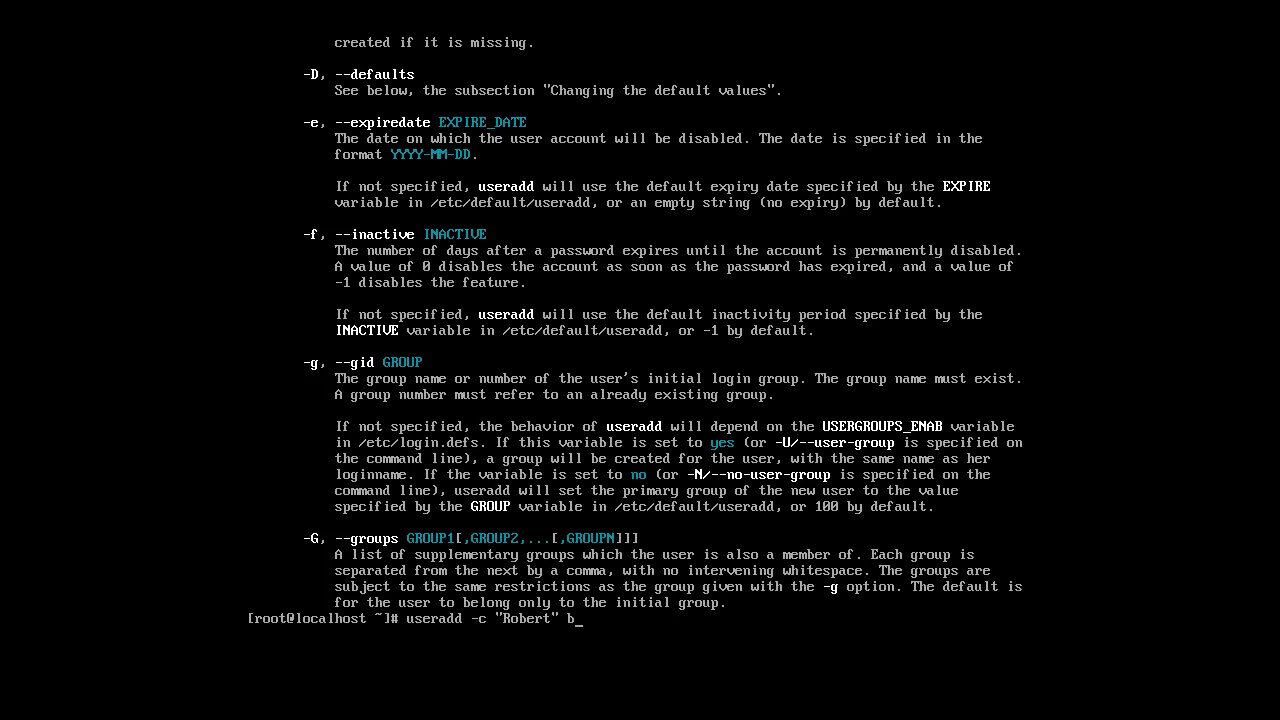
text(ob)
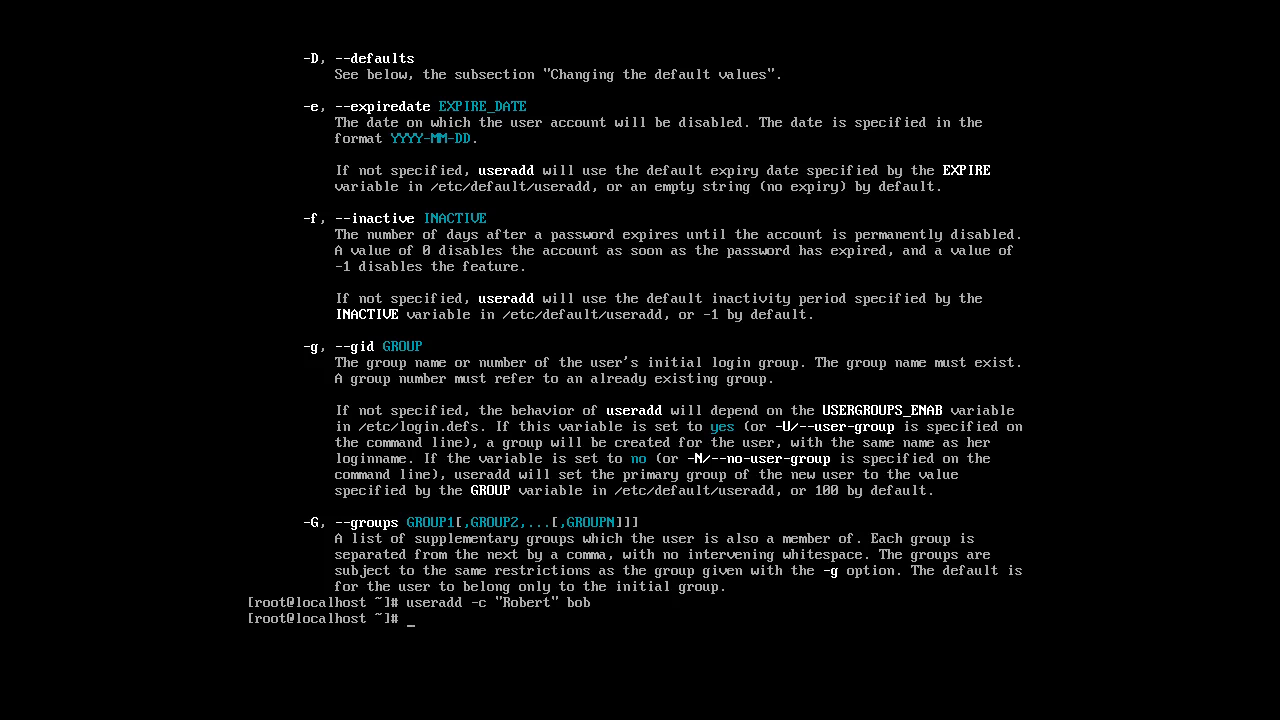
Create user charles with the full-name comment 'Charles'
text(useradd -)
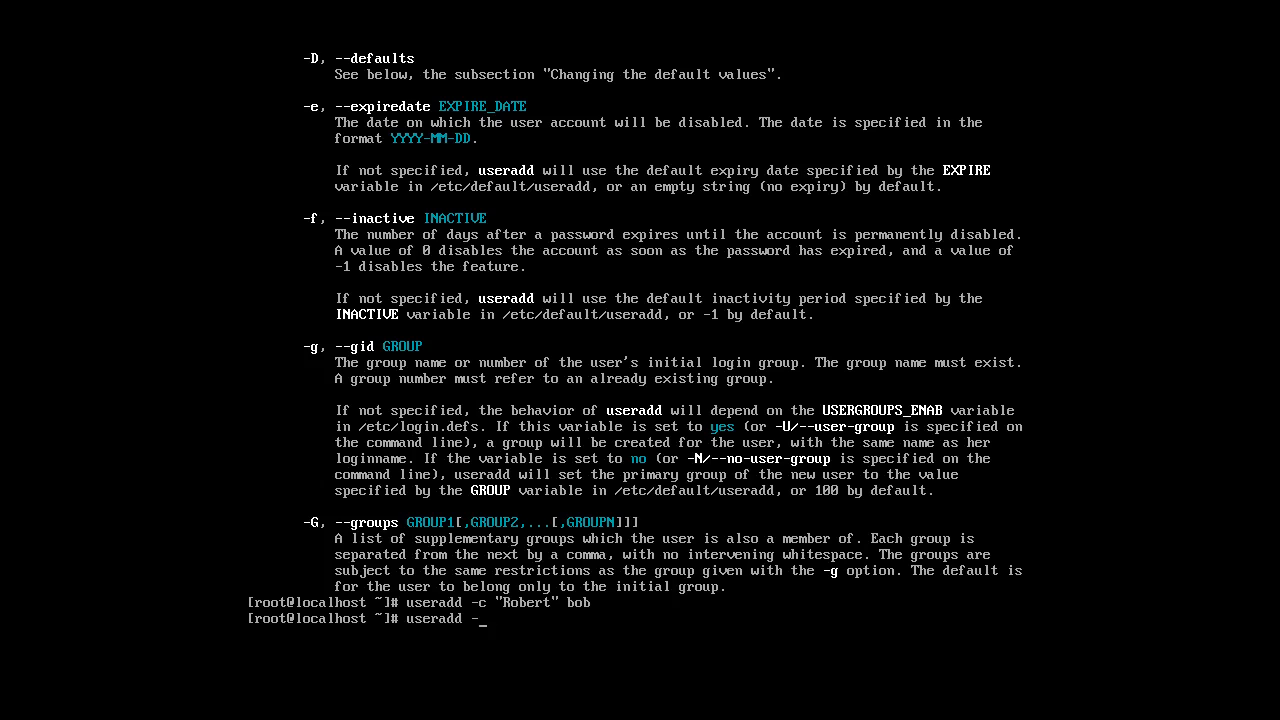
text(c ")
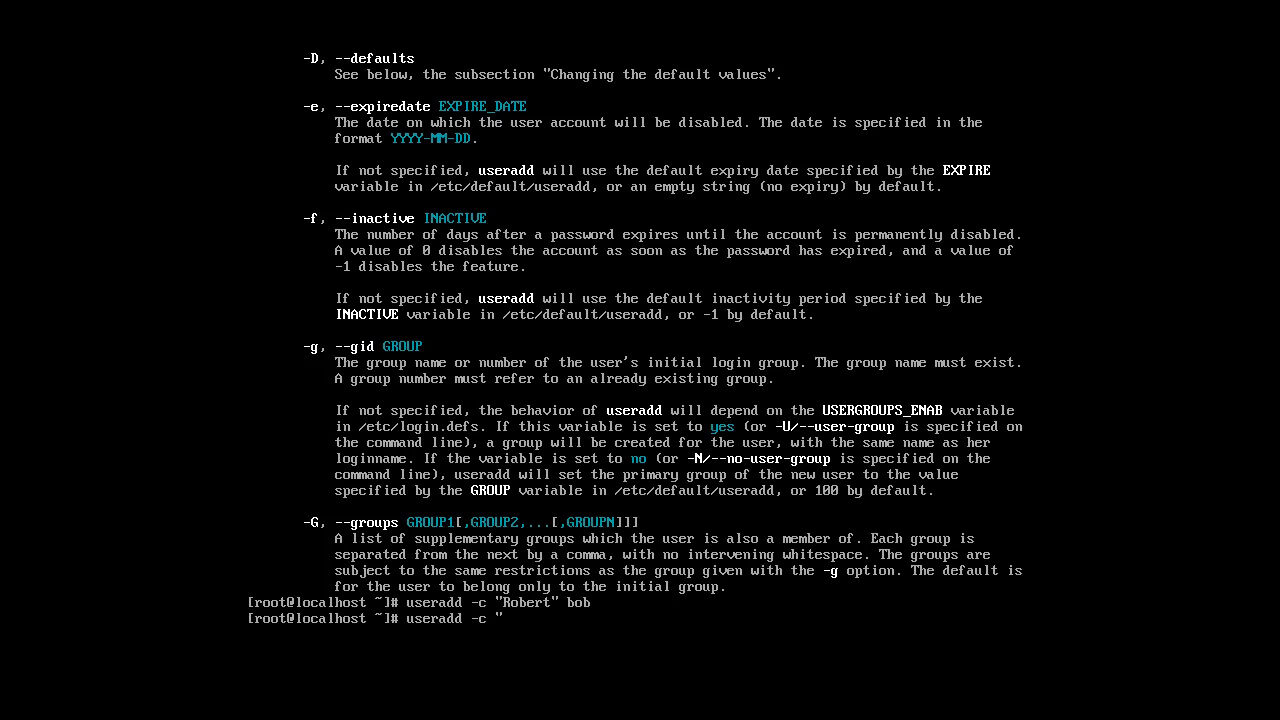
text(Charles)
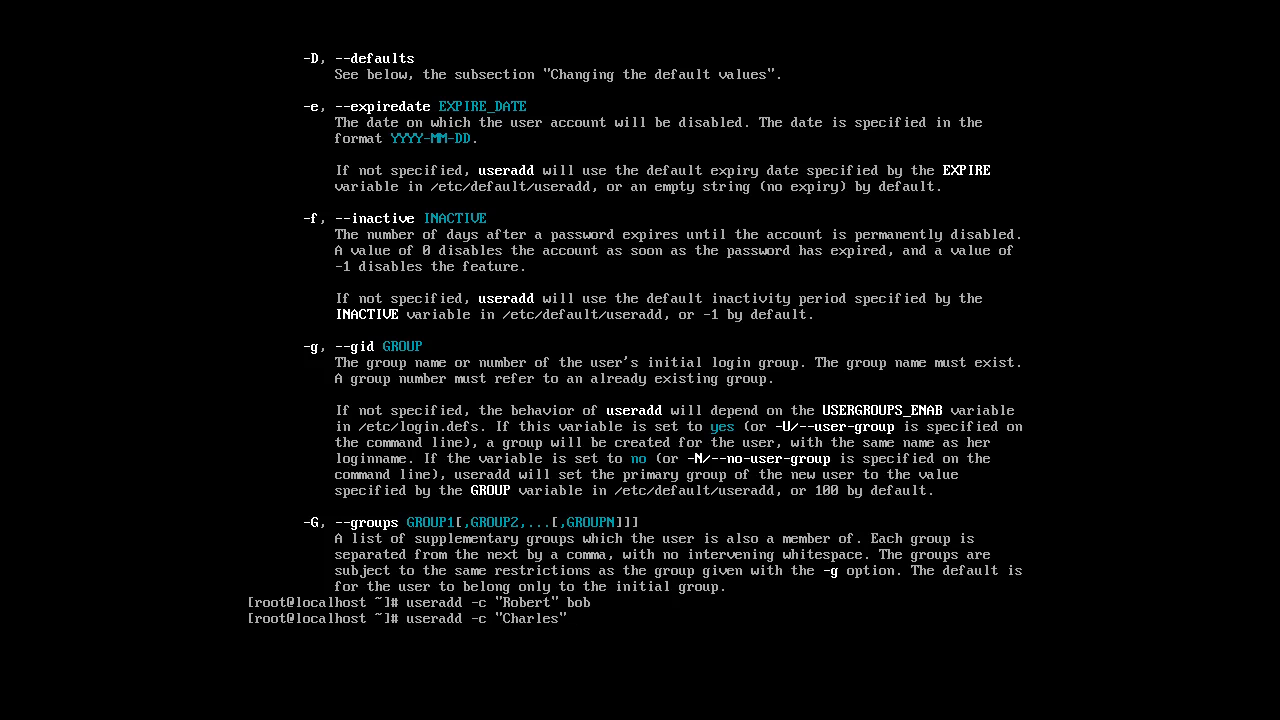
text(charles)
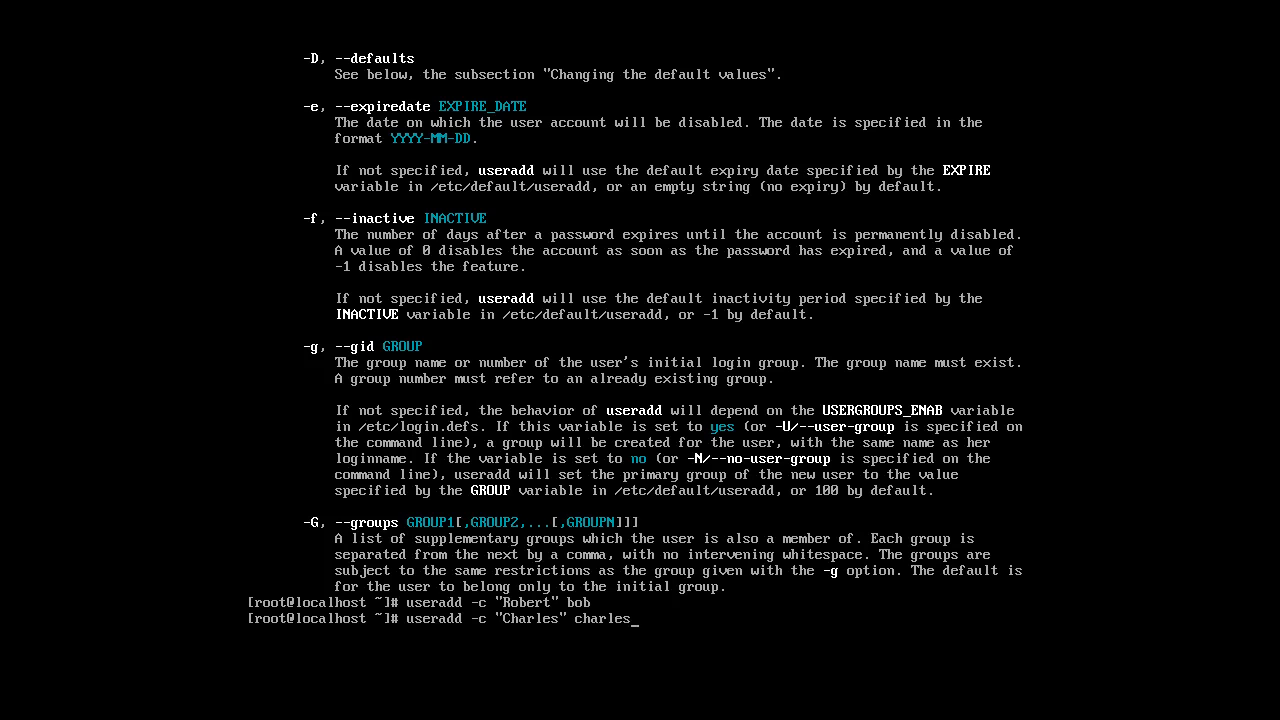
key(Return)
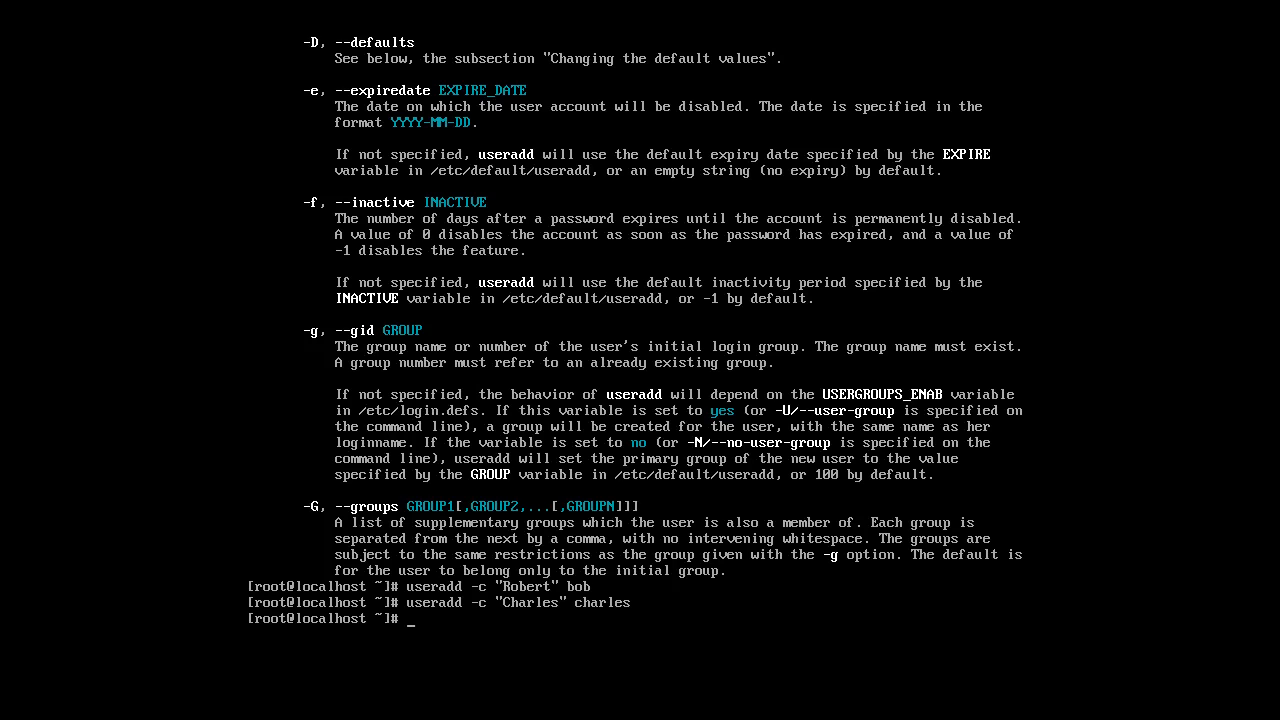
Create users dave and eve with comments 'David' and 'Eve', then check alice's IDs
text(useradd)
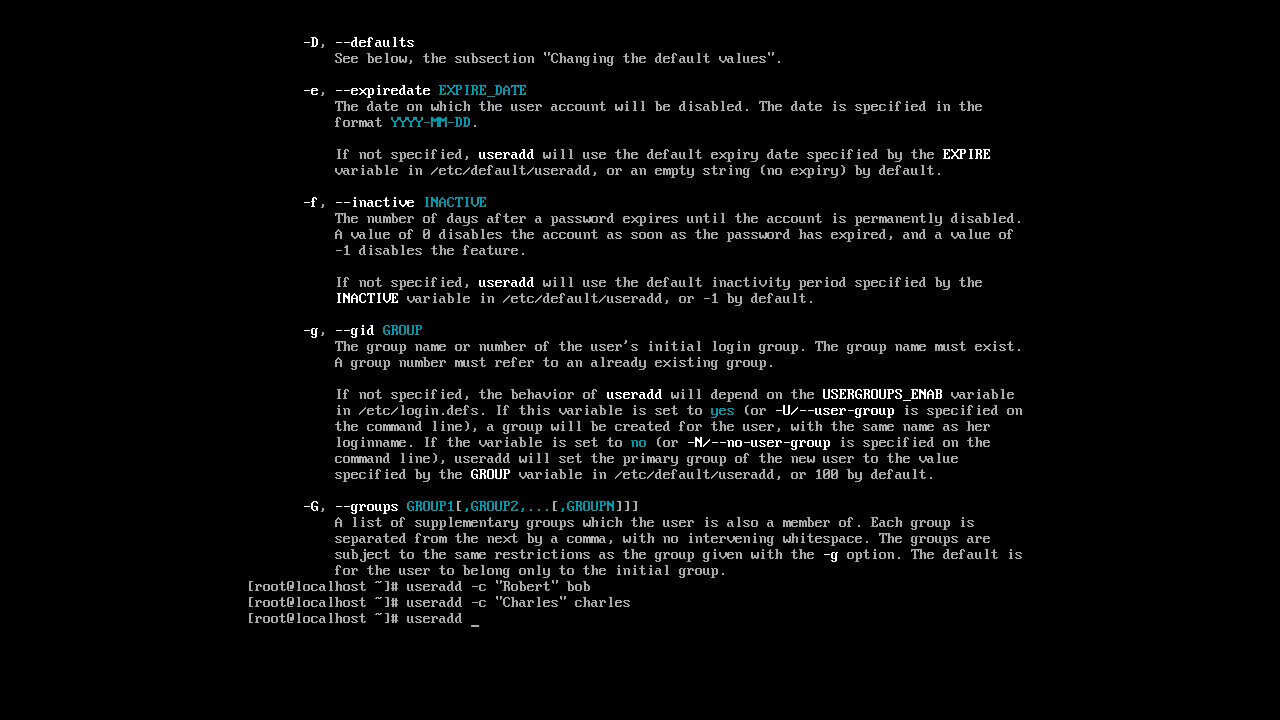
text(-c ")
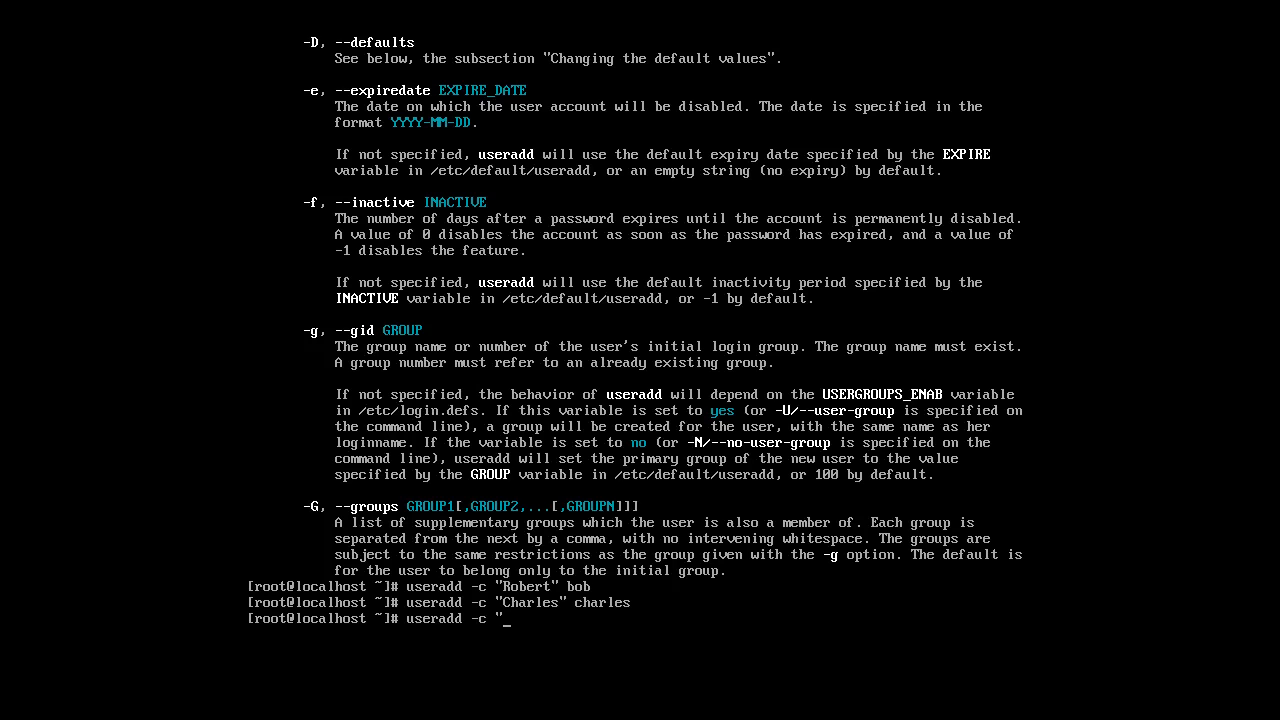
text(David" dave)
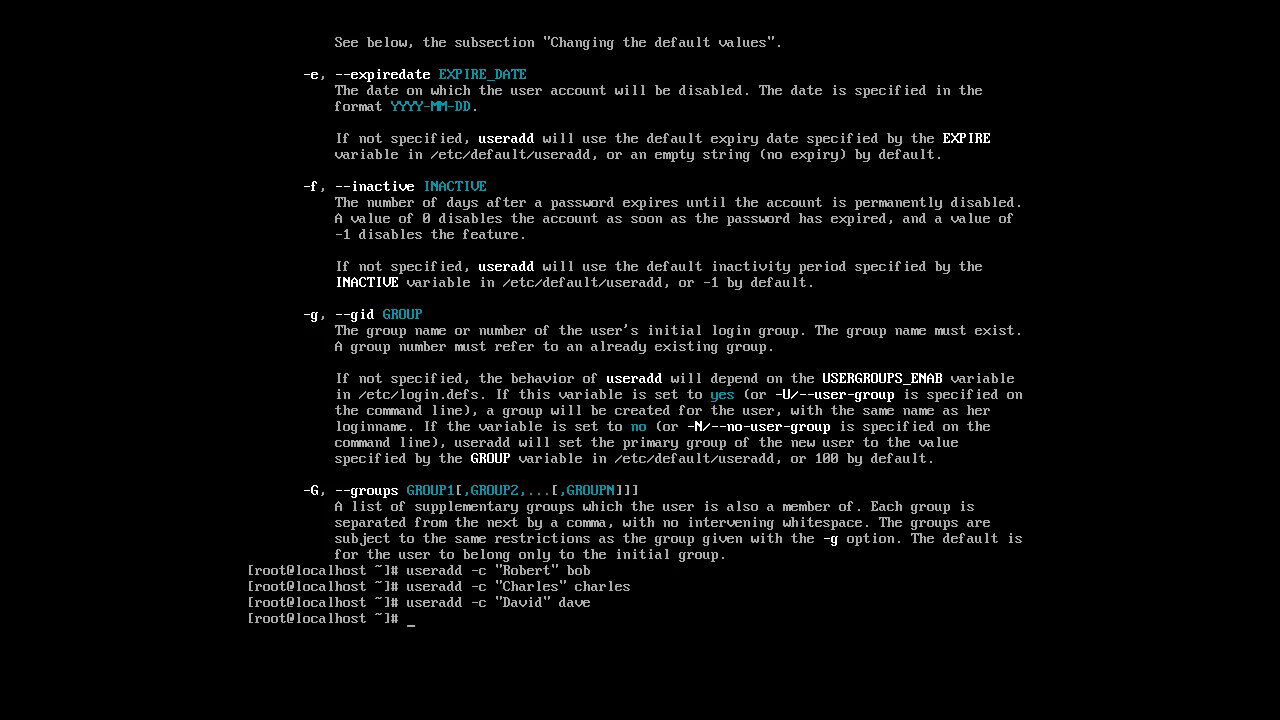
text(useradd -c ")
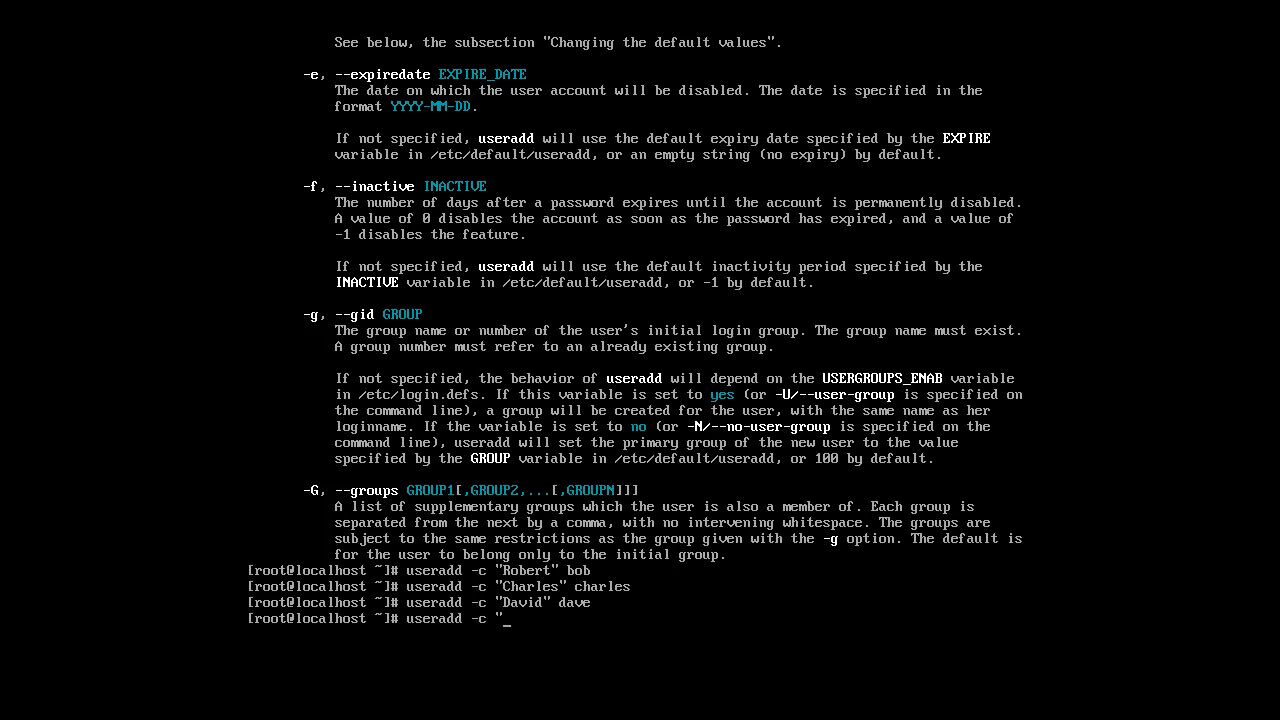
text(Eve" eve)
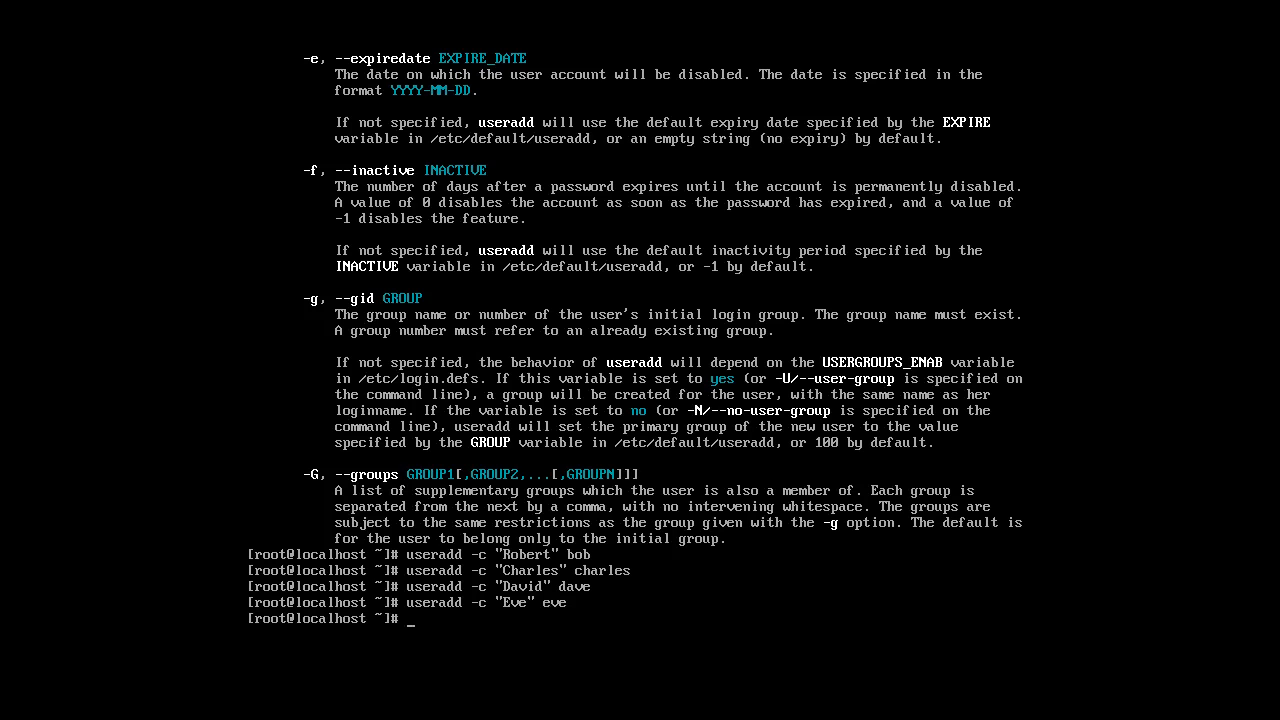
text(id alice)
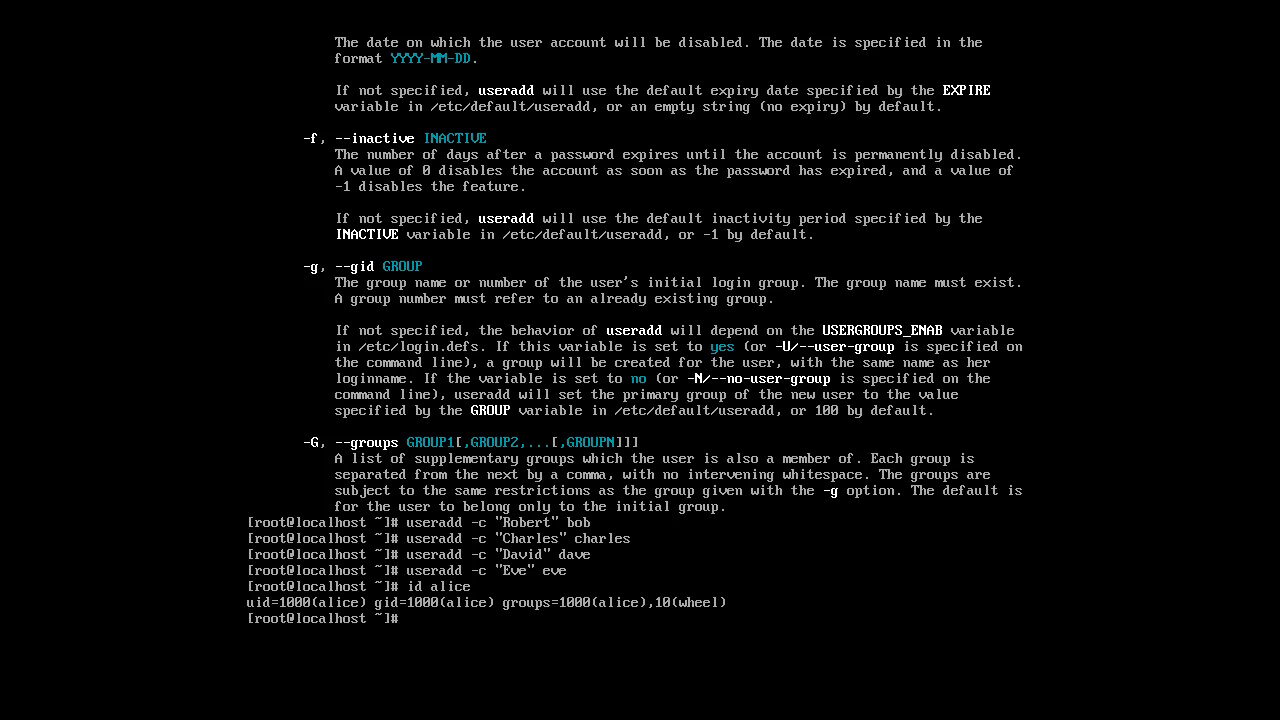
Compare alice's and bob's uid, gid and groups, then bring up the usermod manual
text(su)
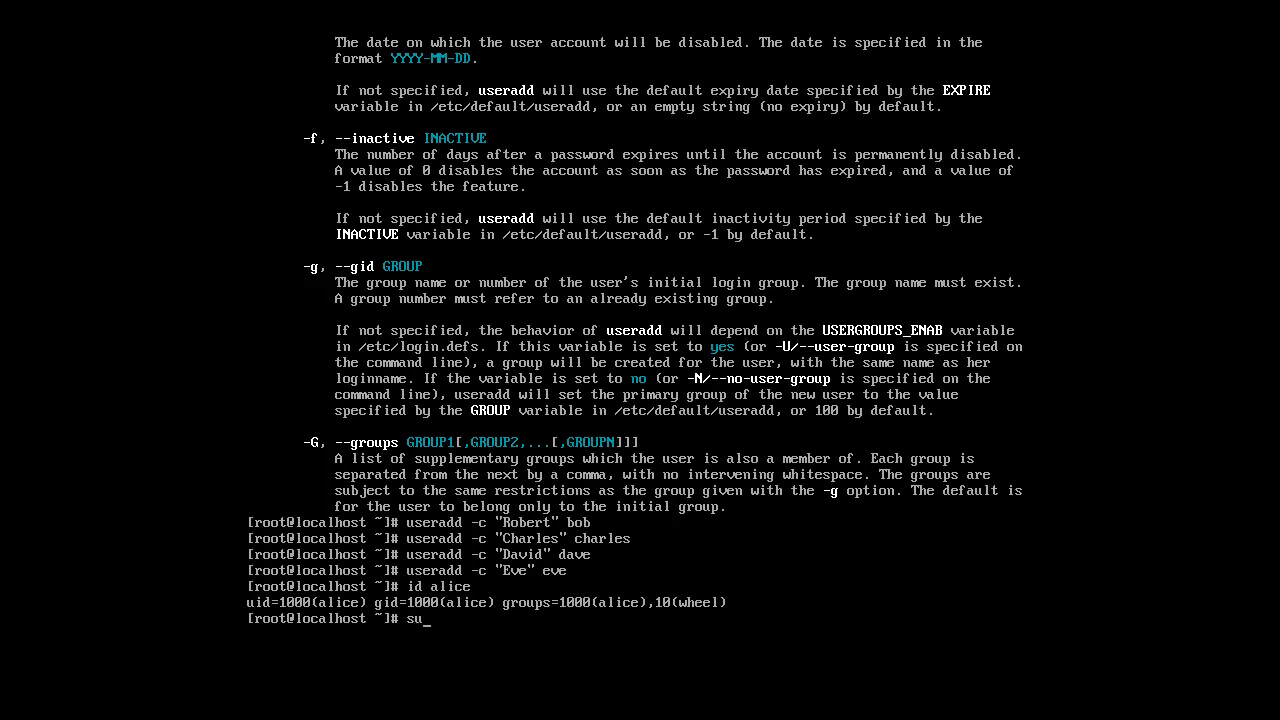
text(do)
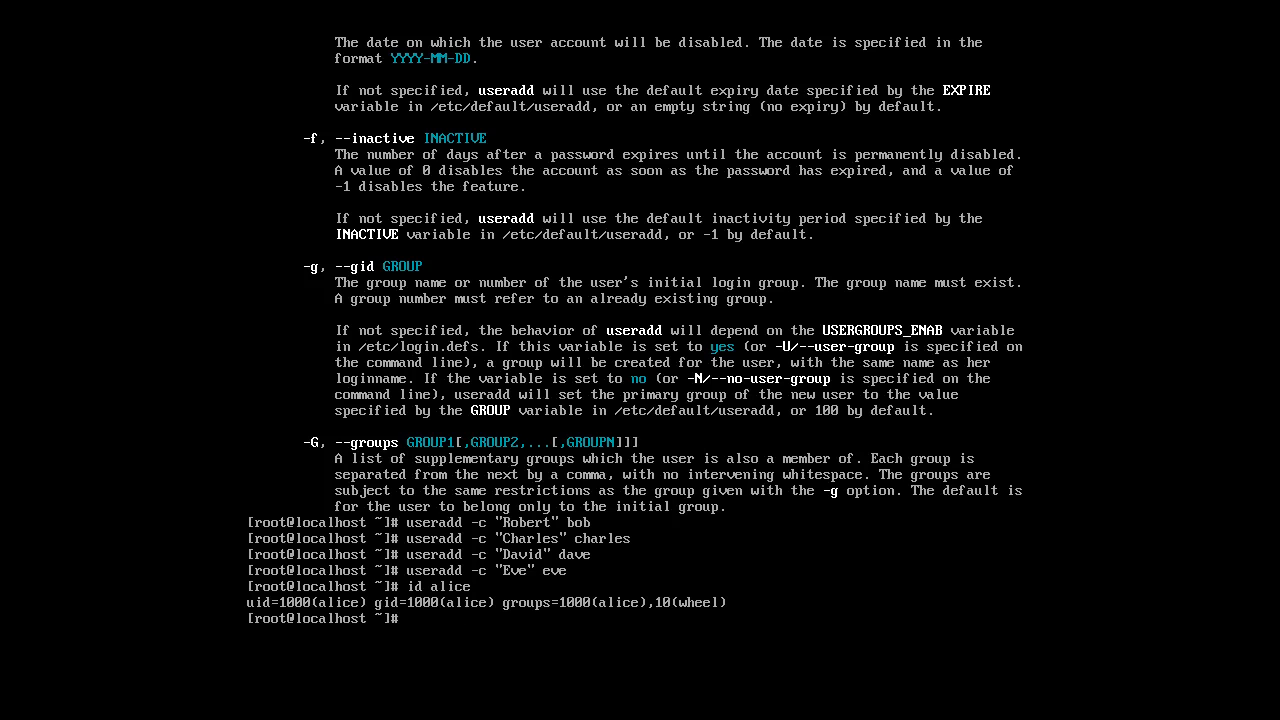
text(id bob)
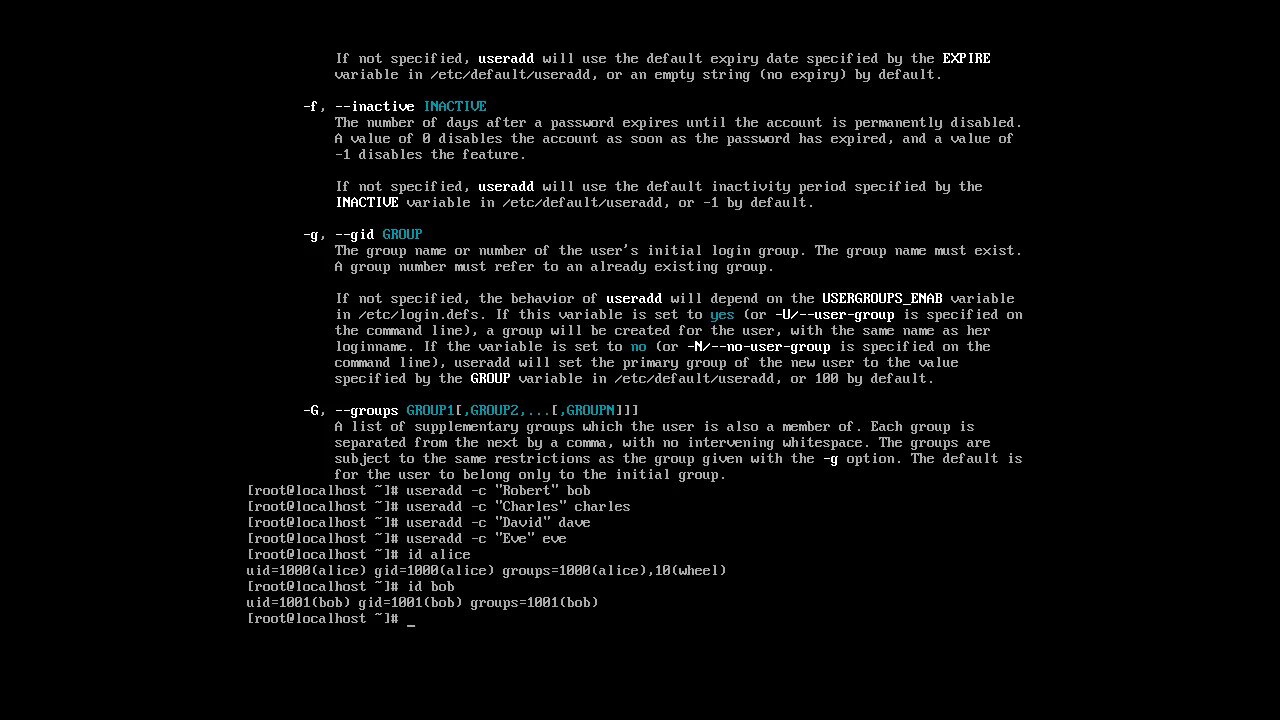
text(man user)
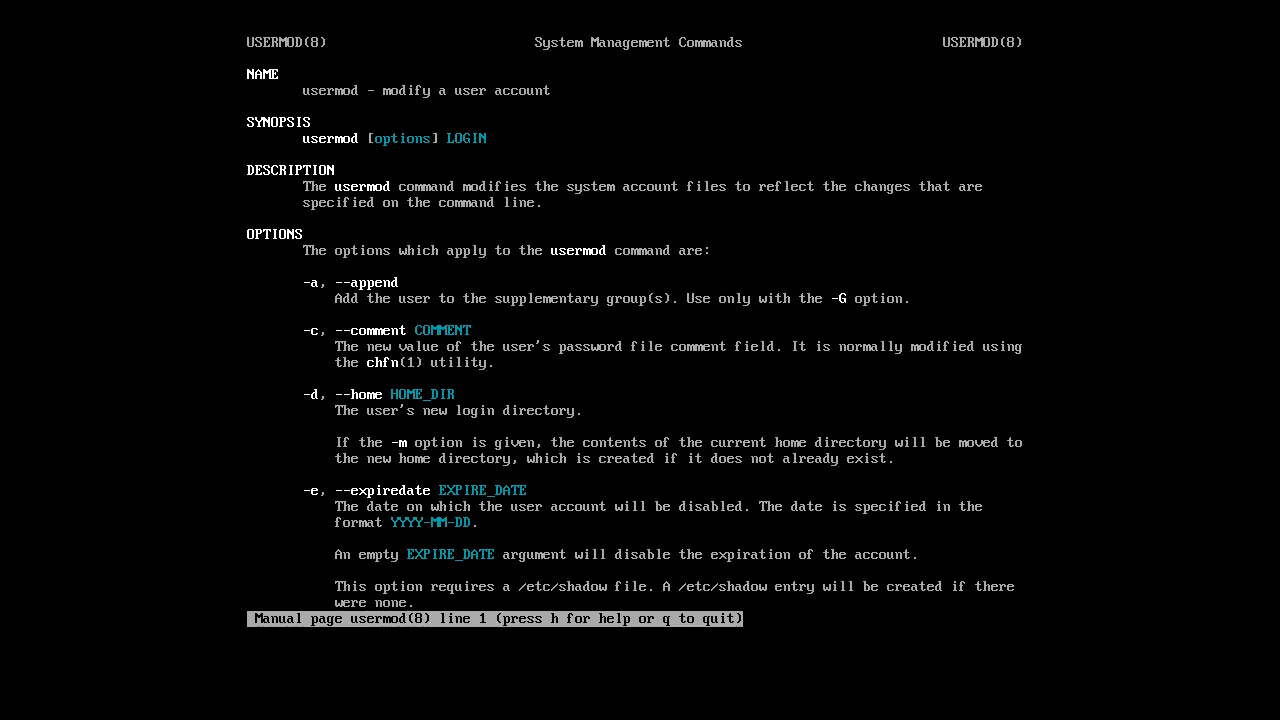
Scroll the usermod manual to the -G supplementary-group option, then quit
scroll(down, 3)
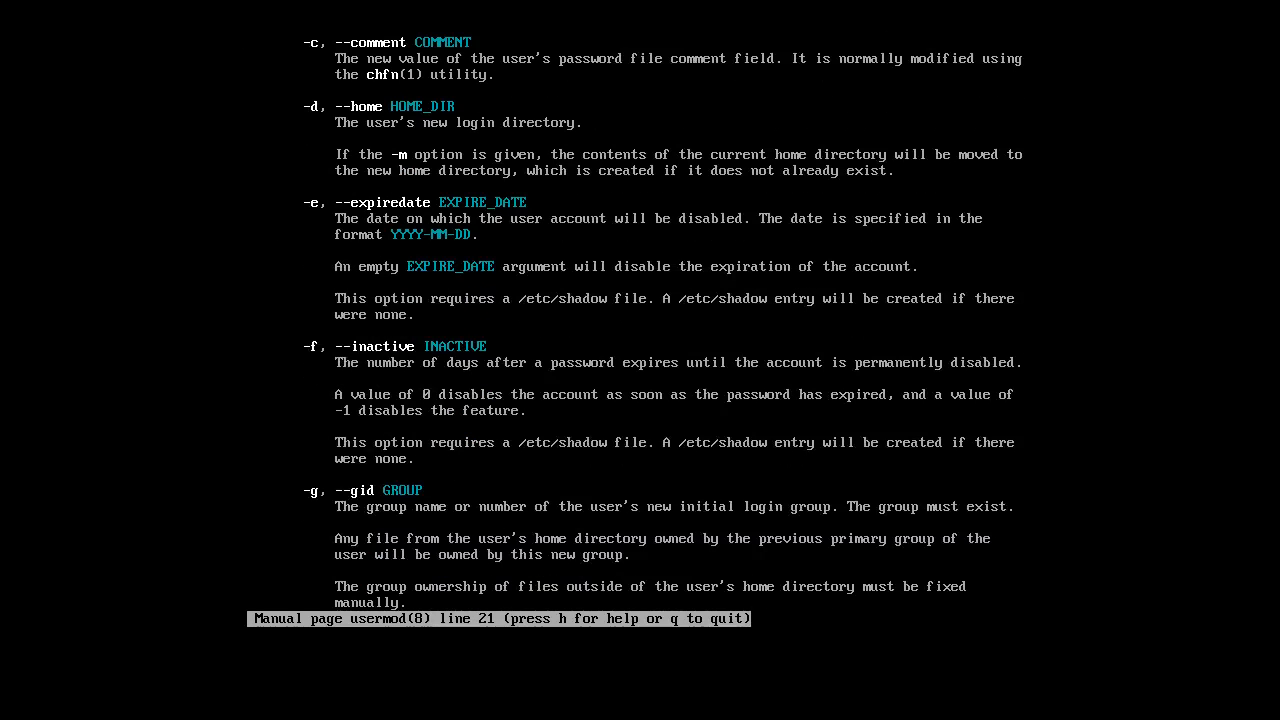
scroll(down, 3)
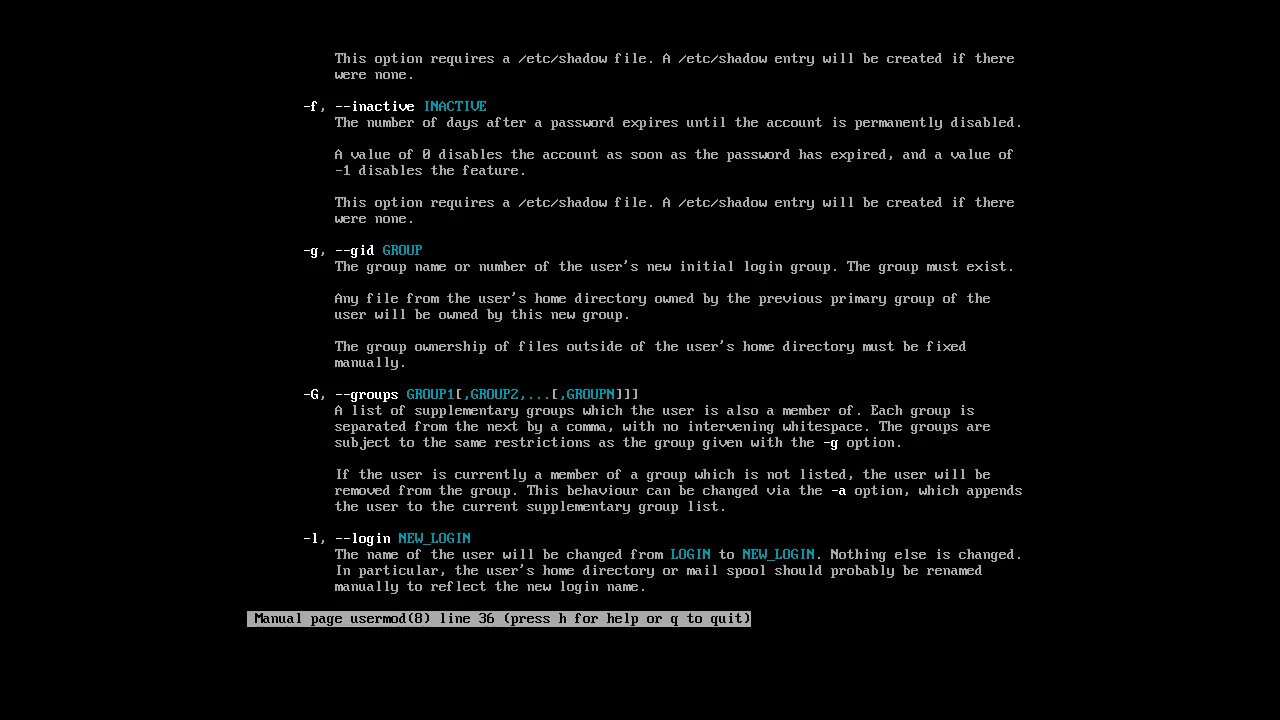
key(q)
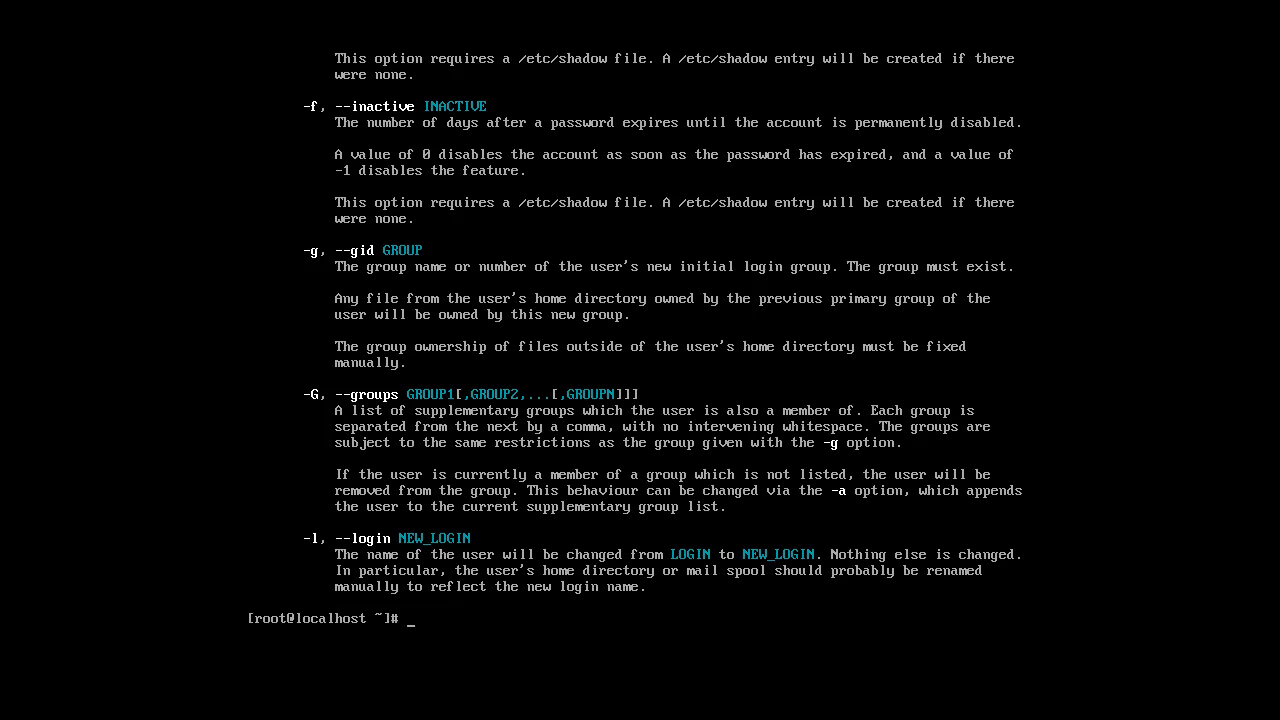
Add bob to the wheel supplementary group with usermod -G and verify using id bob
text(user)
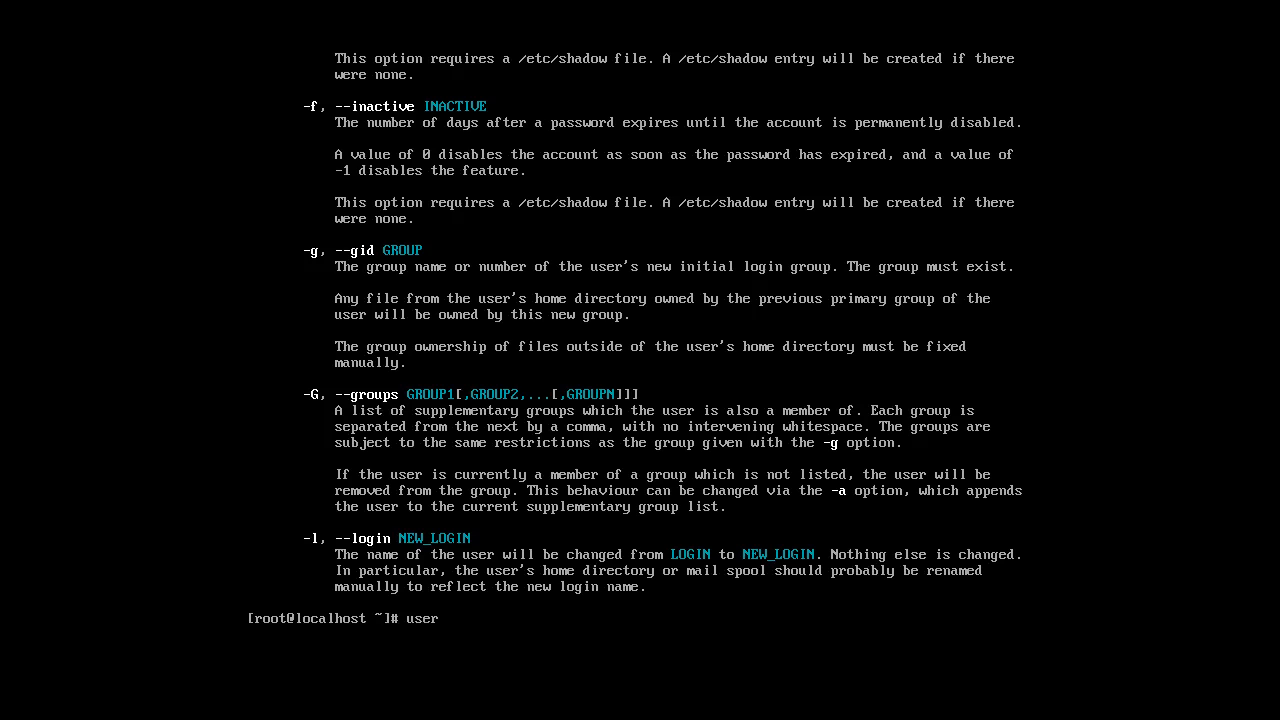
text(mod -)
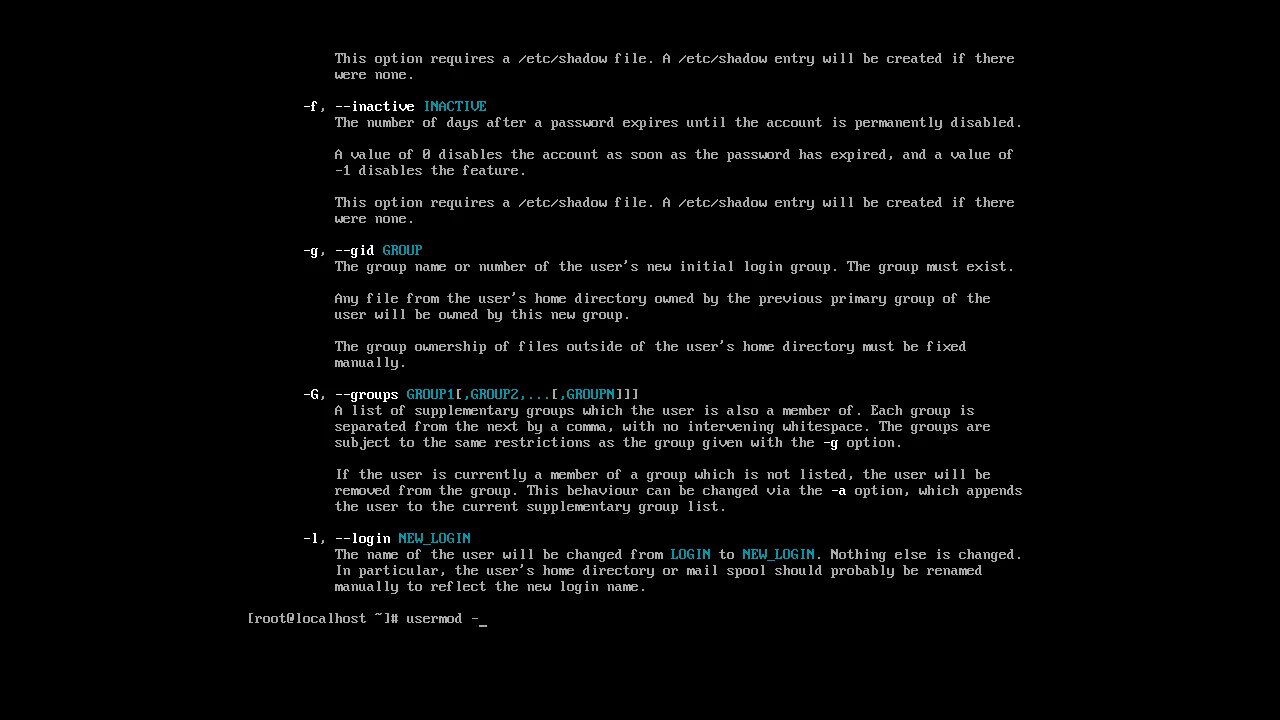
text(G)
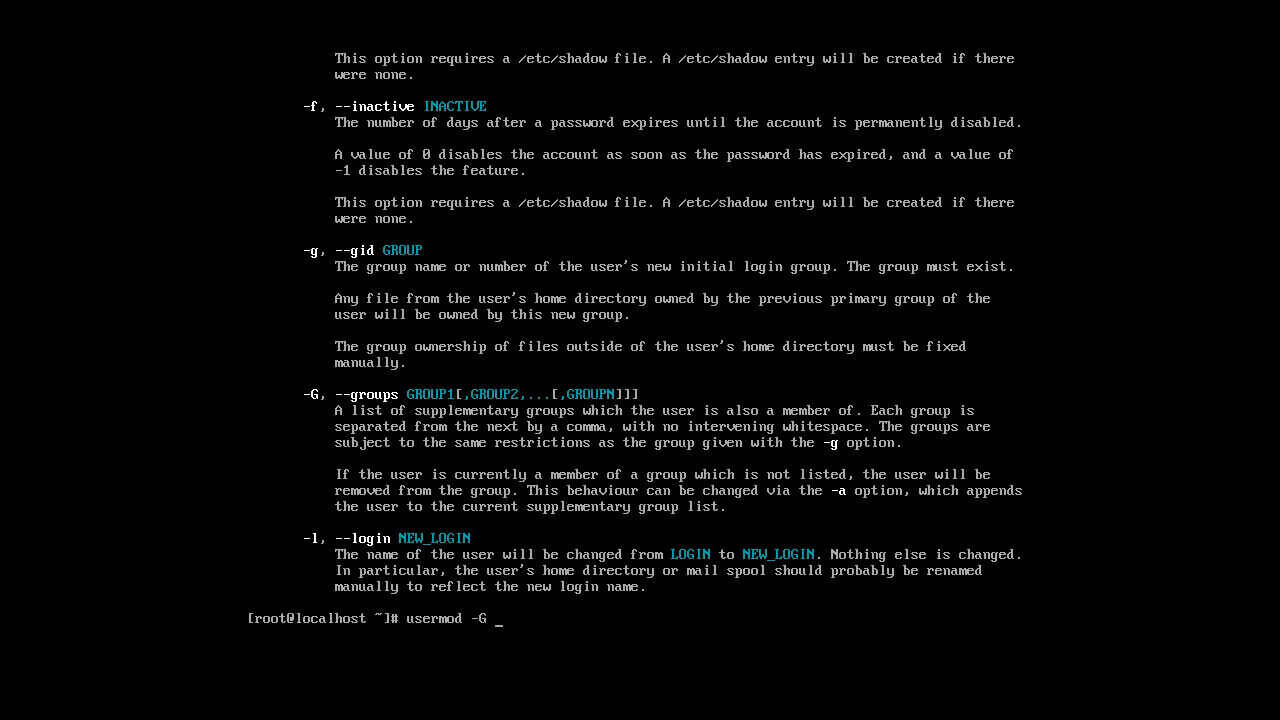
text(wheel)
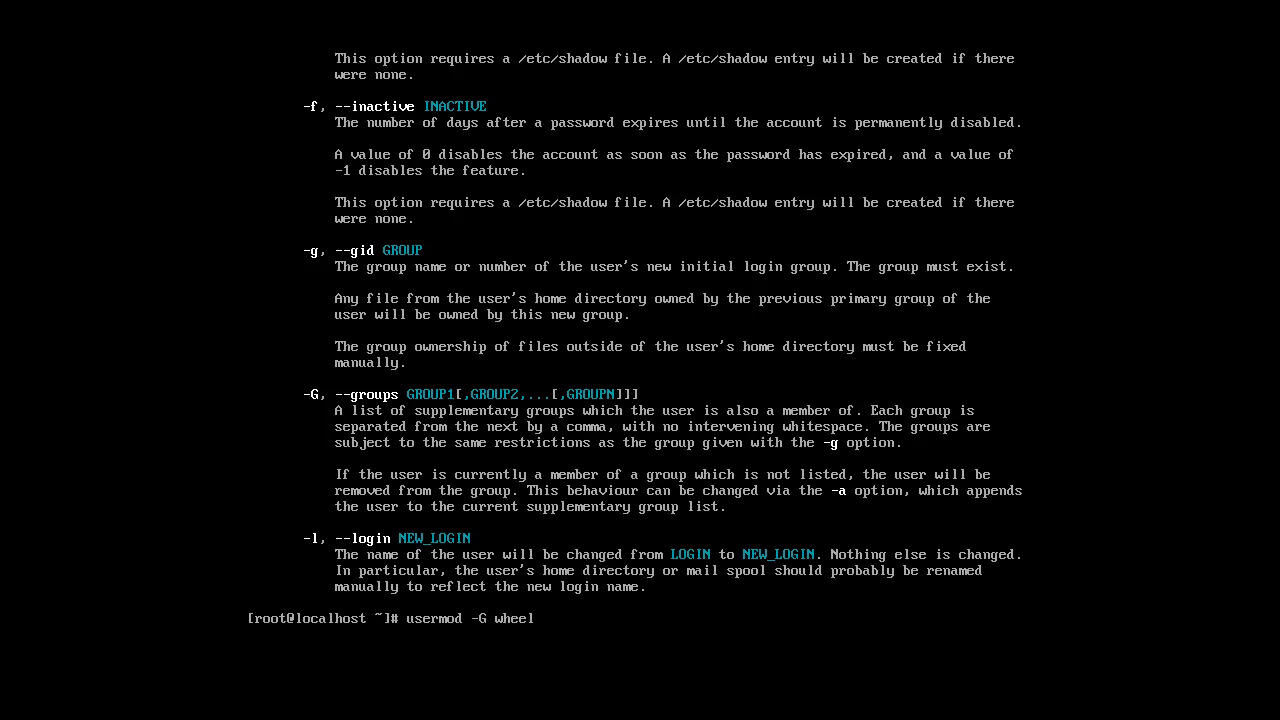
text(bob)
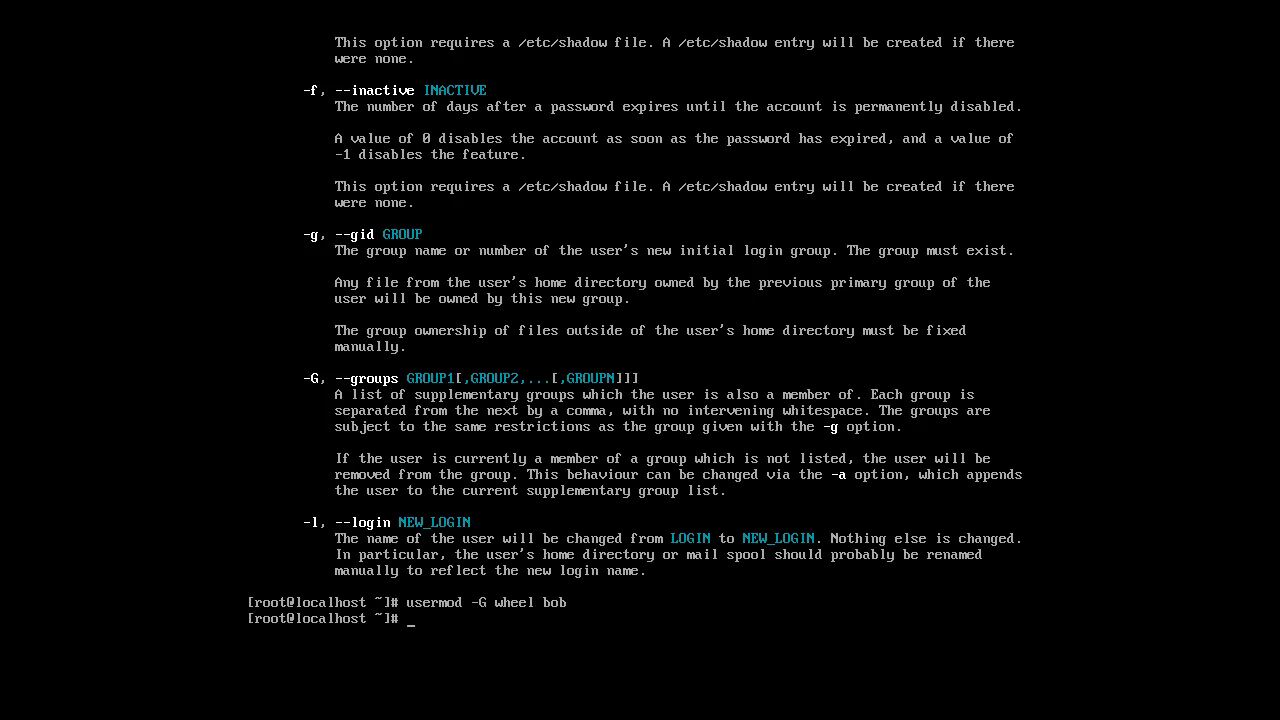
text(id bob)
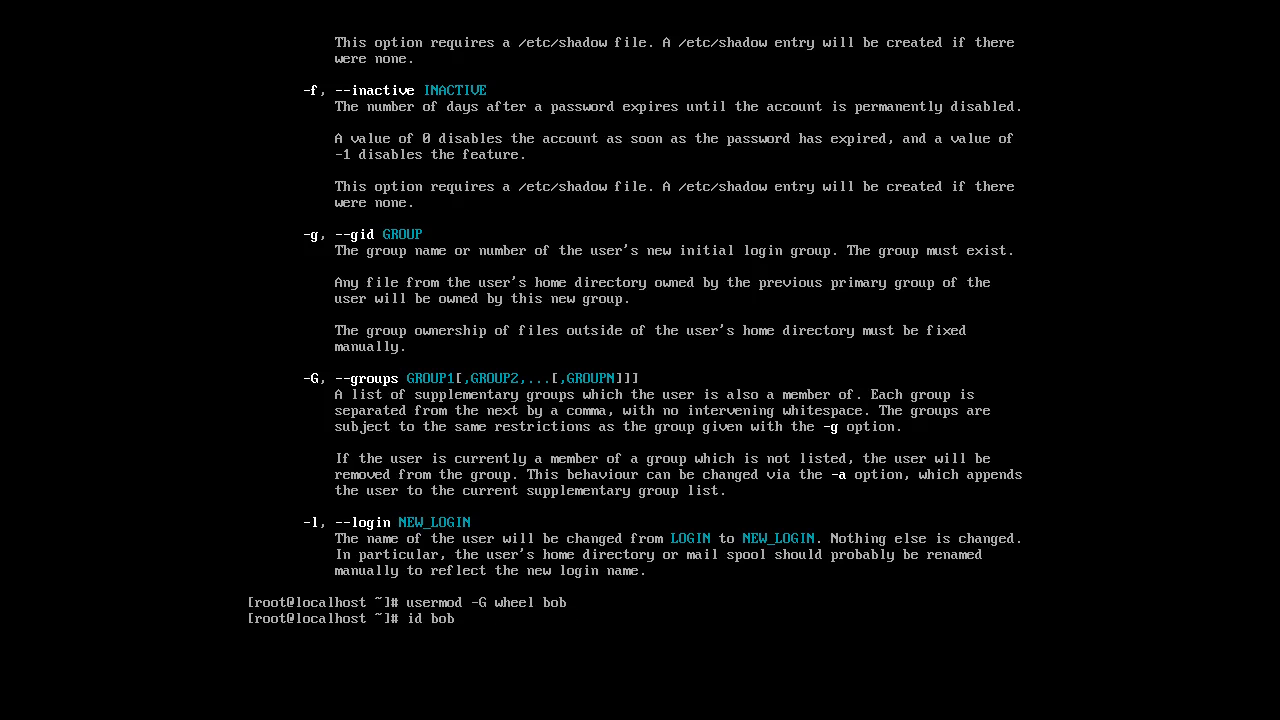
key(Return)
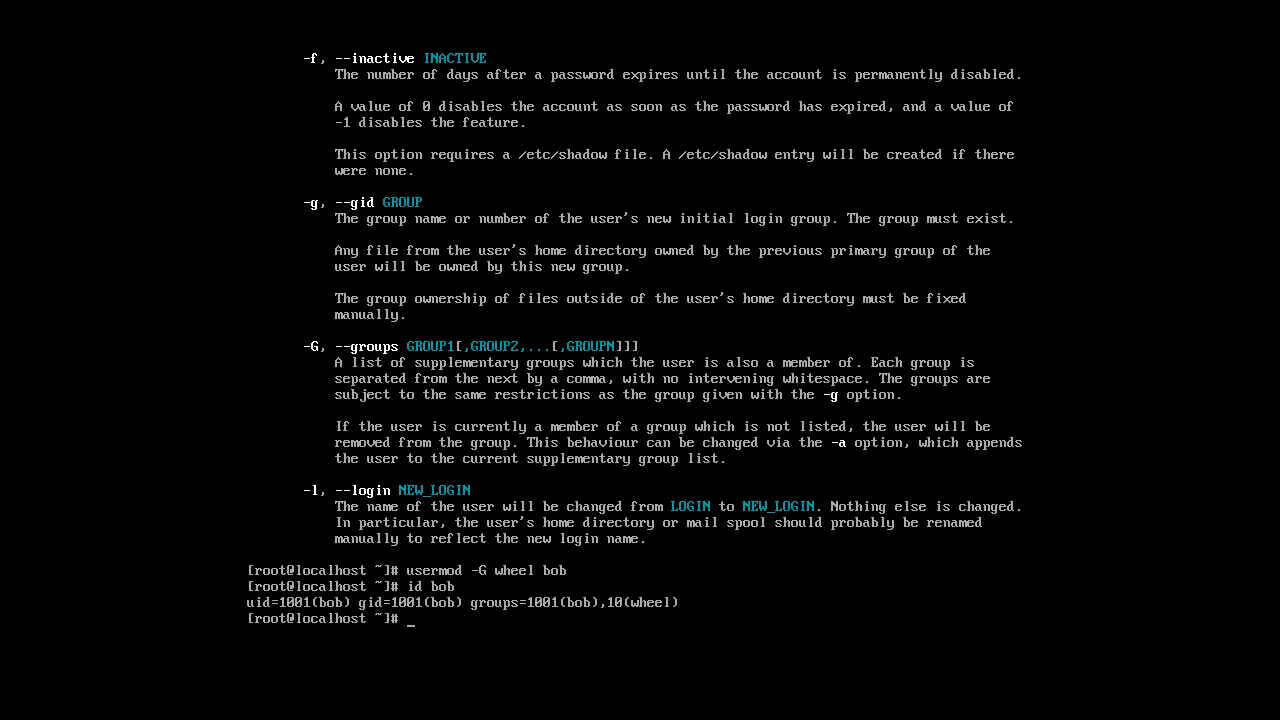
text(less)
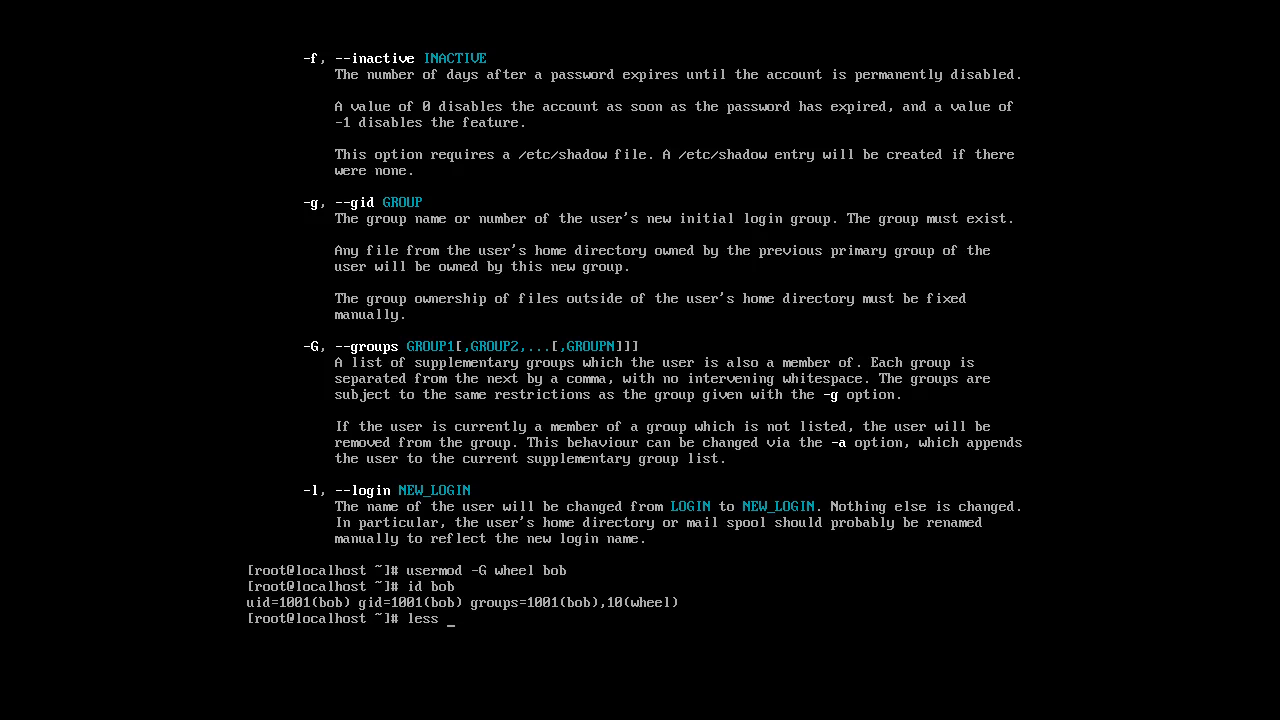
Page /etc/passwd to its end, showing bob, charles, dave and eve, then quit
text(/etc/pass)
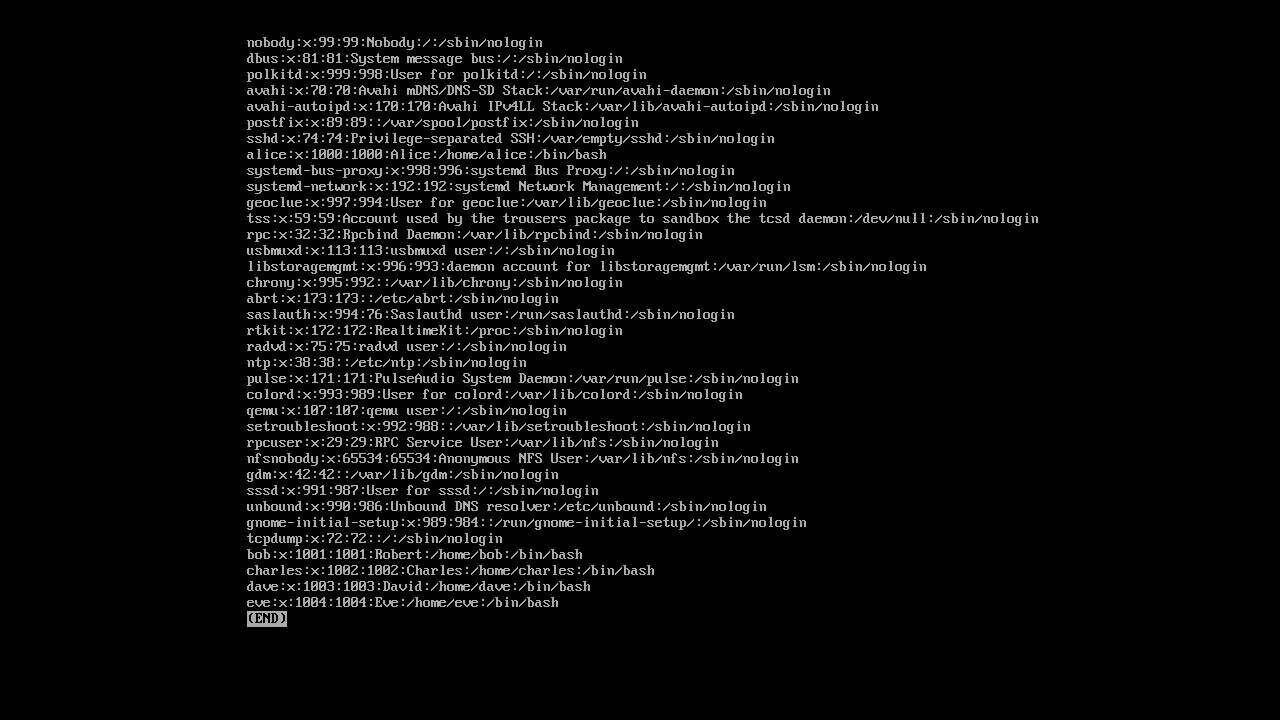
key(q)
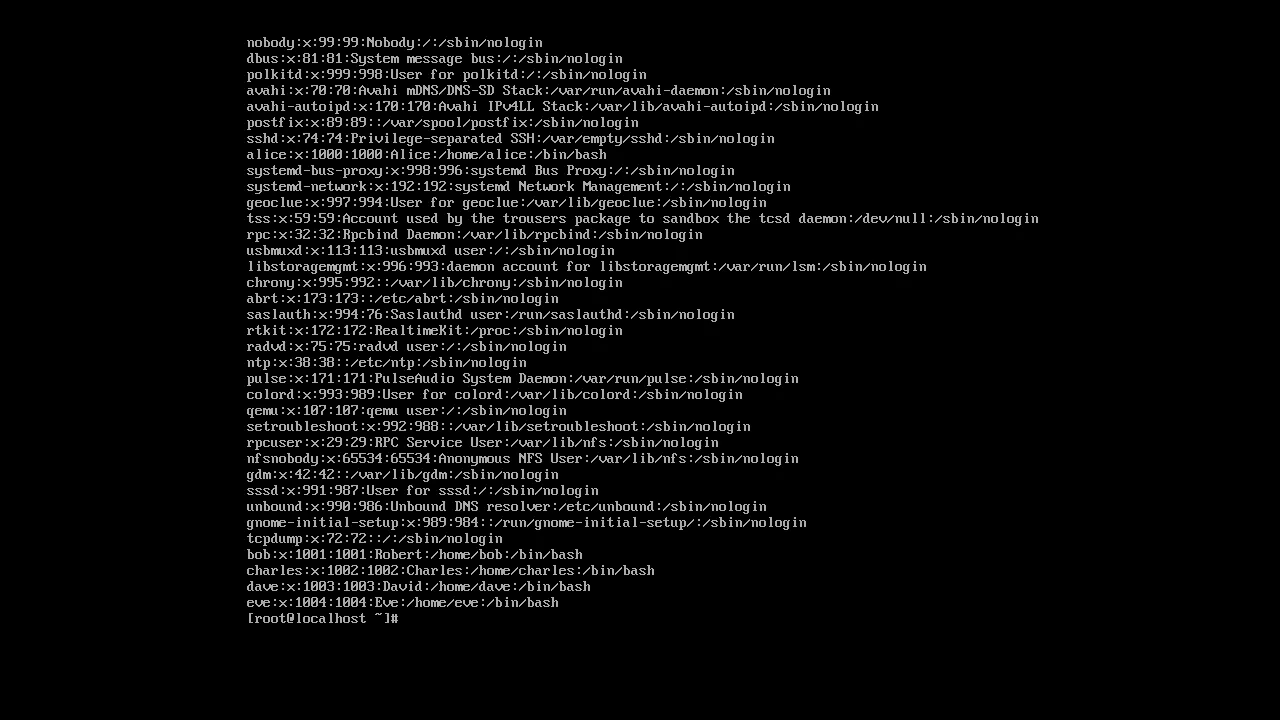
View /etc/group in less, confirming wheel lists alice and bob, then quit
text(less /e)
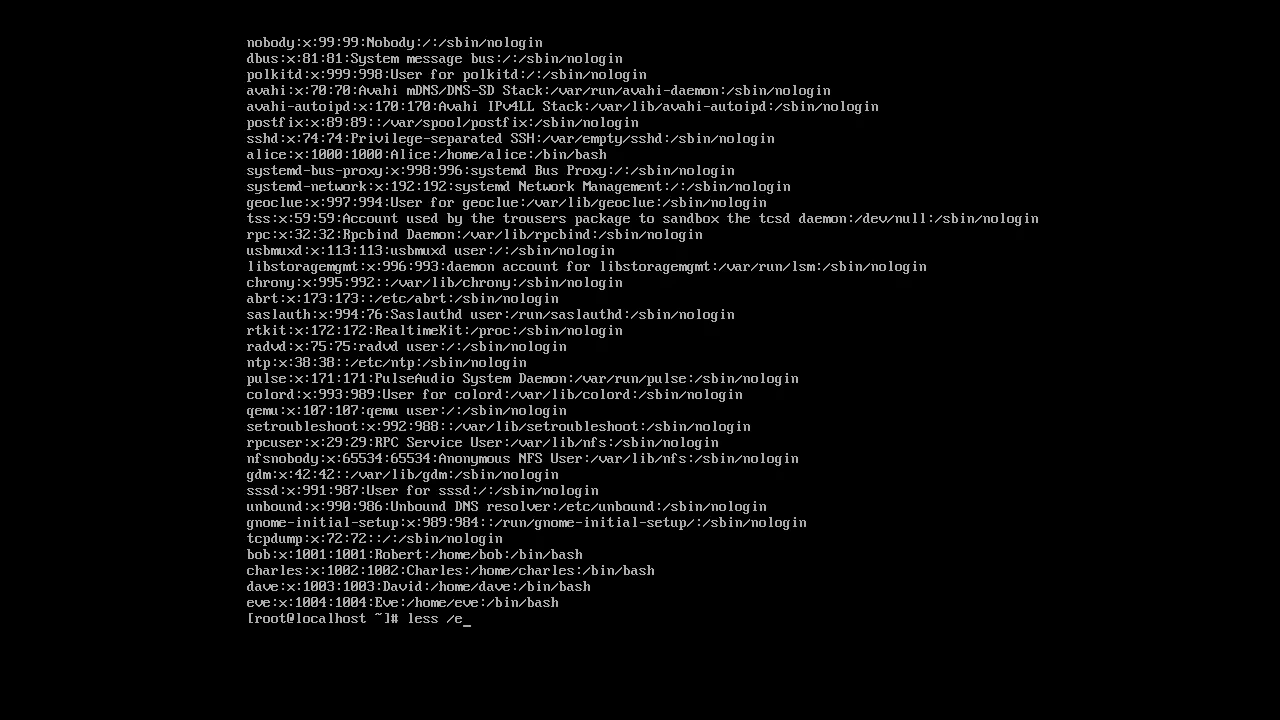
text(tc/gr)
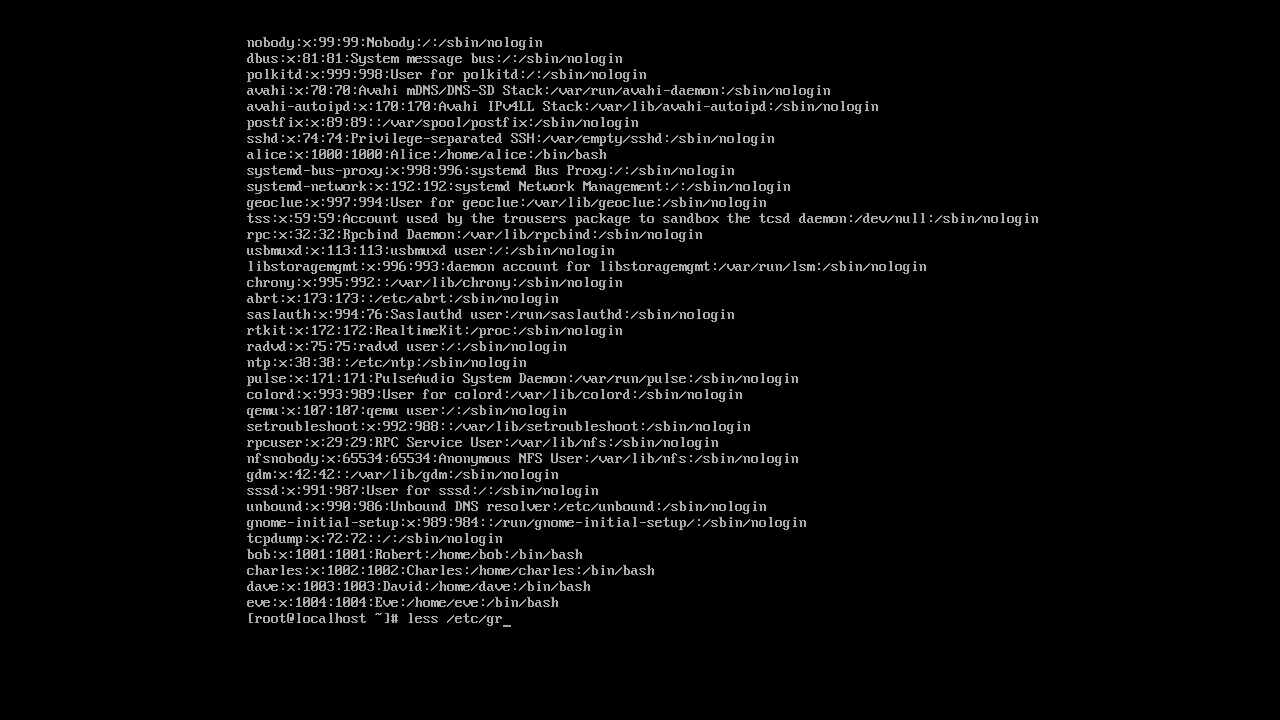
text(oup)
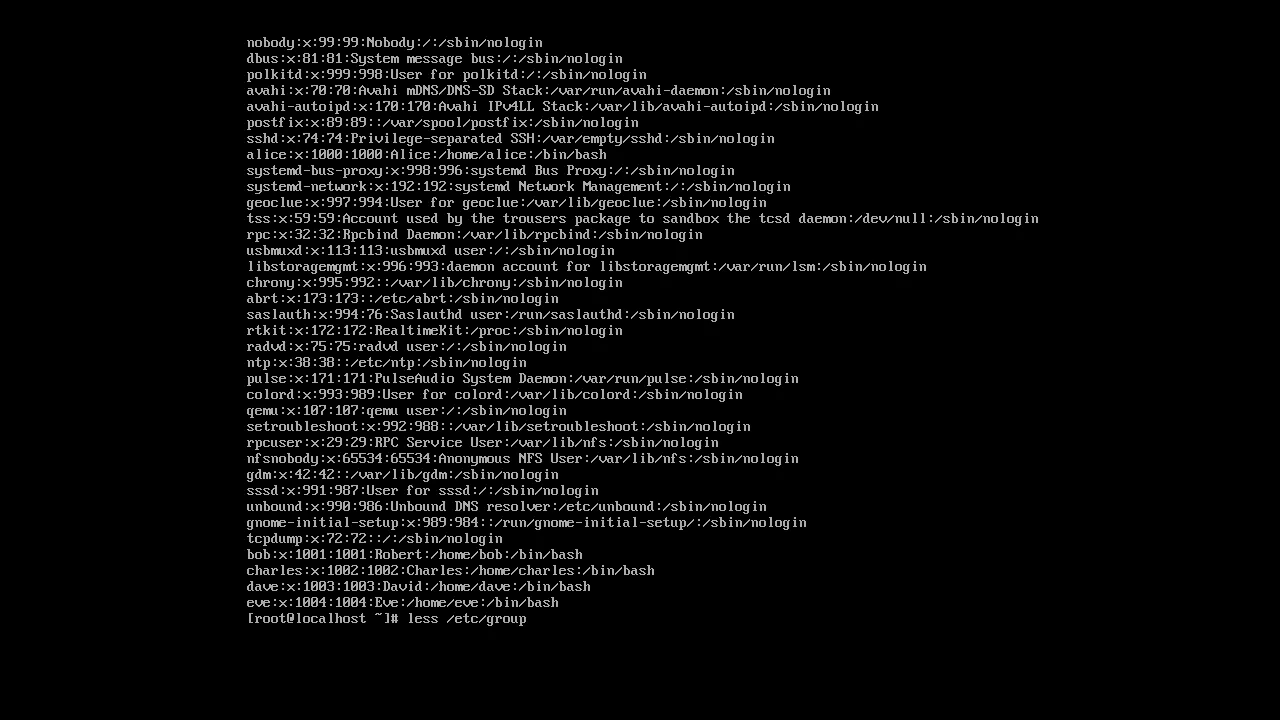
key(Return)
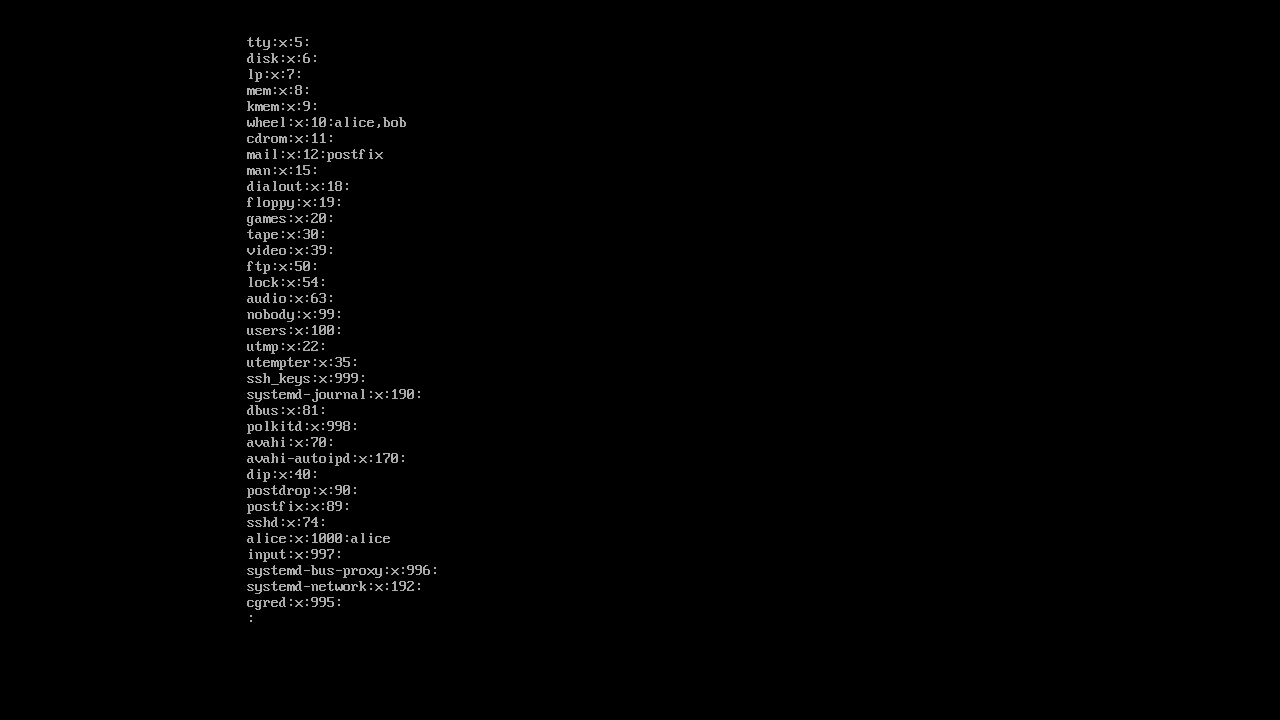
scroll(down, 3)
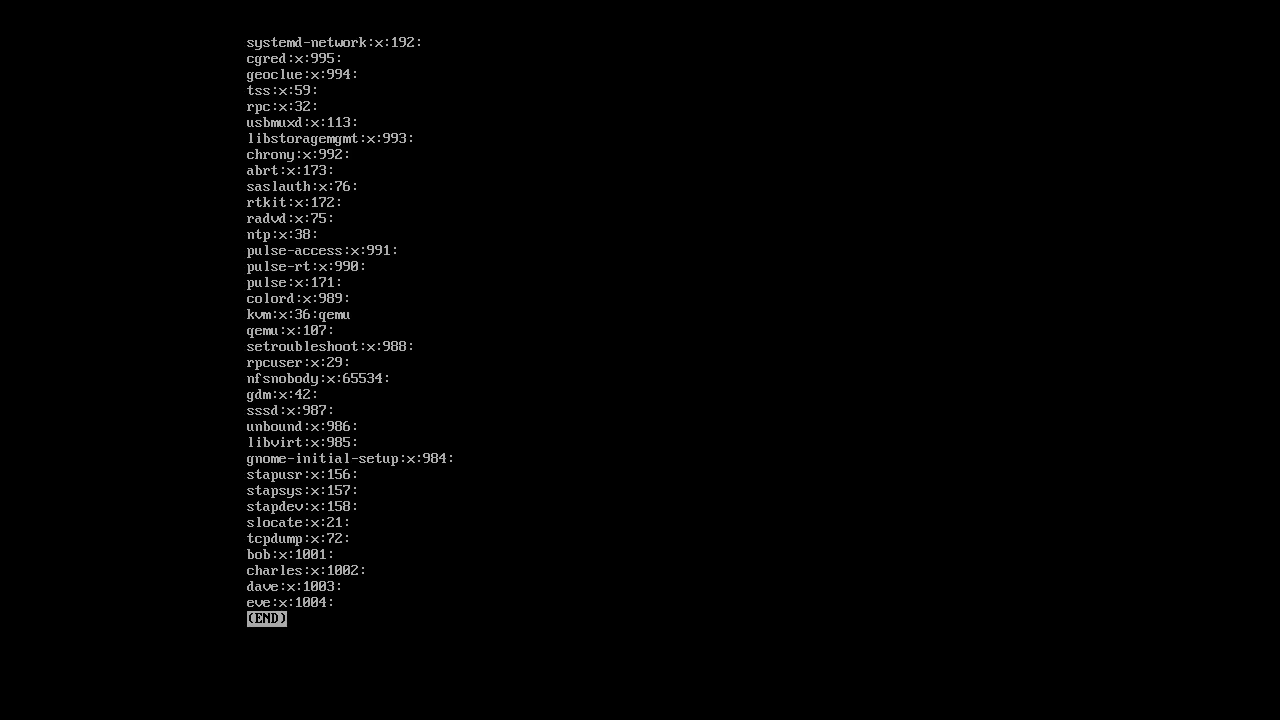
key(q)
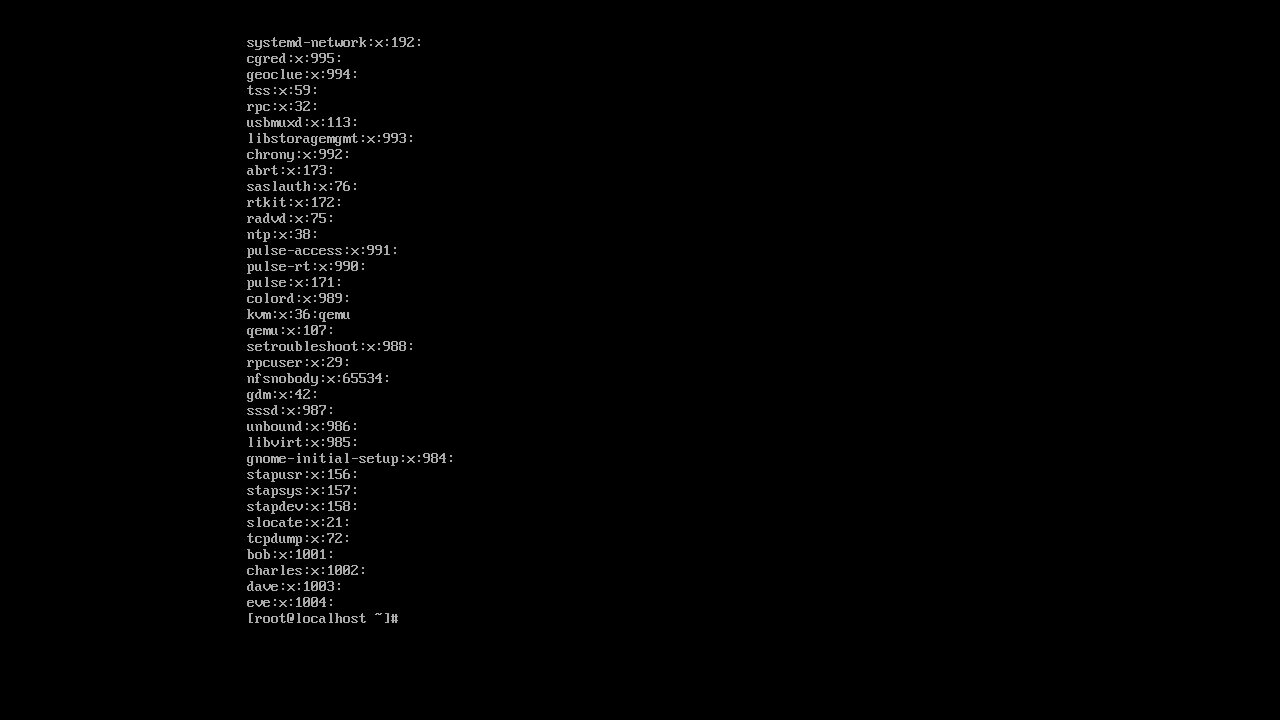
View /etc/shadow in less, confirming bob, charles, dave and eve have no passwords
text(l)
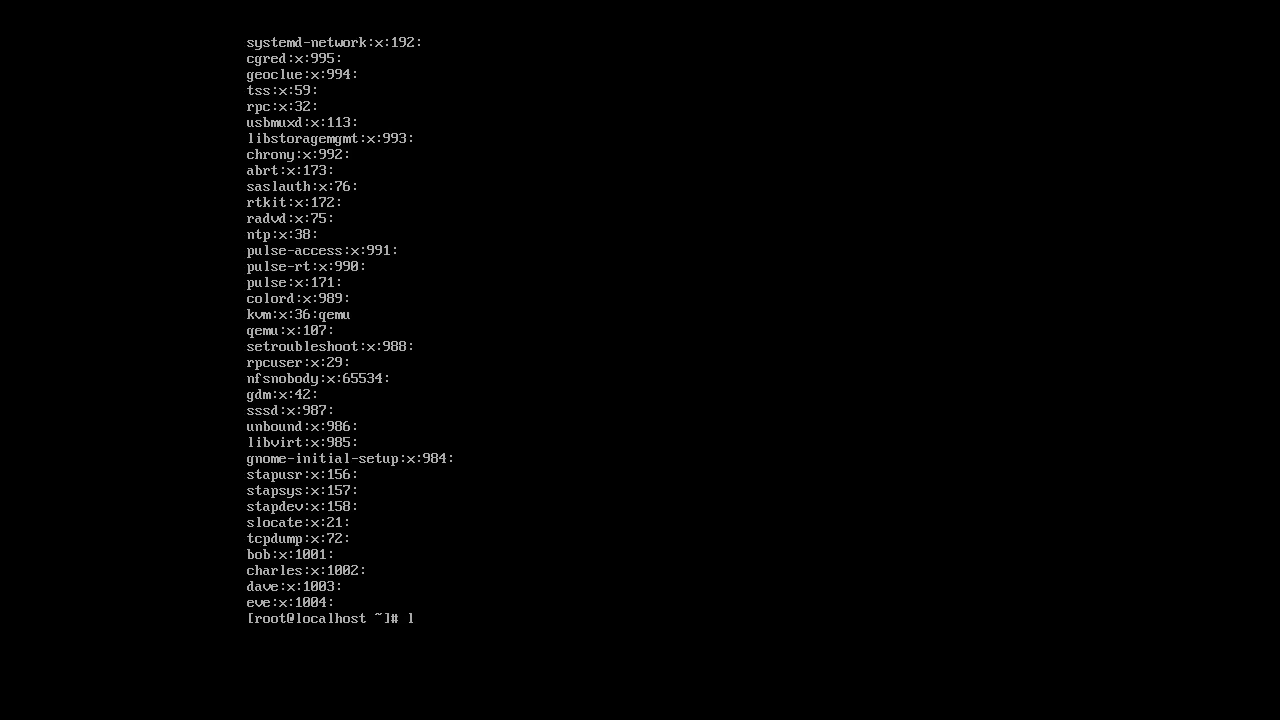
text(ess /etc/)
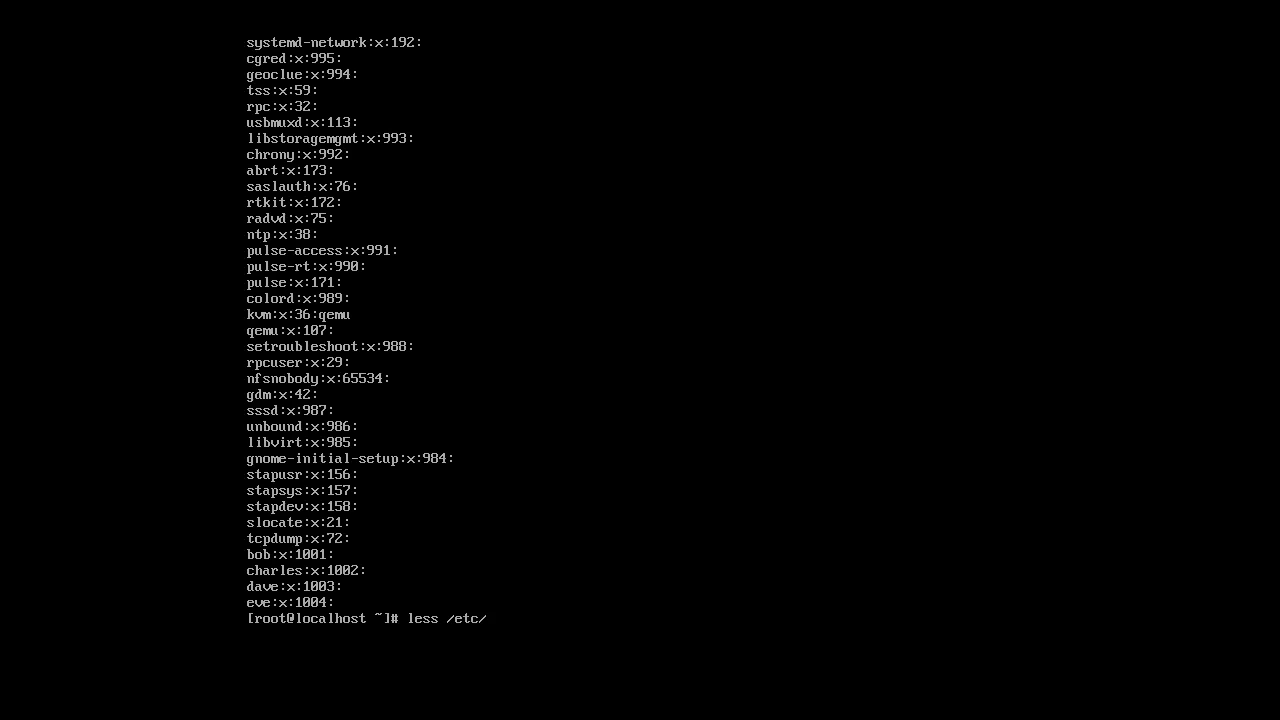
text(shado)
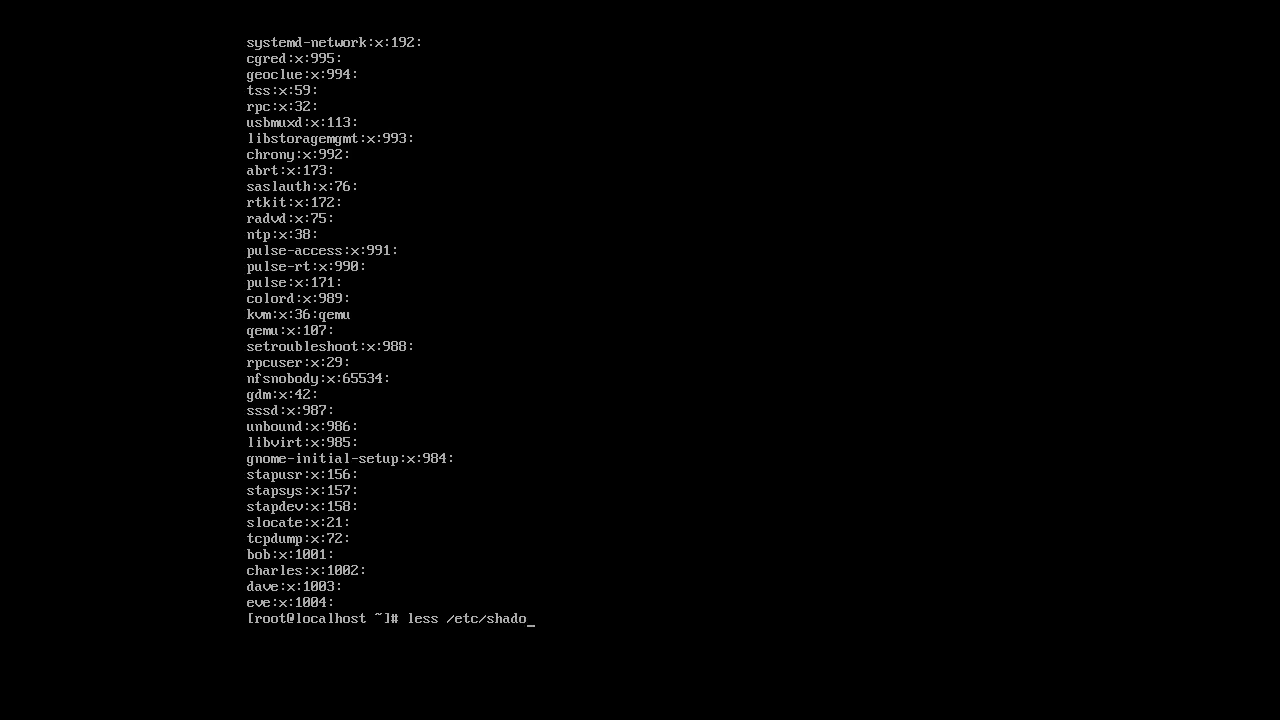
key(Enter)
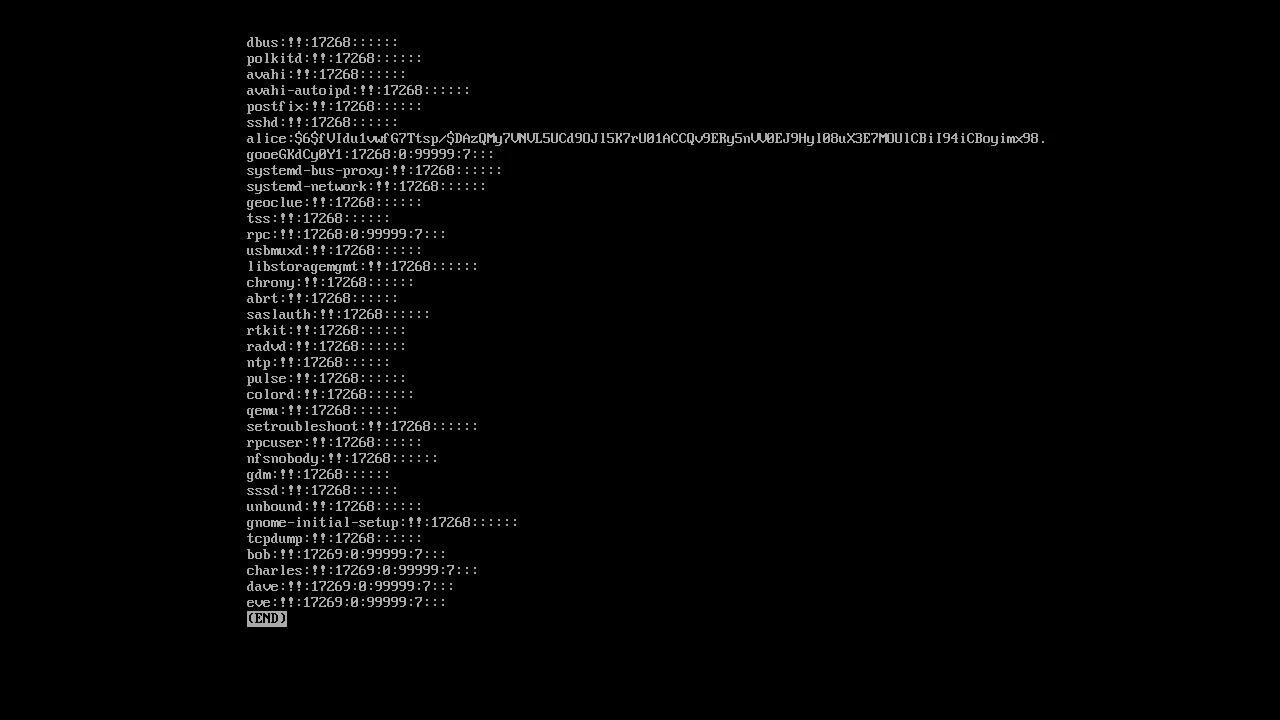
key(q)
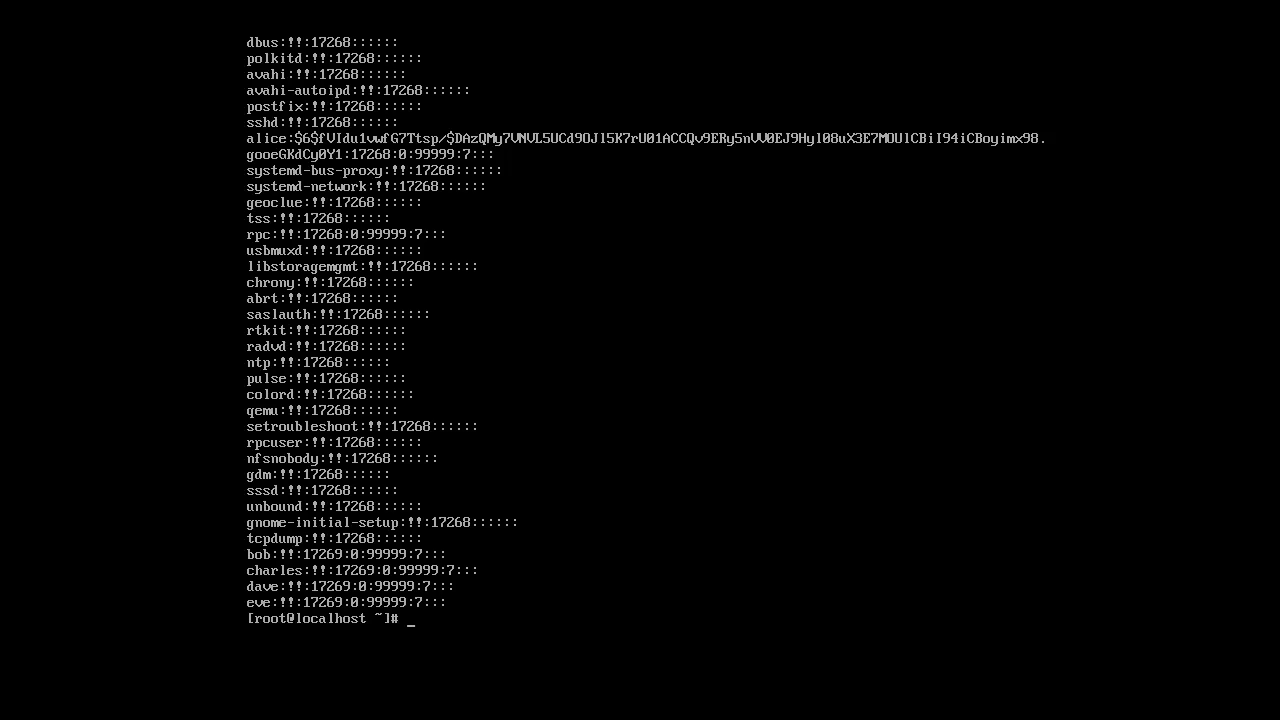
Set bob's password with passwd bob and confirm his hashed shadow entry
text(passwd)
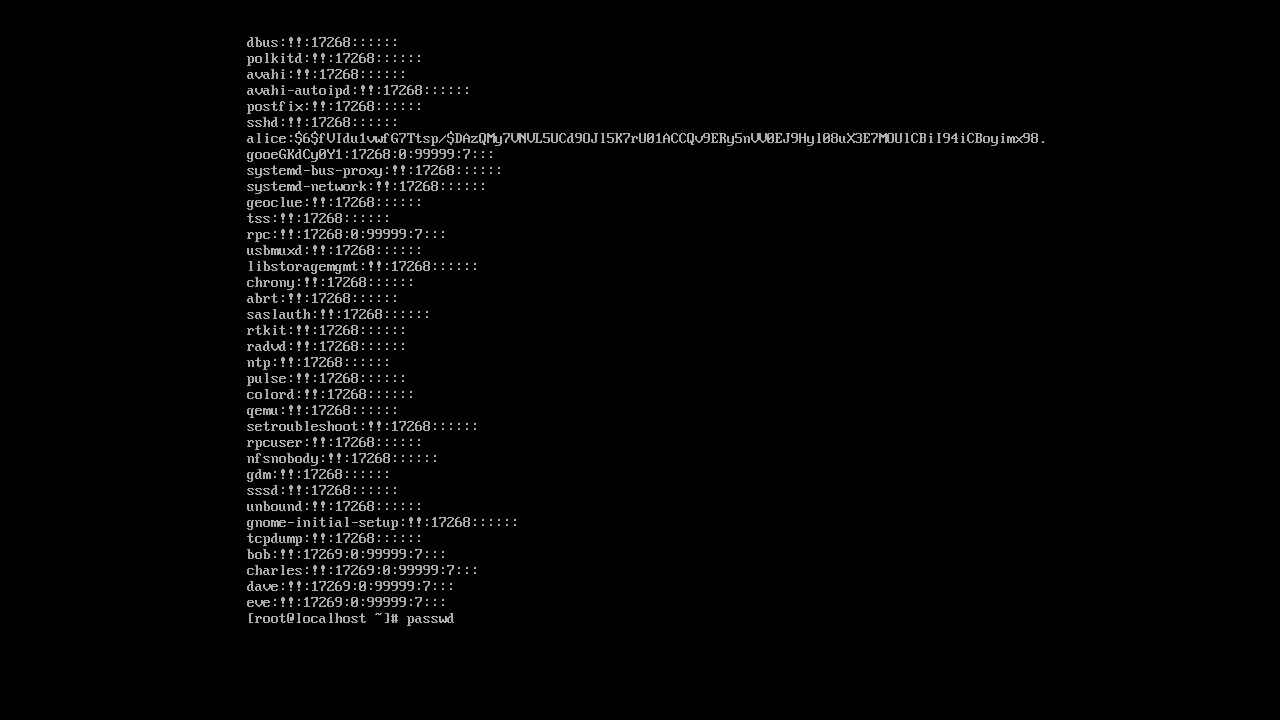
text(bob)
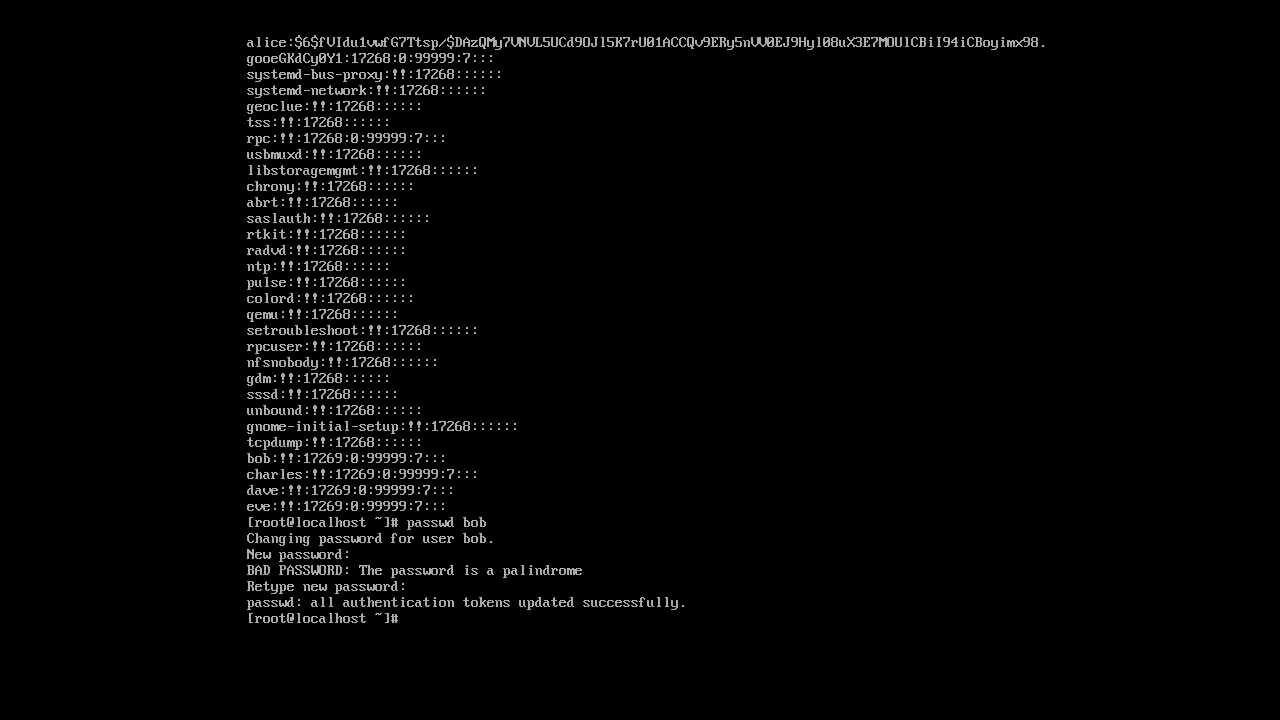
text(passwd bob)
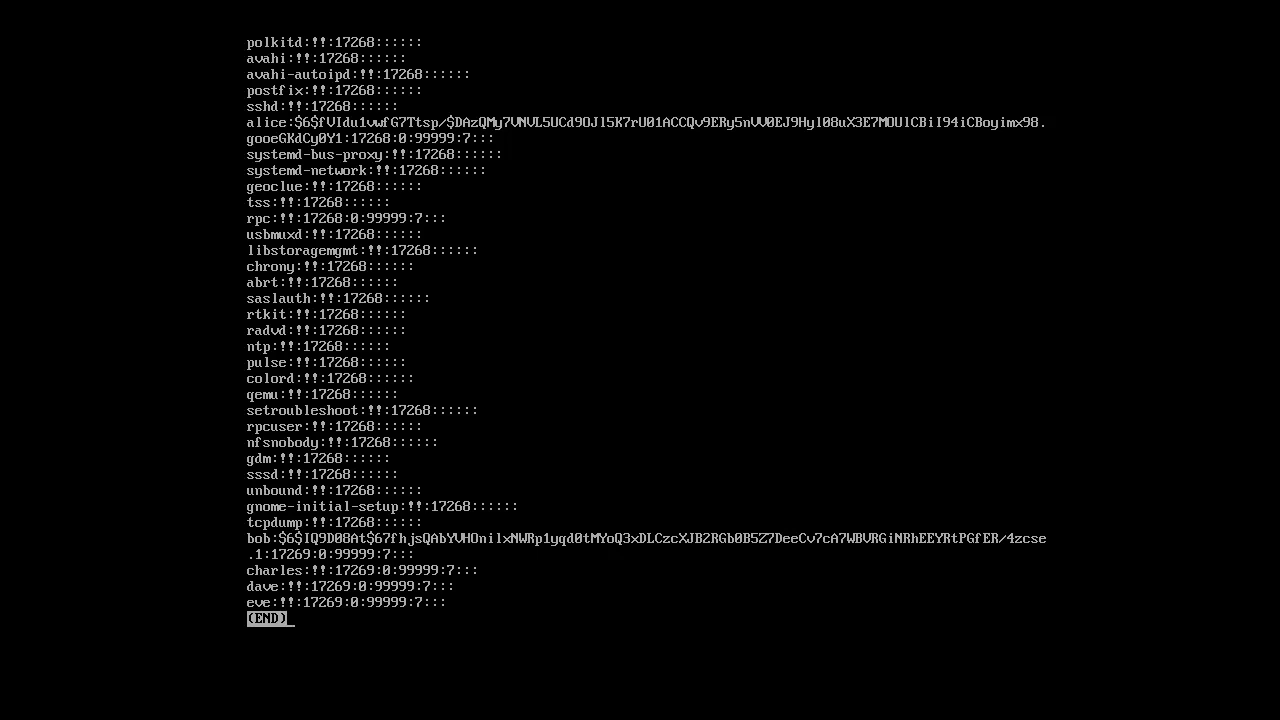
key(q)
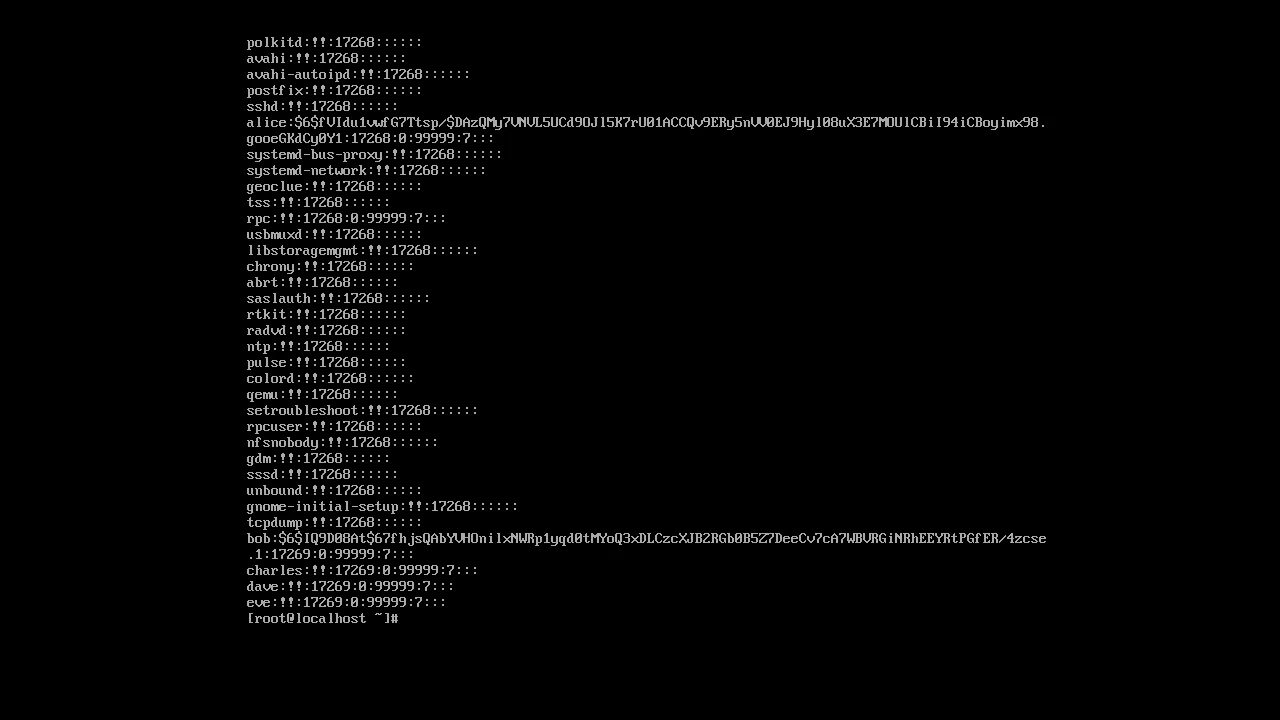
List /home/, /home/bob/ and /etc/skel/ with ls -al to compare default dotfiles
text(ls -al)
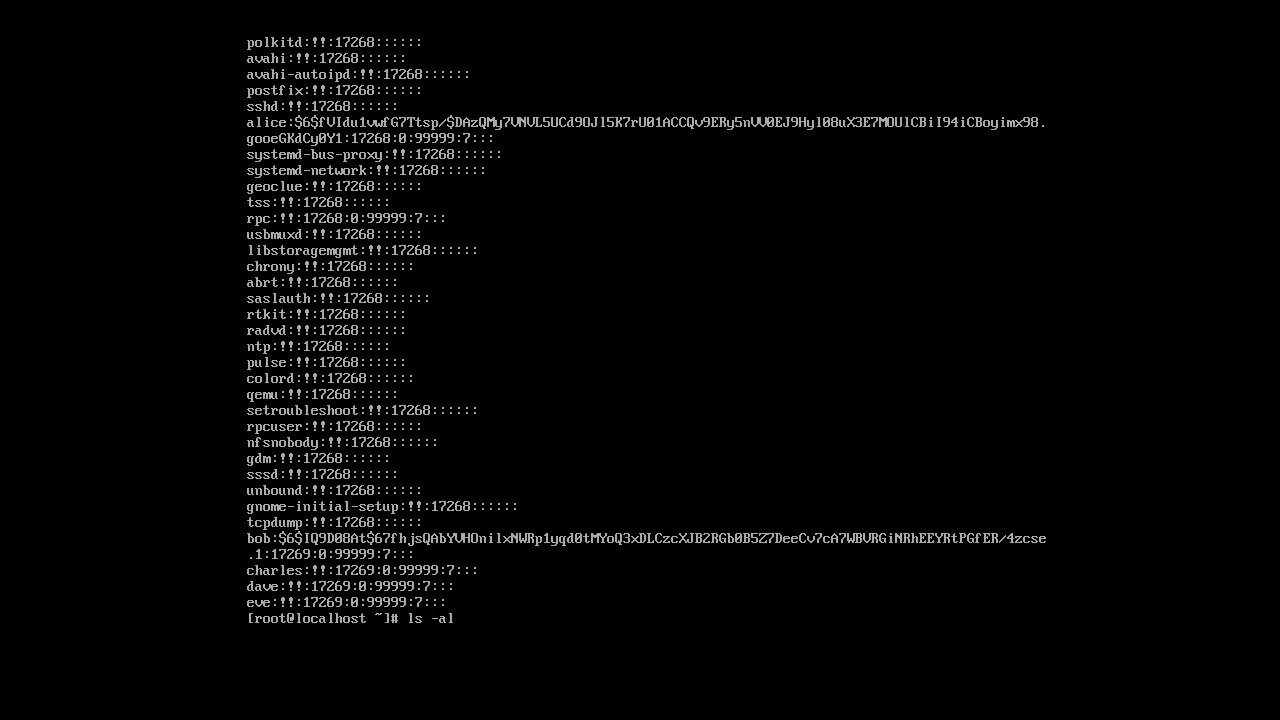
text(/home/)
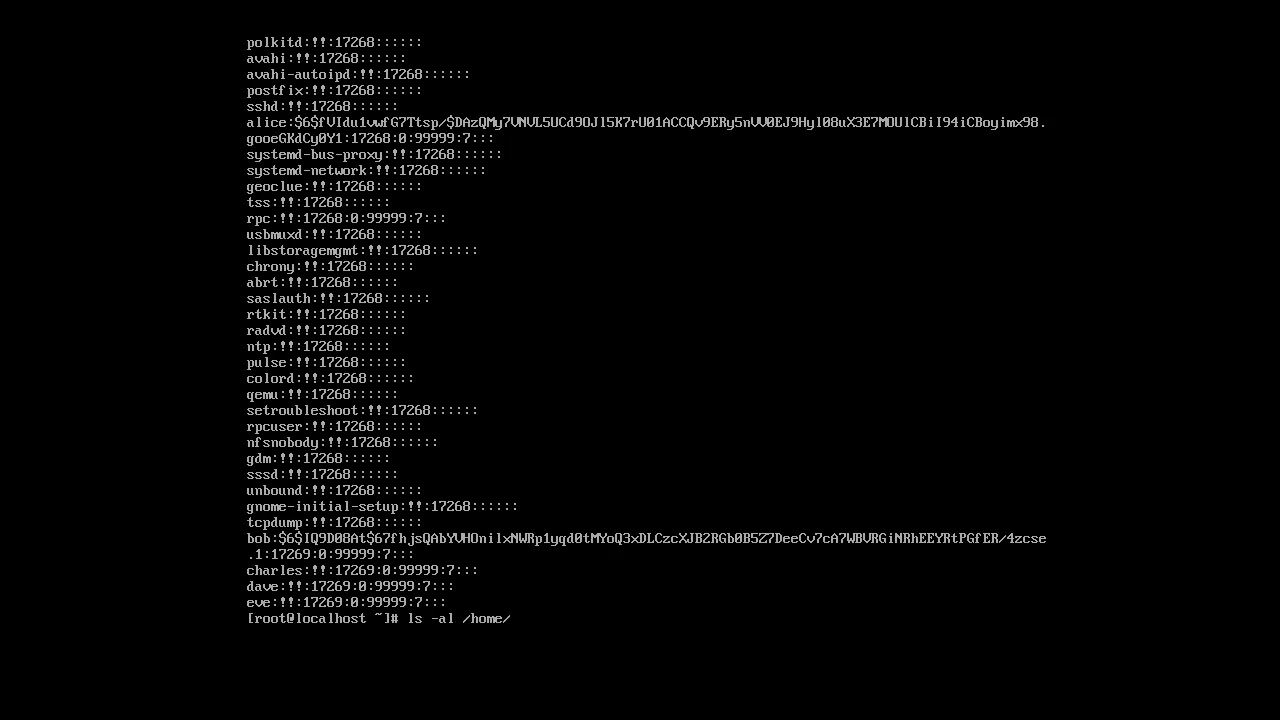
key(Return)
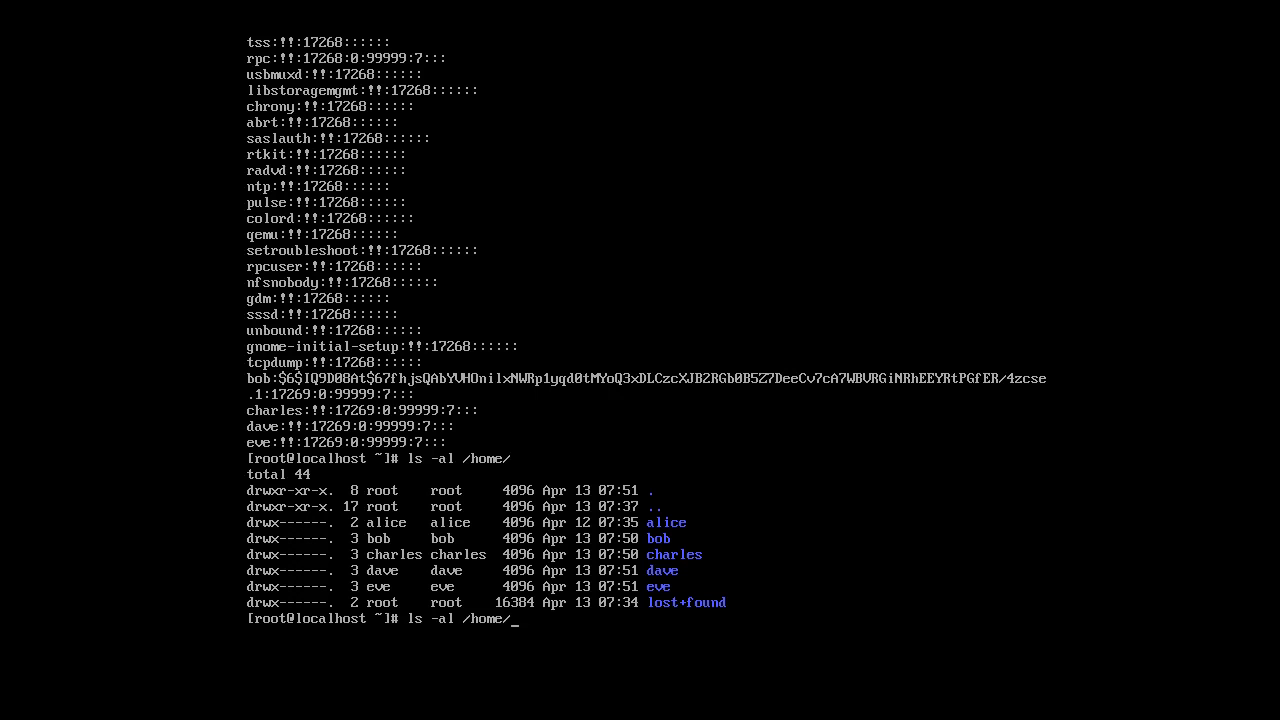
text(bob/)
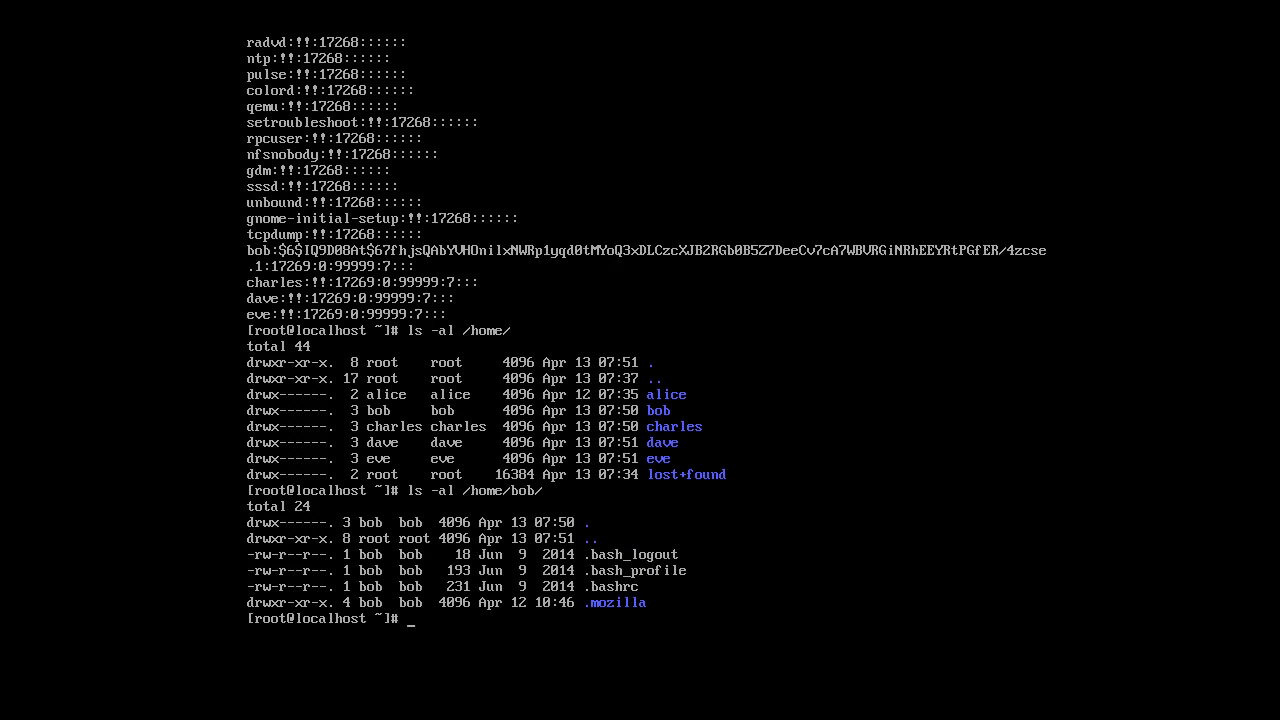
text(ls -al /etc/skel/)
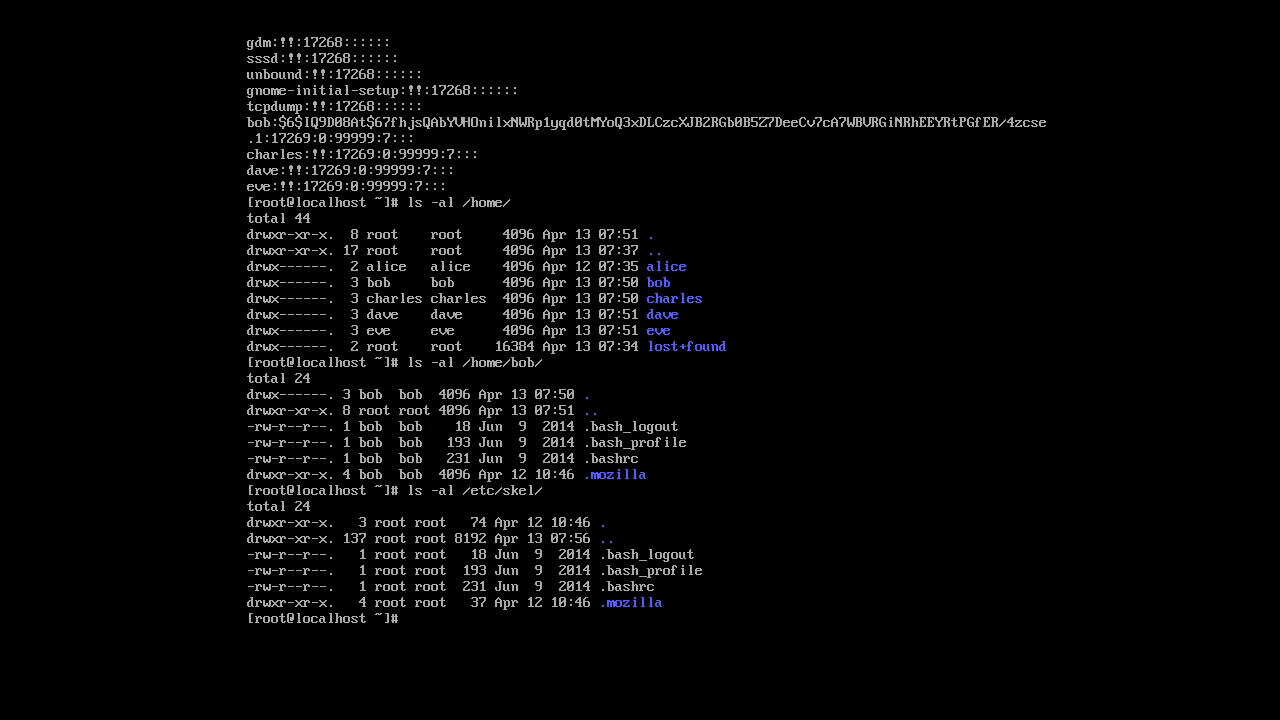
text(ma)
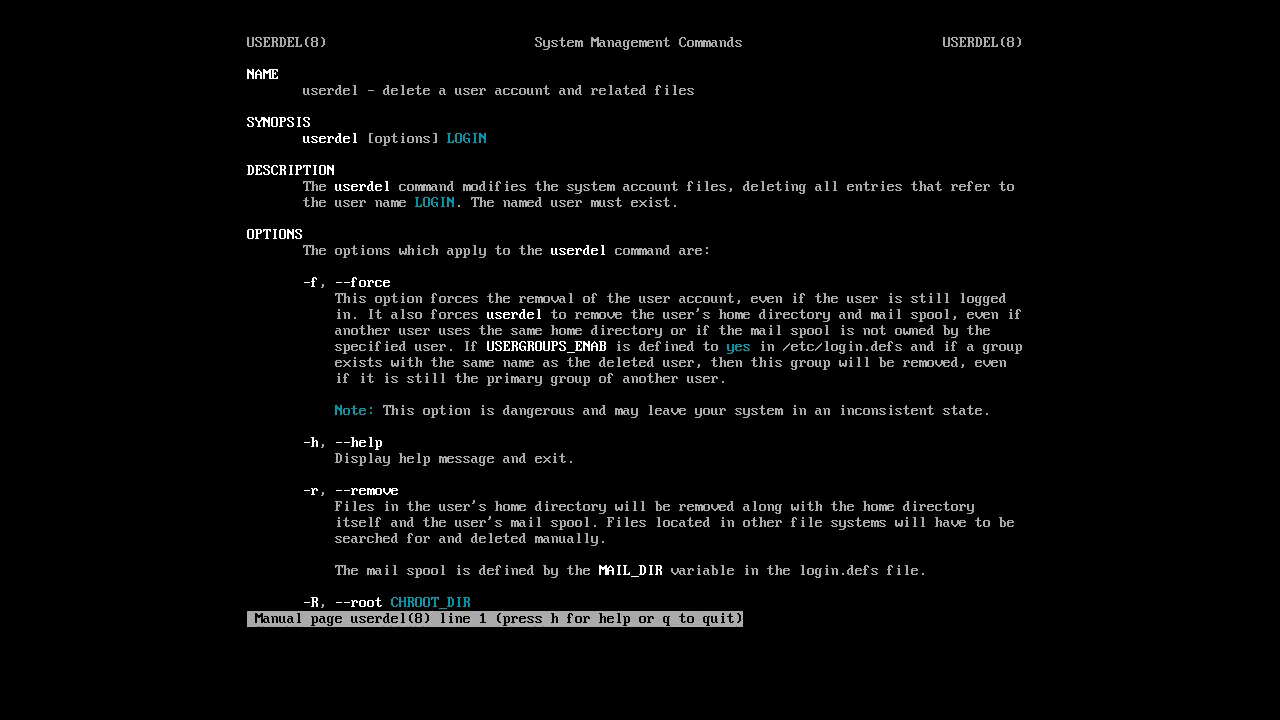
scroll(down, 3)
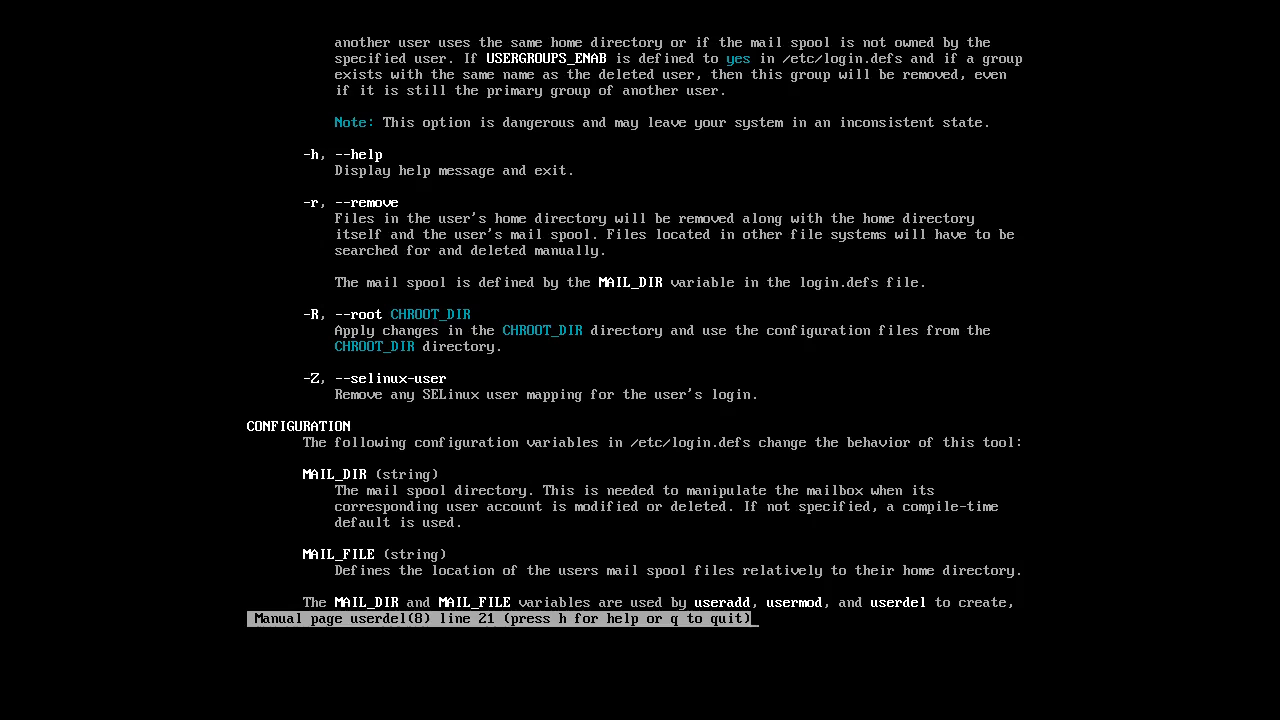
key(q)
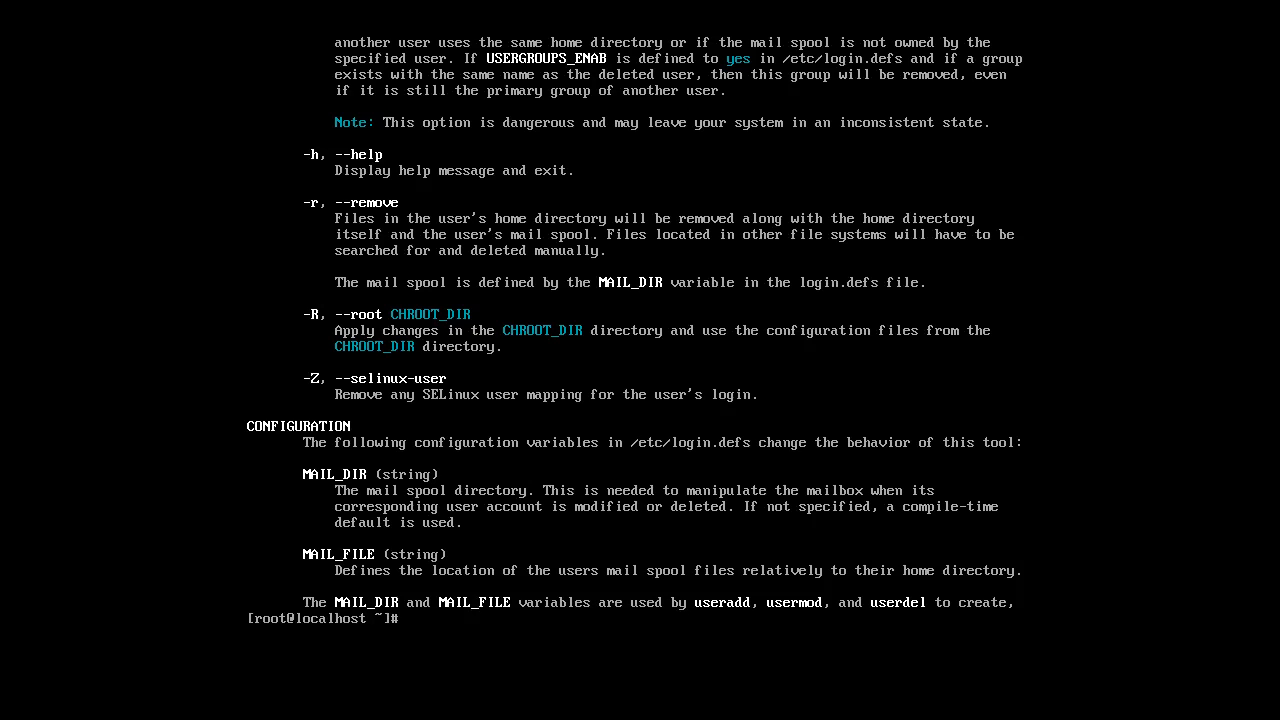
Delete user eve along with her home directory using userdel -r eve
text(userdel -)
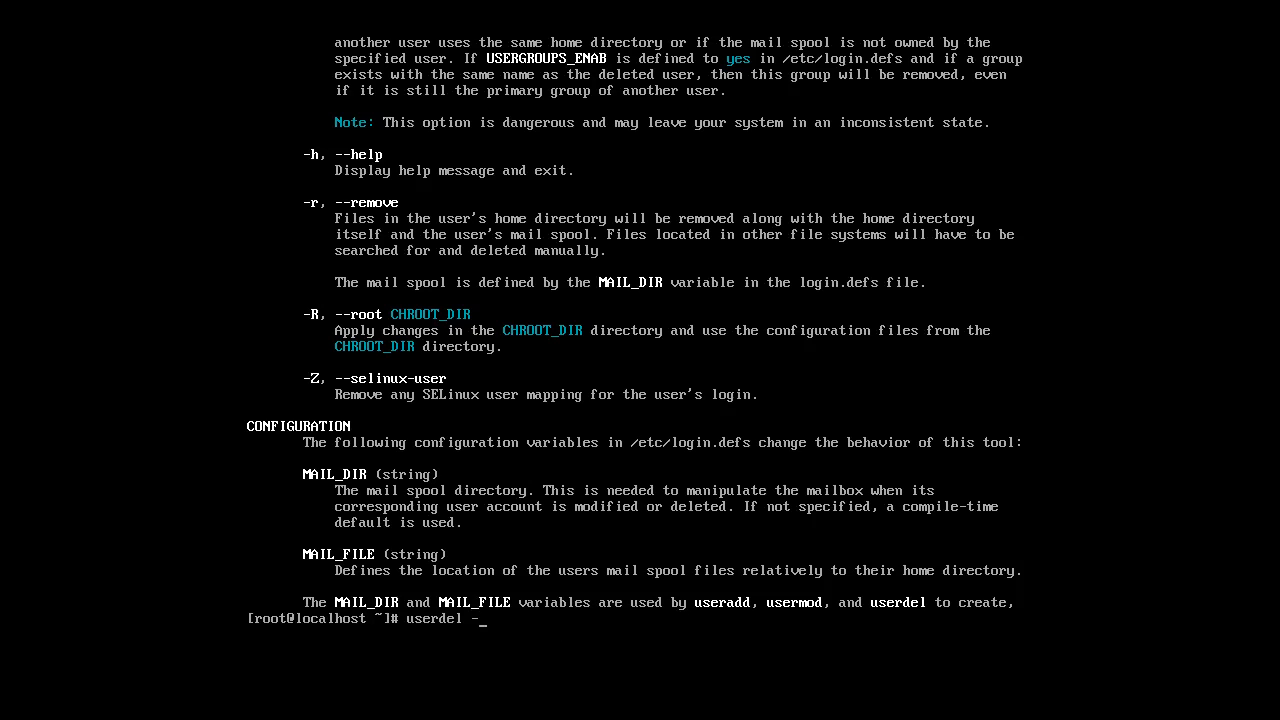
text(r eve)
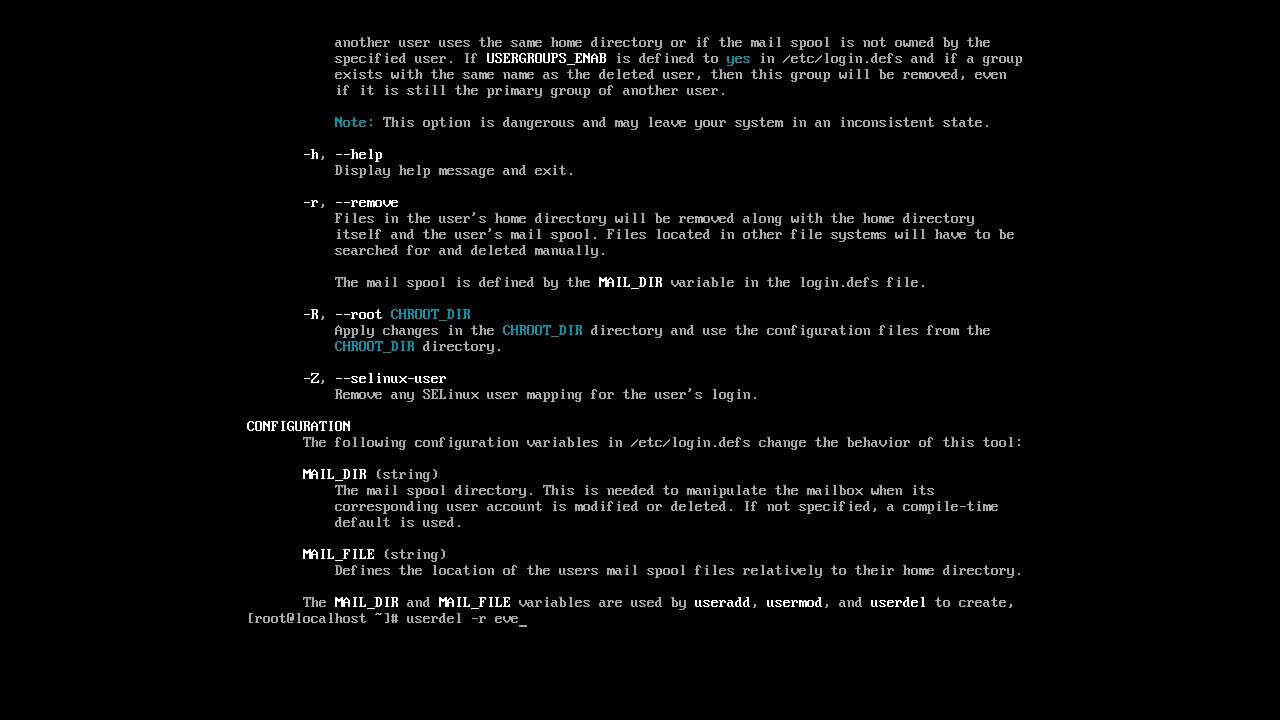
key(Return)
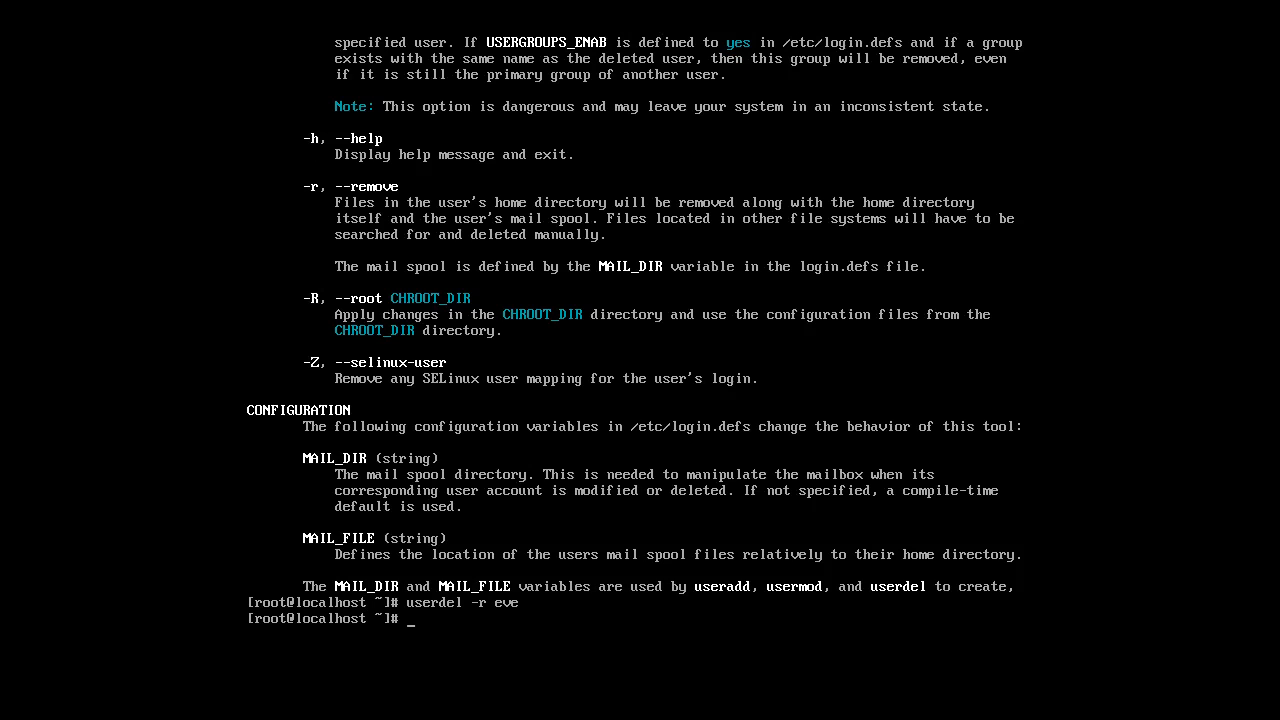
Delete user dave while keeping his home, then list /home to check
text(use)
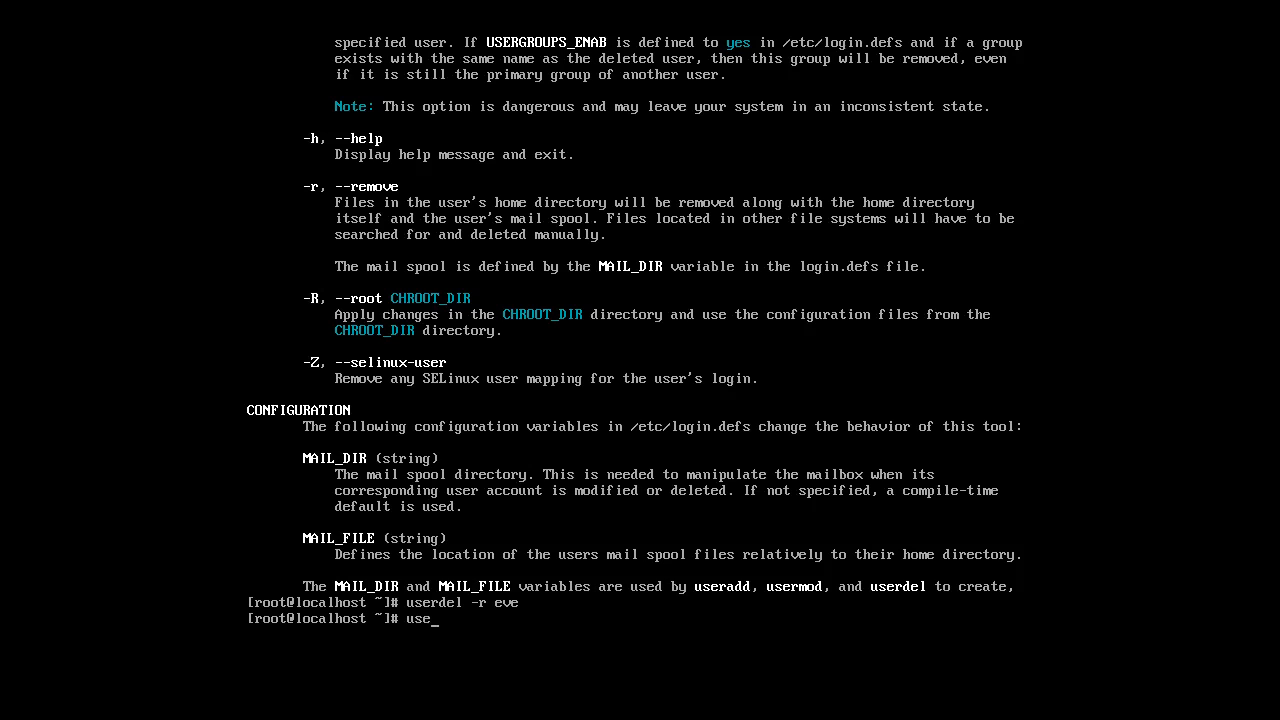
text(rdel dave)
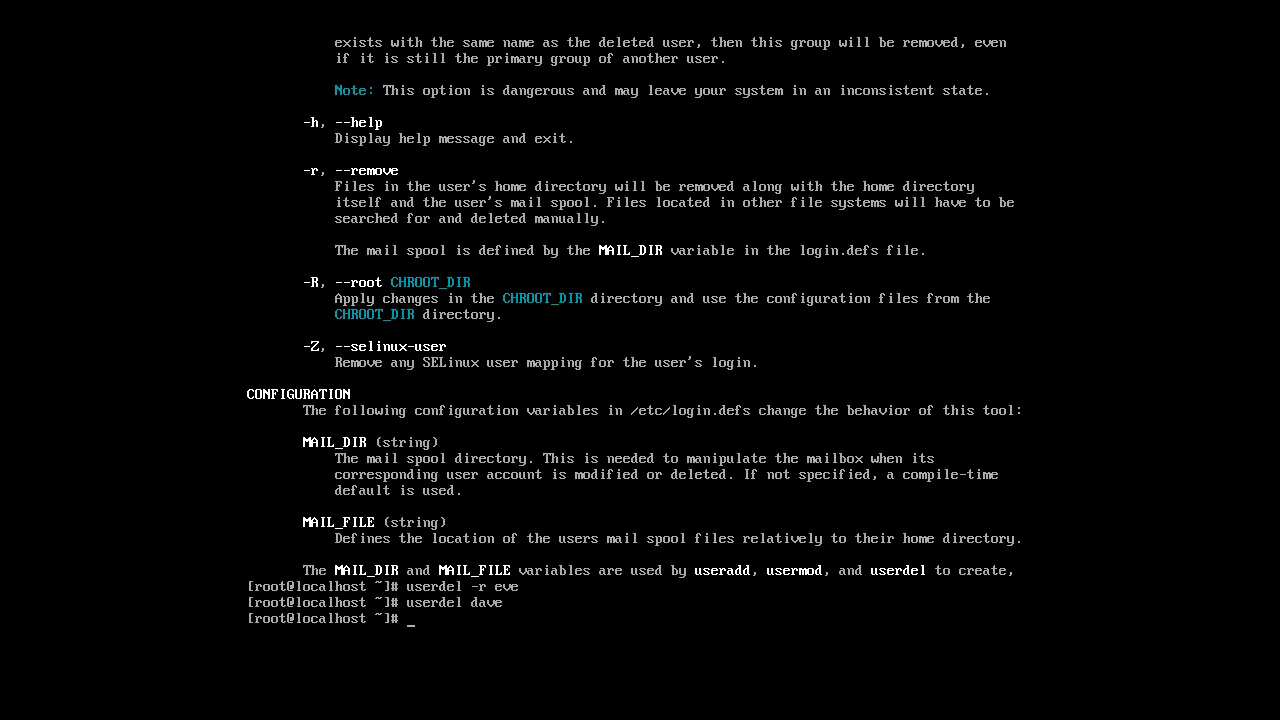
text(ls -al /e)
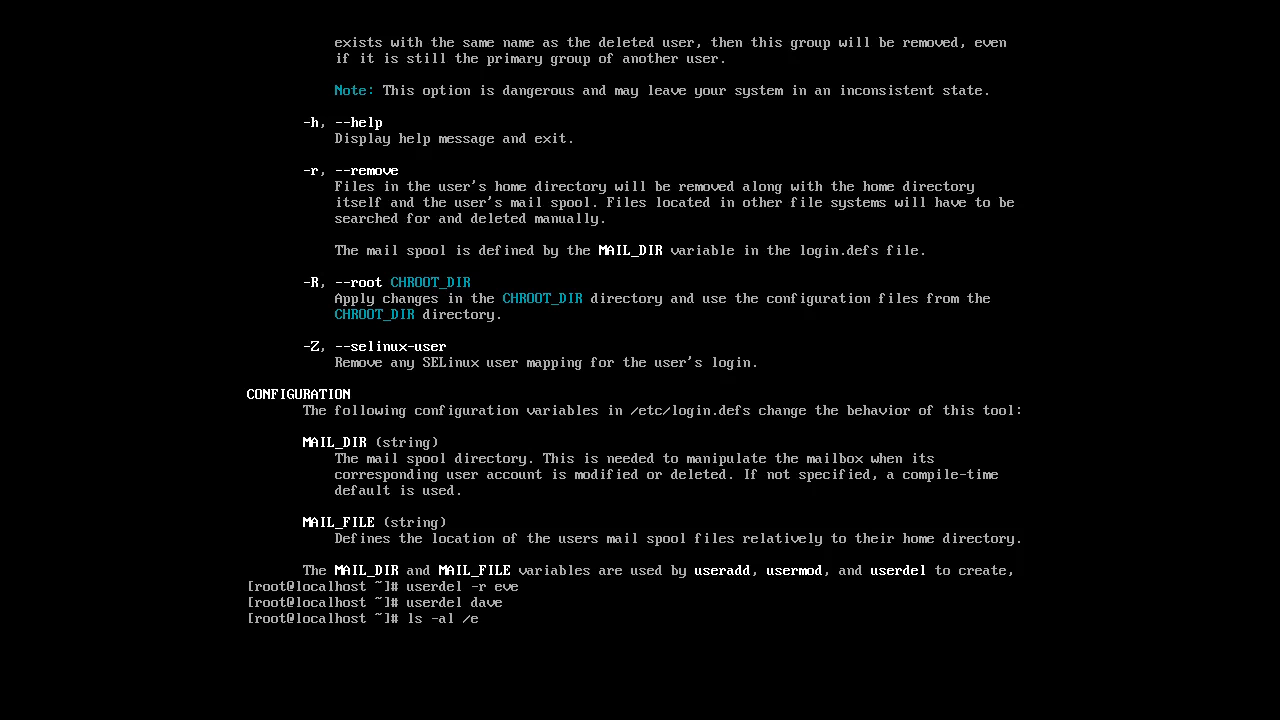
key(BackSpace)
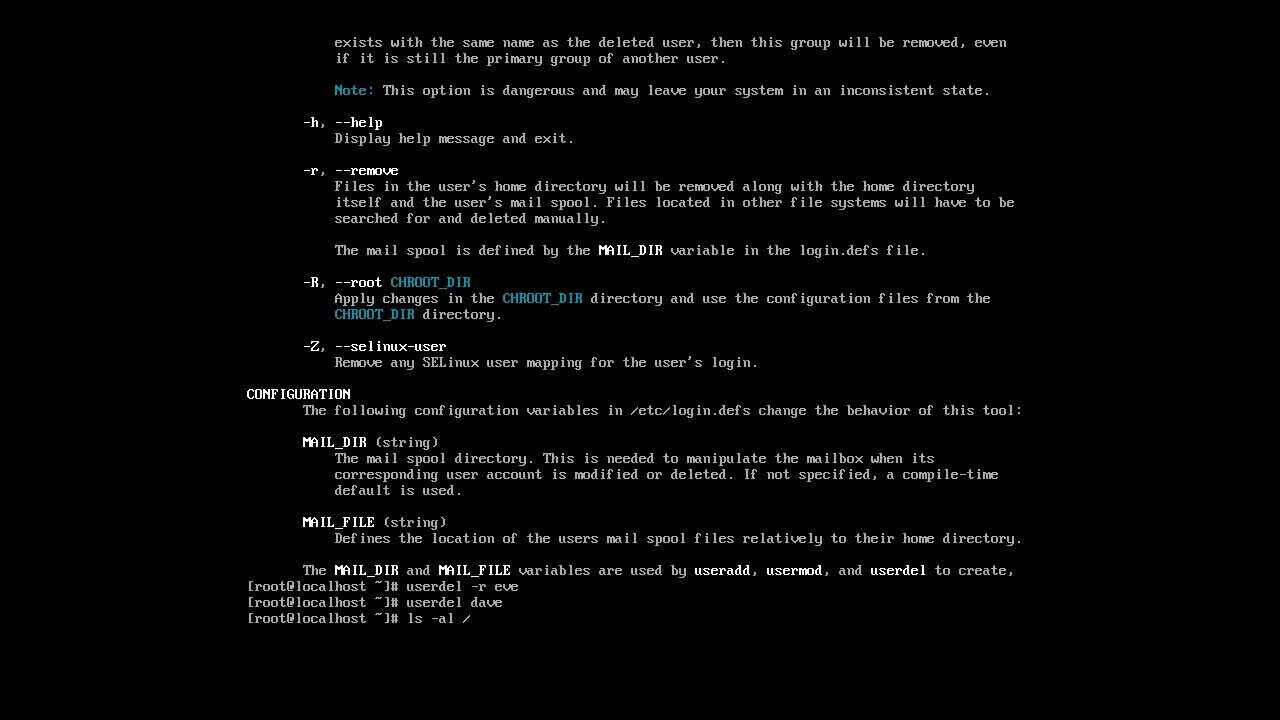
text(home/)
key(Return)
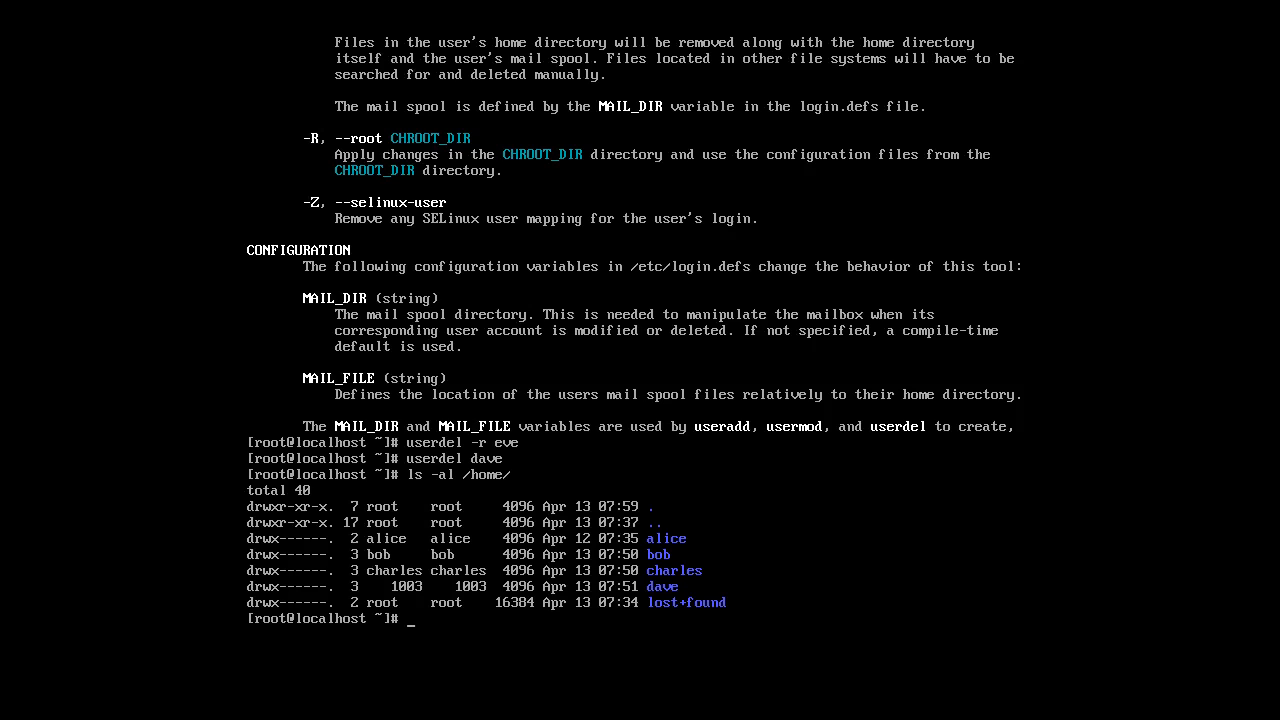
text(use)
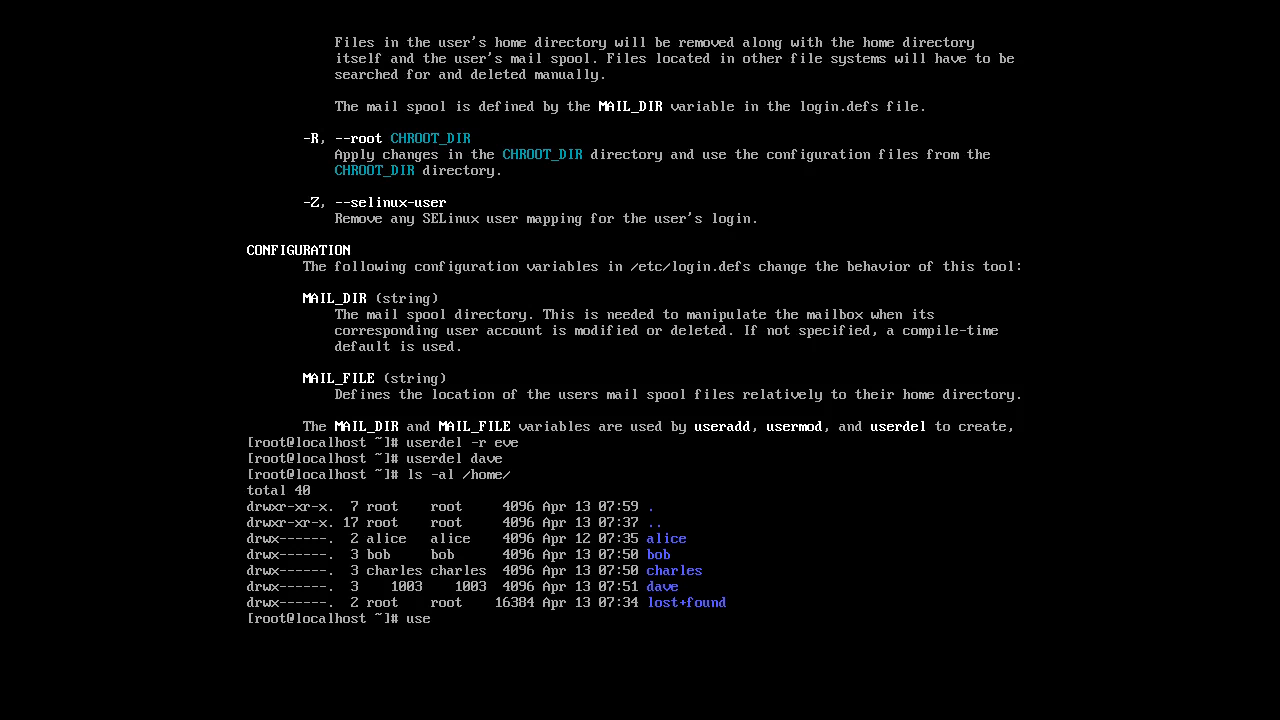
Create the user account fred with useradd fred
text(add)
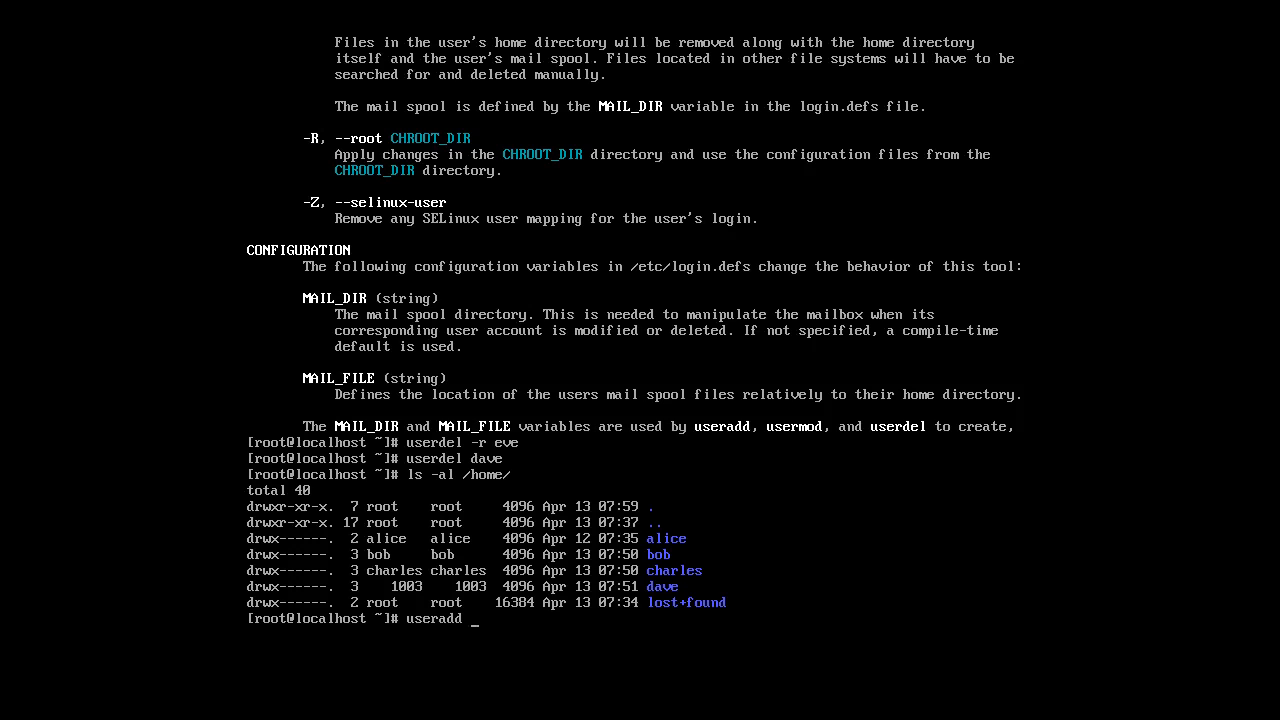
text(fred)
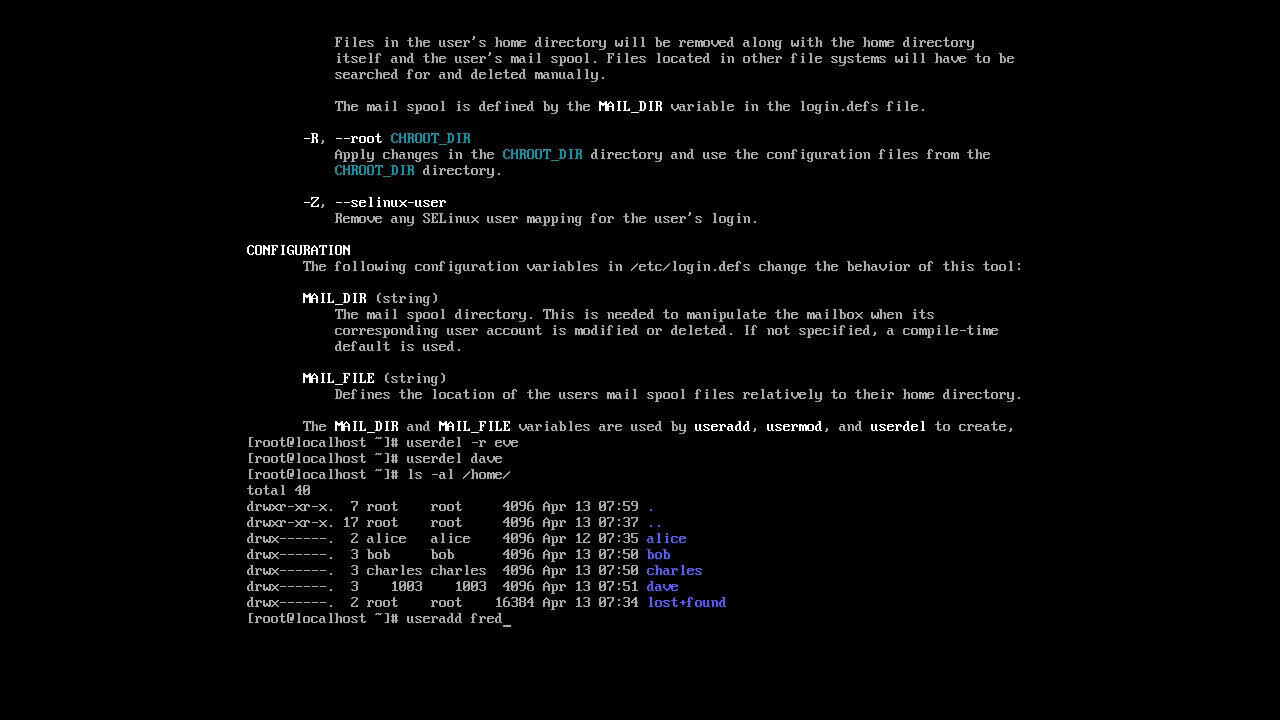
key(Return)
text(ls -al /home/)
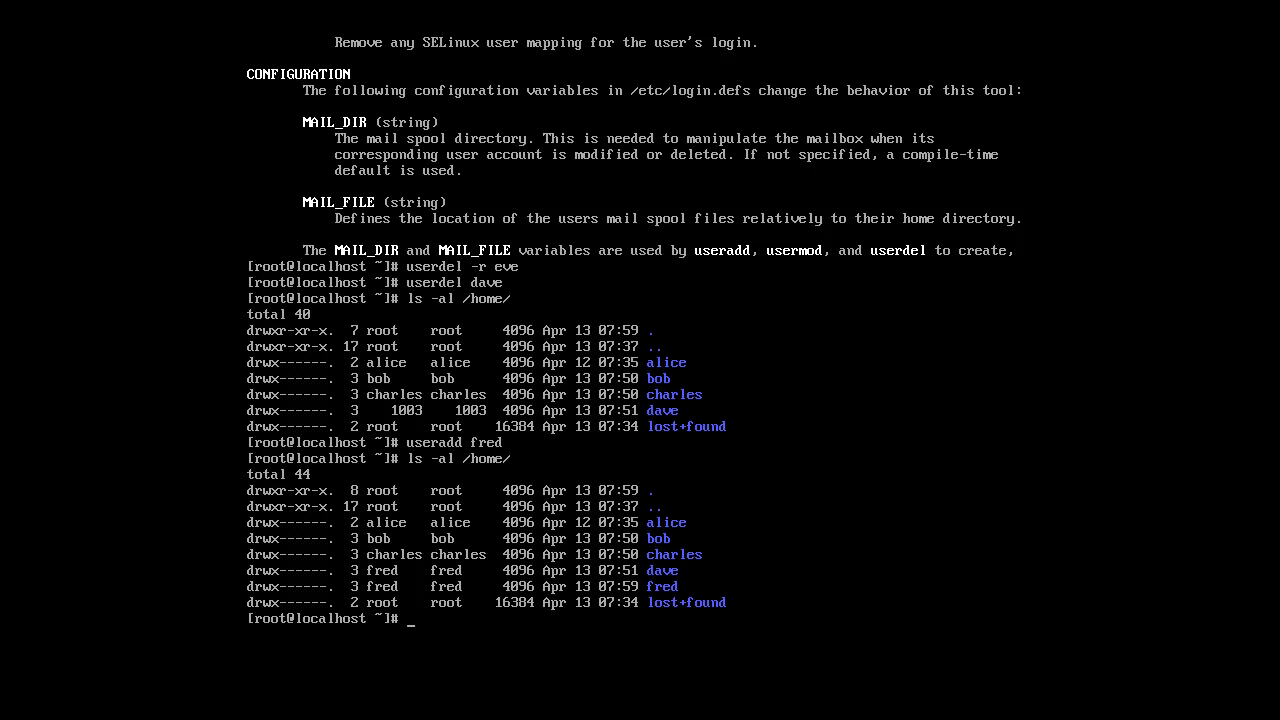
text(cd /home/)
text(ch)
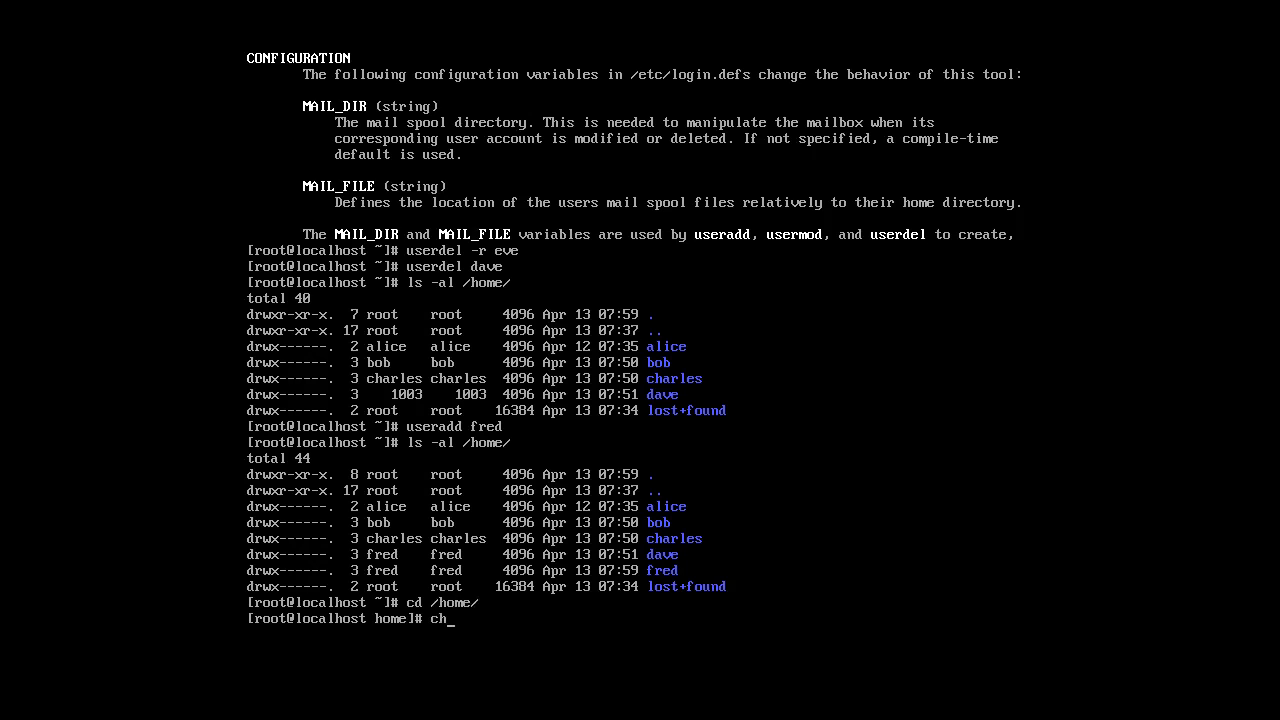
Recursively chown dave's leftover home to root:root, then type ls -al /home/
text(own)
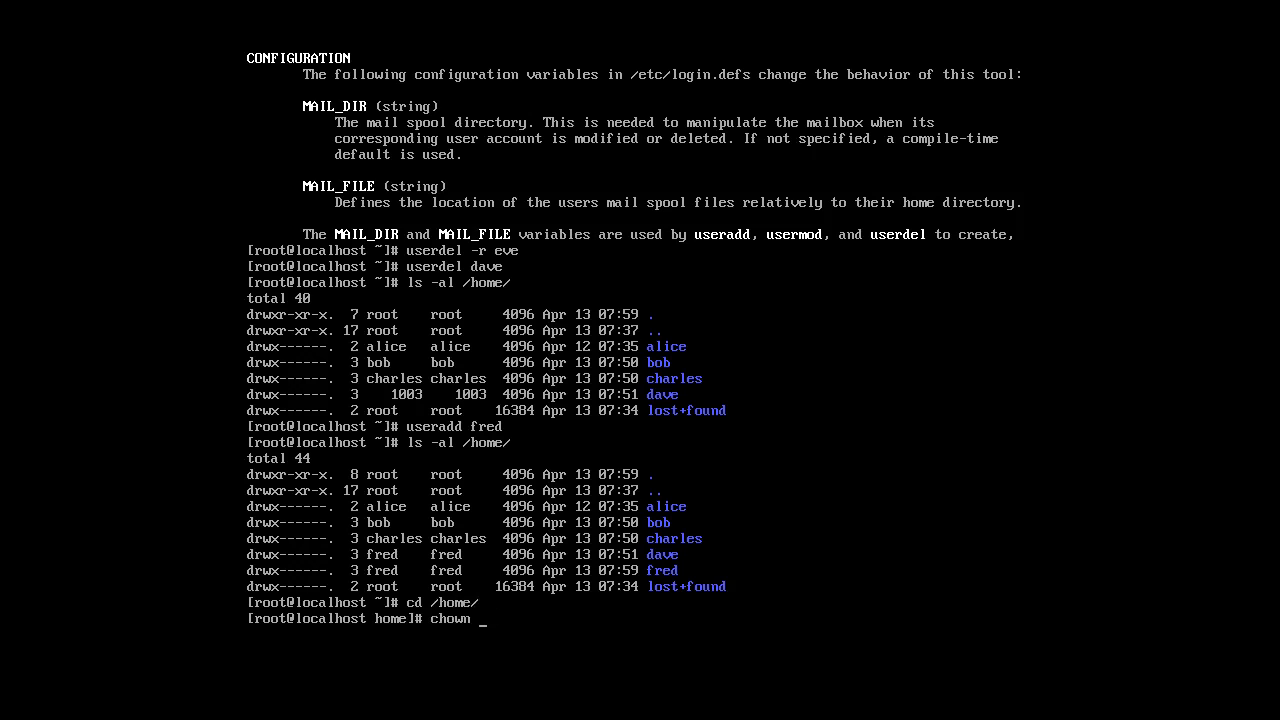
text(root:)
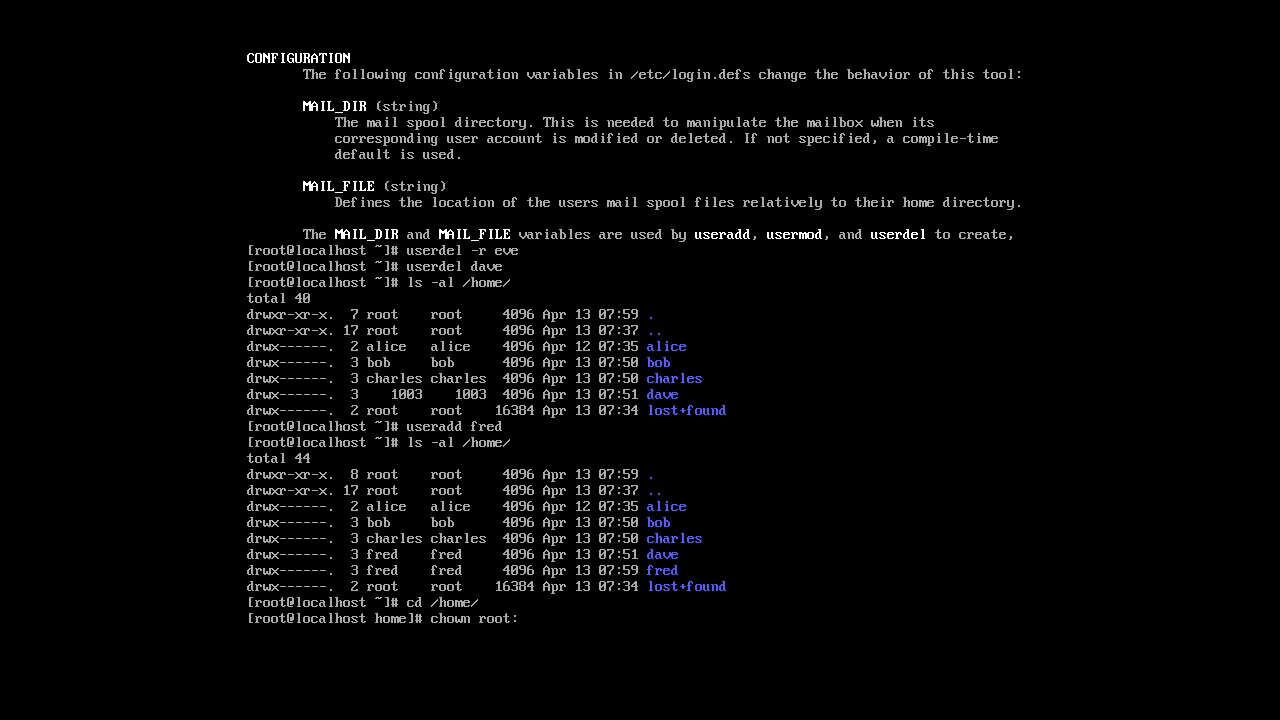
text(root dave/ -R)
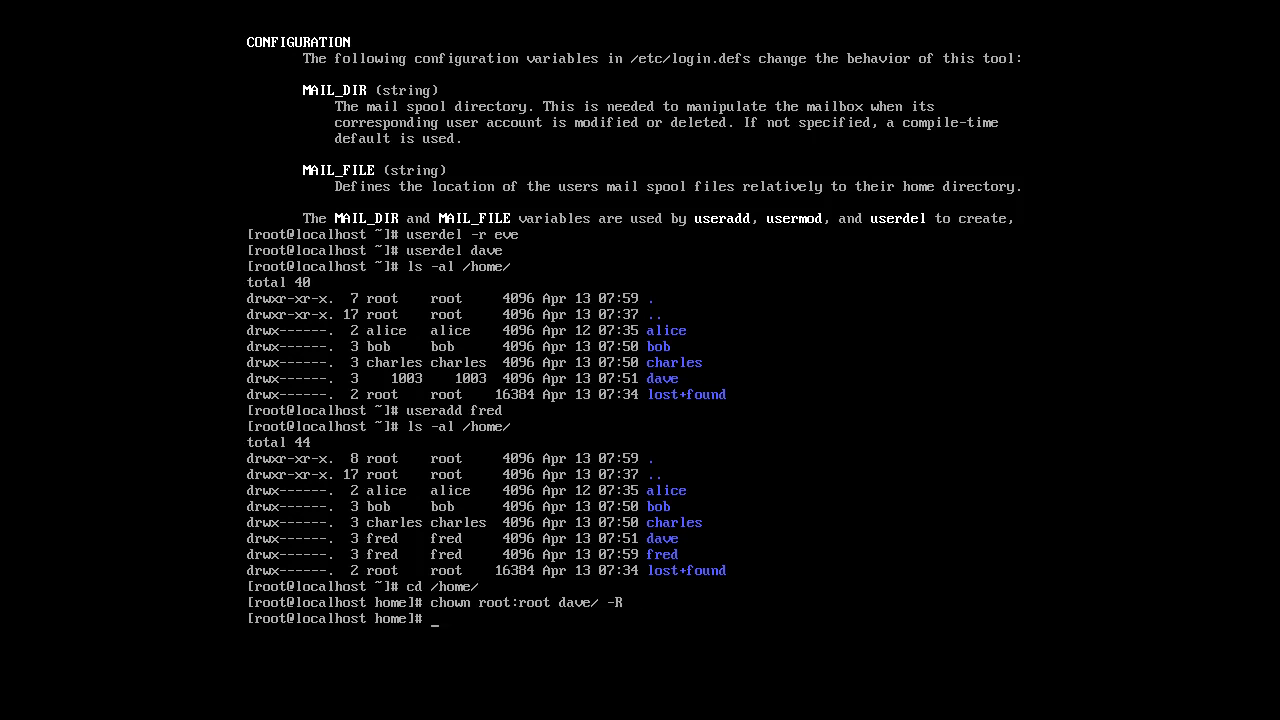
text(ls -al /home/)
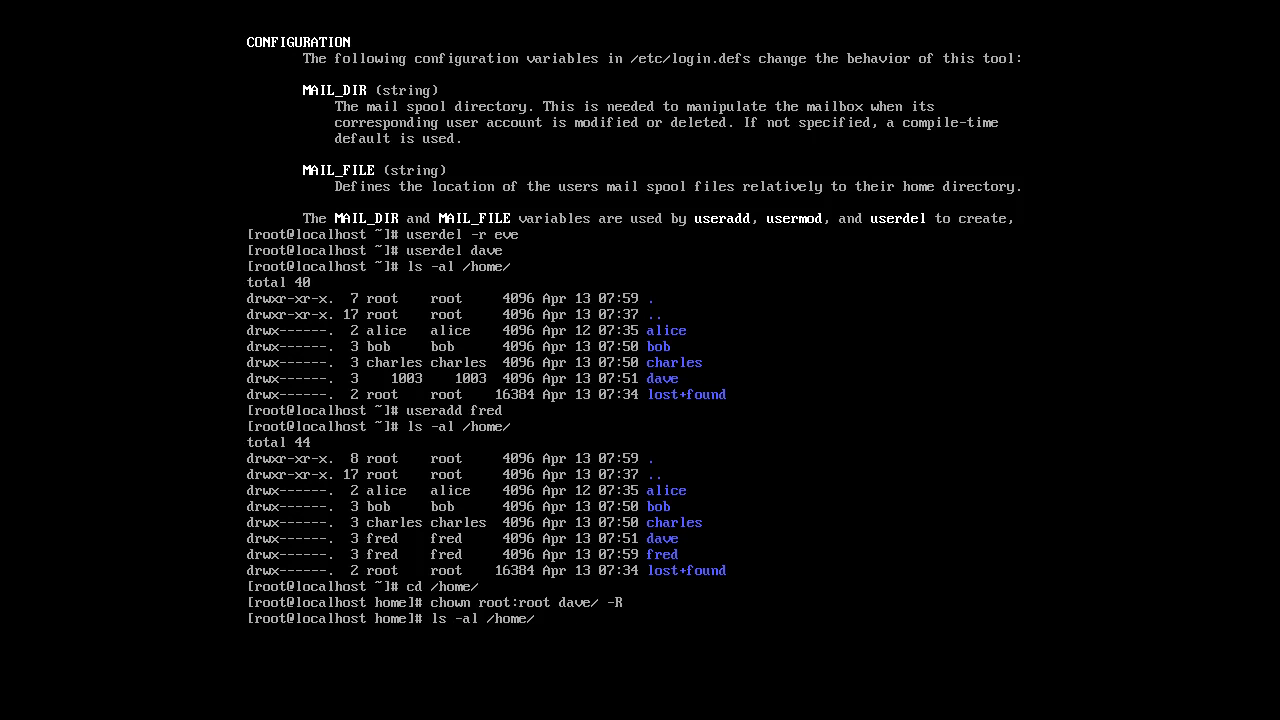